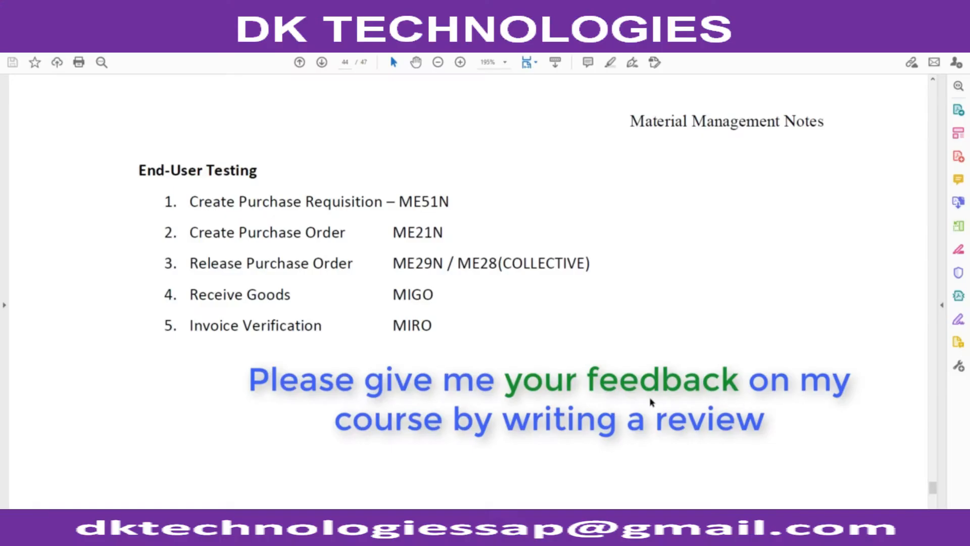
mouse_move(259, 249)
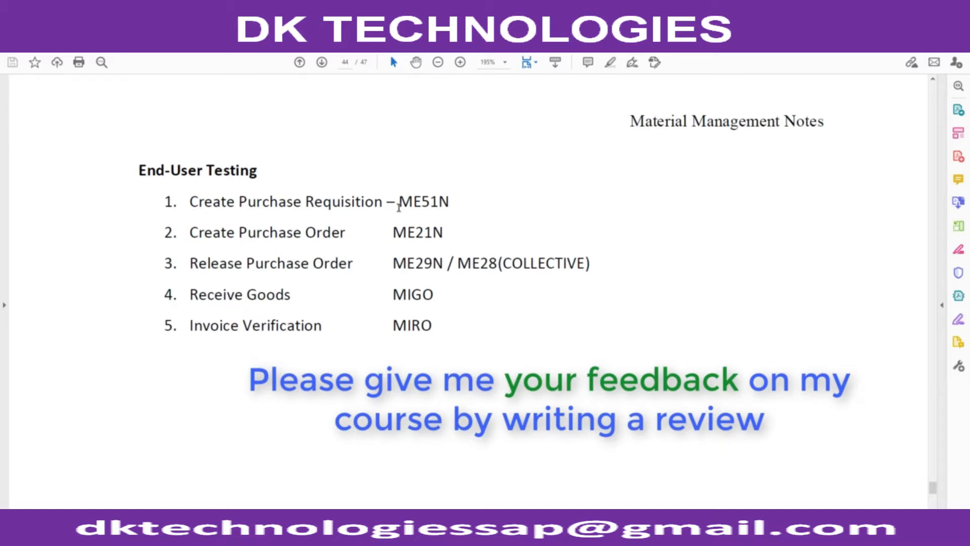
Step: Add the Testing checklist PR, PO, MIGO, MIRO in column B rows 43–51
double_click(423, 203)
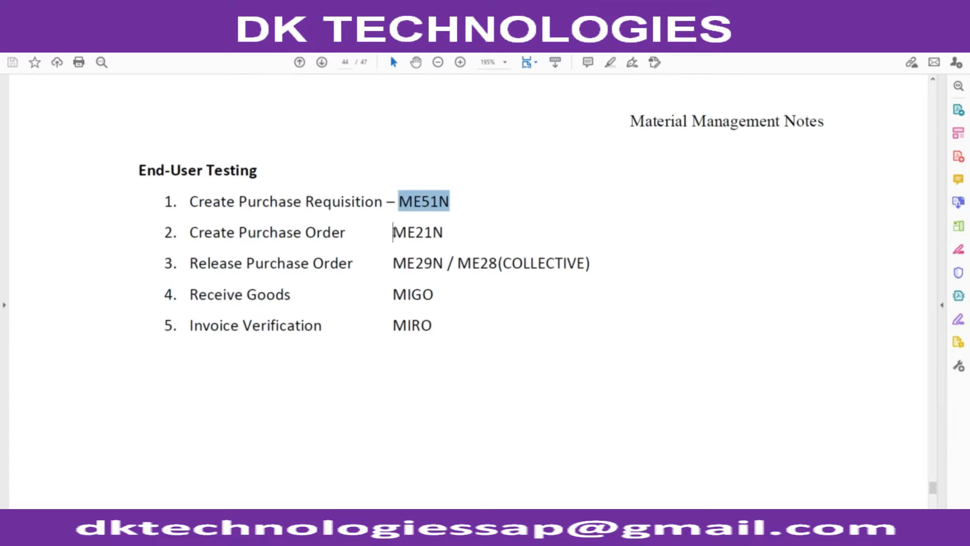
double_click(417, 233)
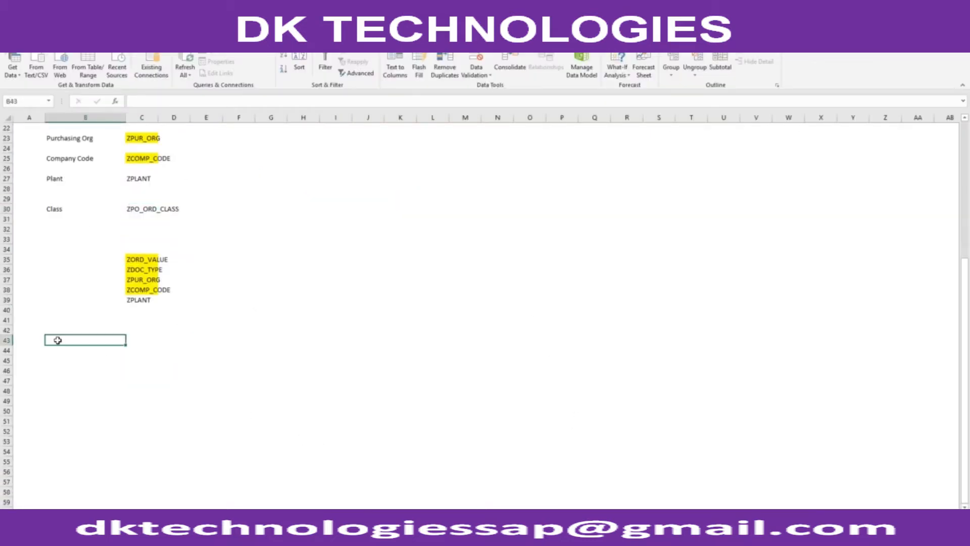
text(Testing)
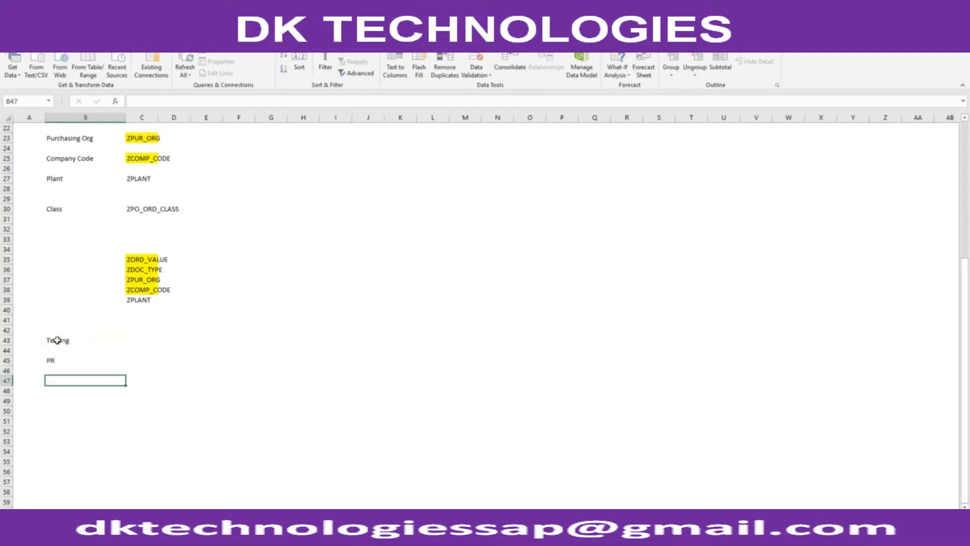
text(PO)
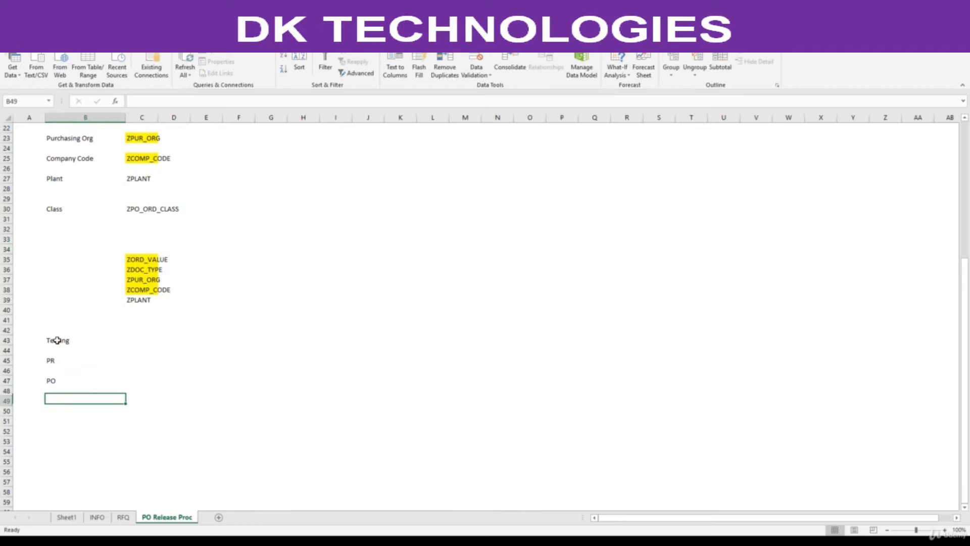
text(MIGO)
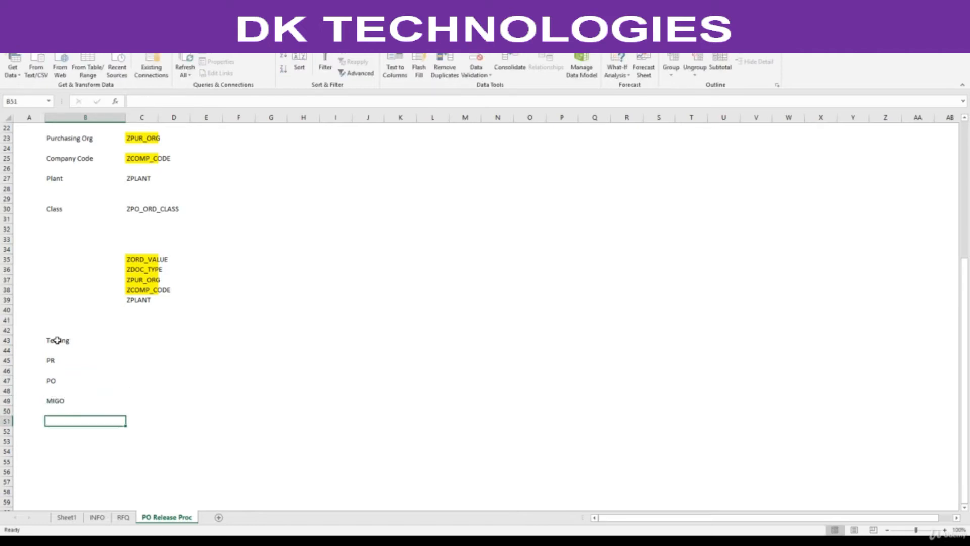
text(MIRO)
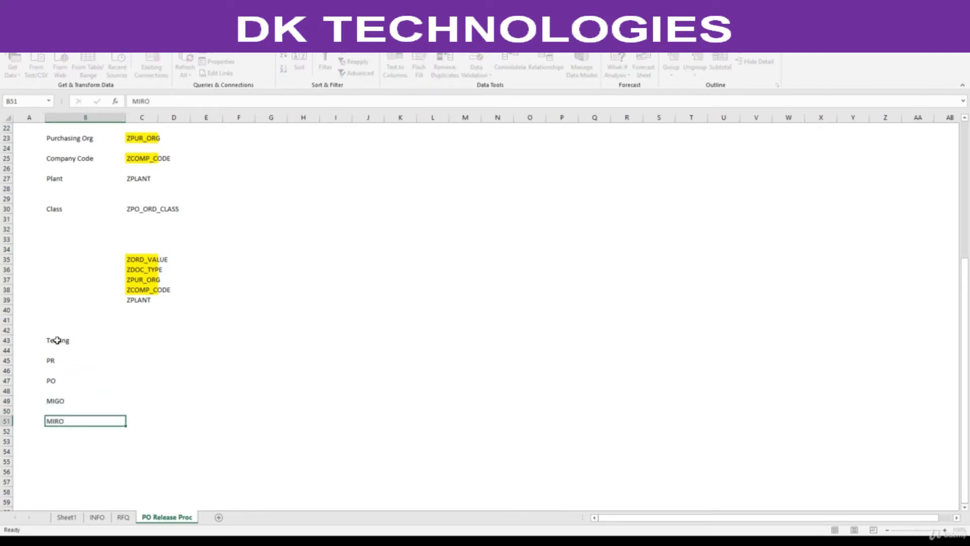
key(enter)
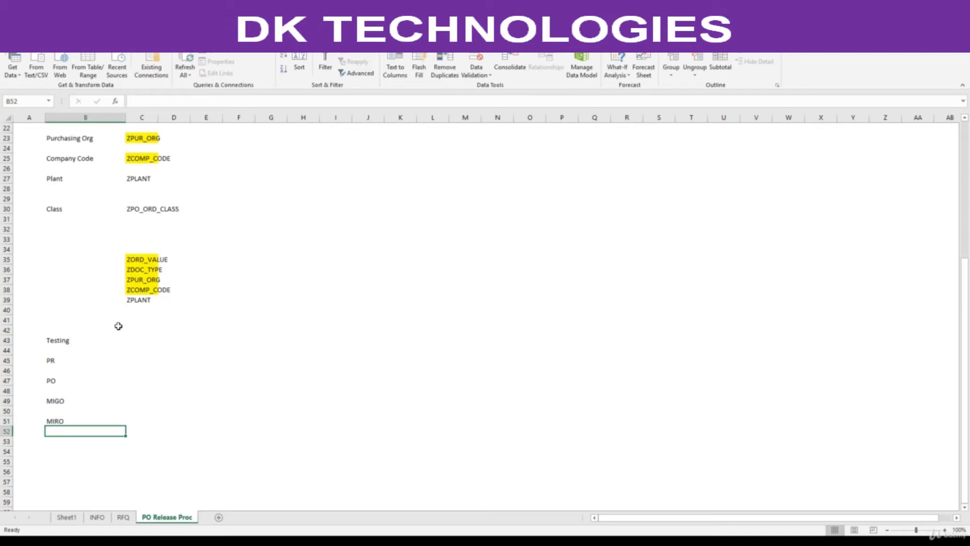
Step: Add the note 'Value less than 100' in B41 and switch to the INFO sheet
text(vA)
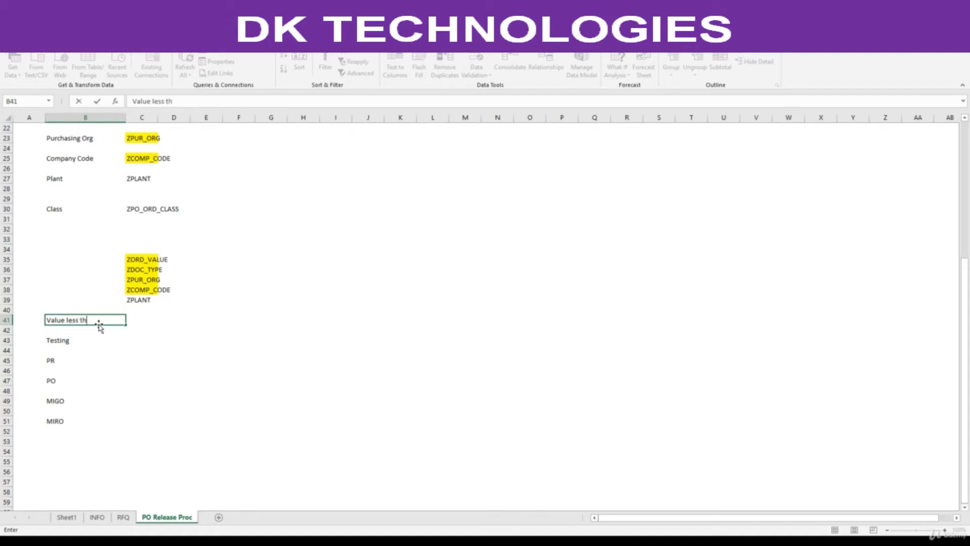
key(enter)
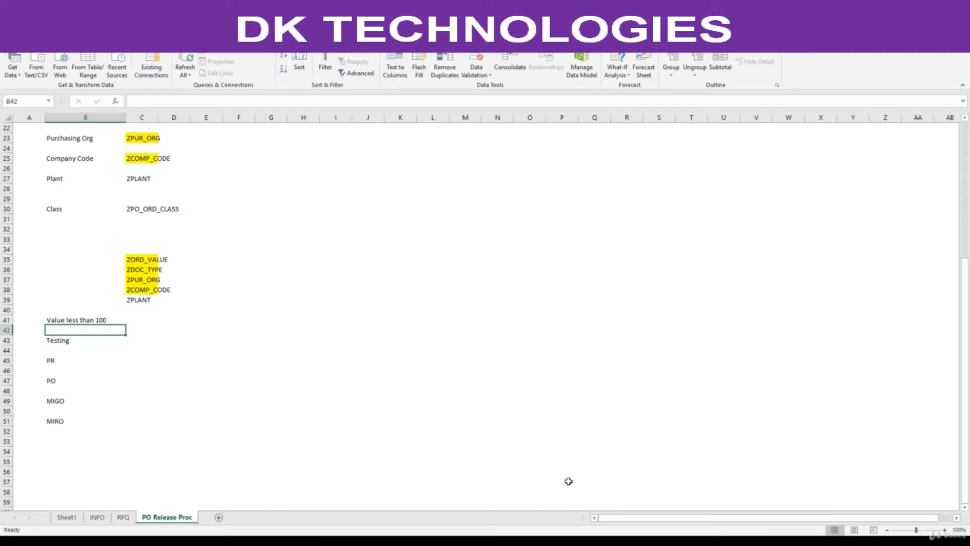
click(97, 516)
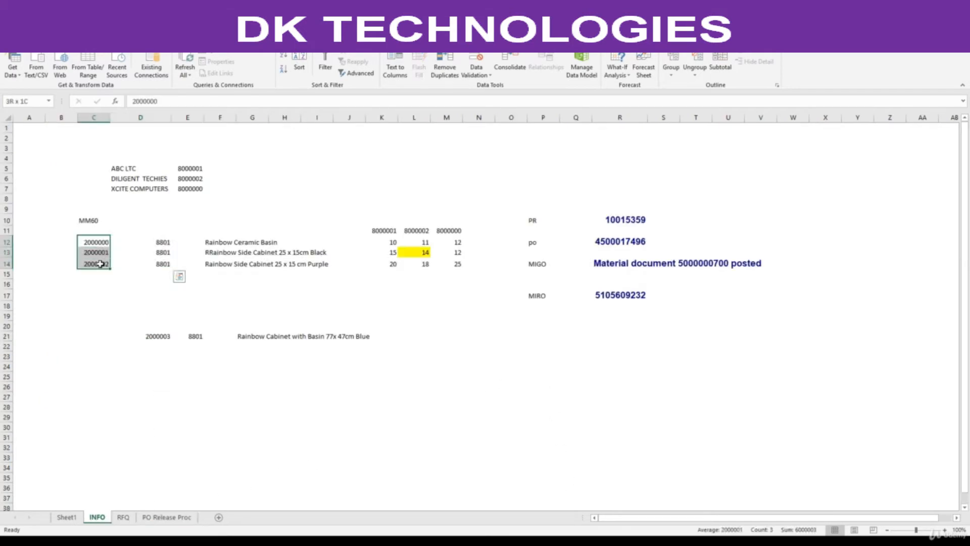
Step: Copy material 2000000 Rainbow Ceramic Basin row from INFO into row 40 of PO Release Proc
click(93, 241)
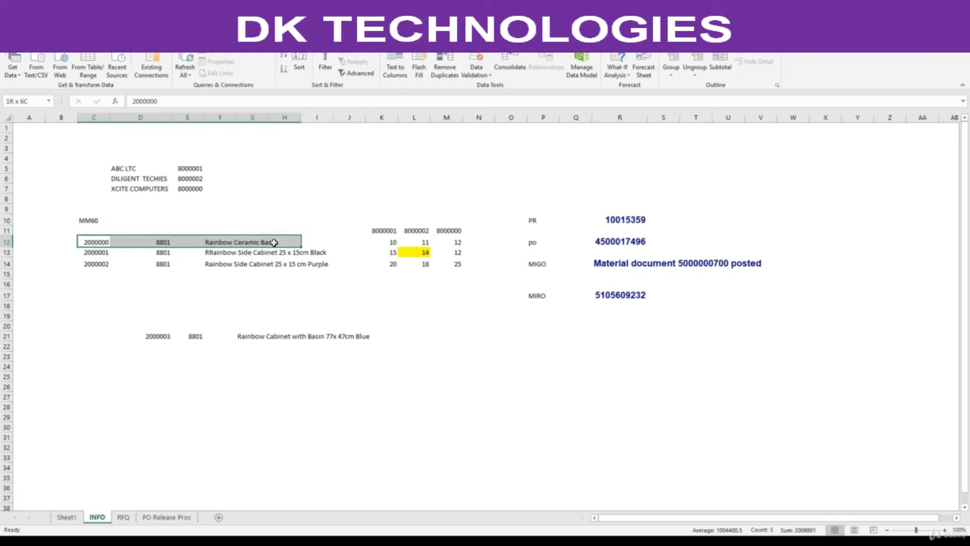
click(166, 517)
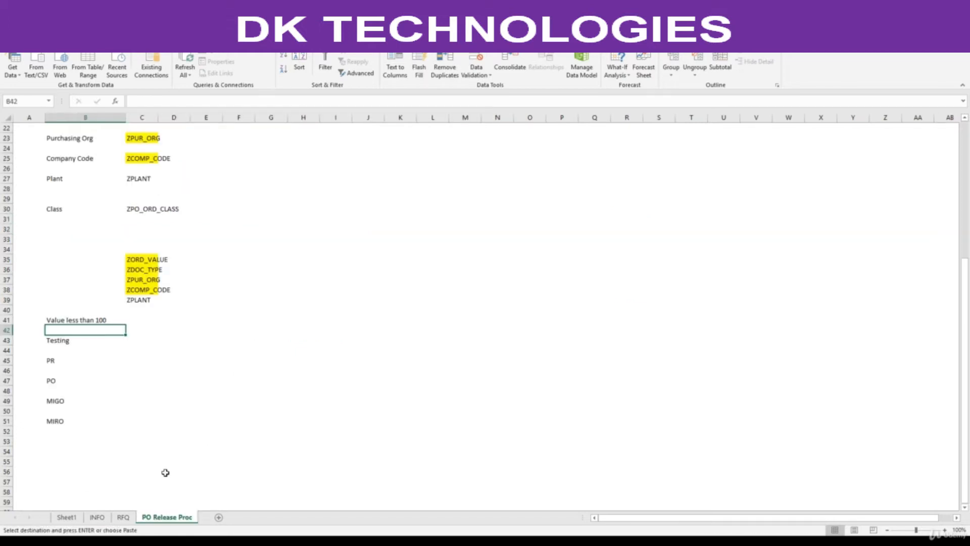
click(400, 309)
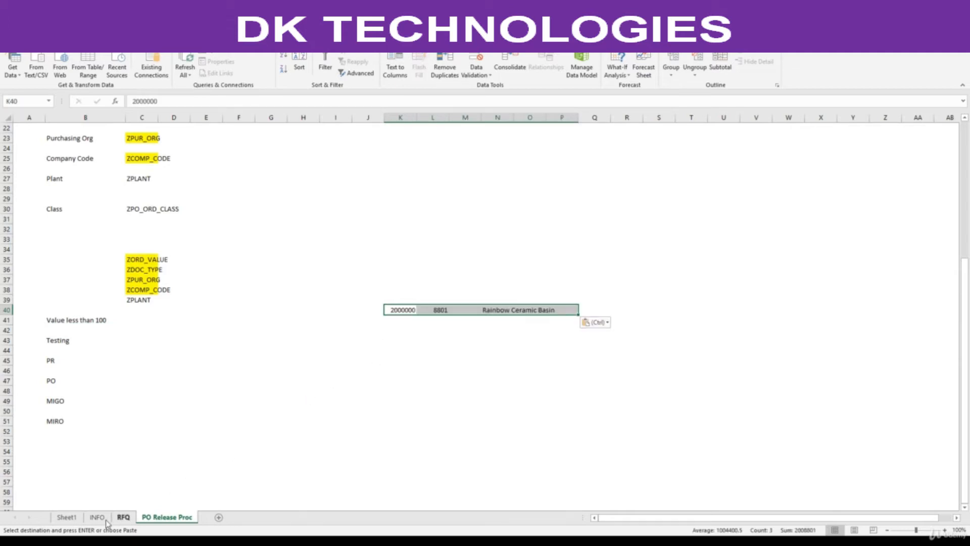
click(97, 517)
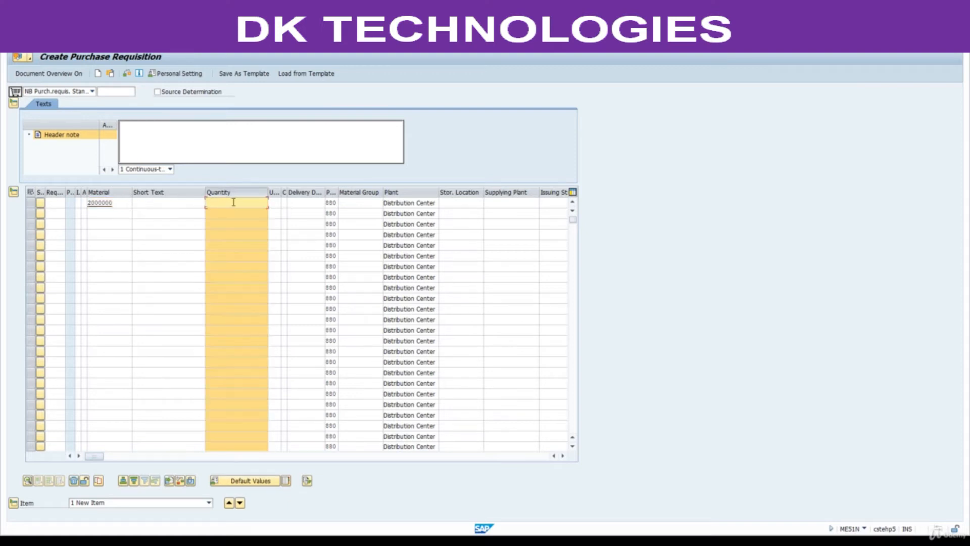
Step: Set quantity 1 and requisitioner Rashid on the basin requisition item
text(1)
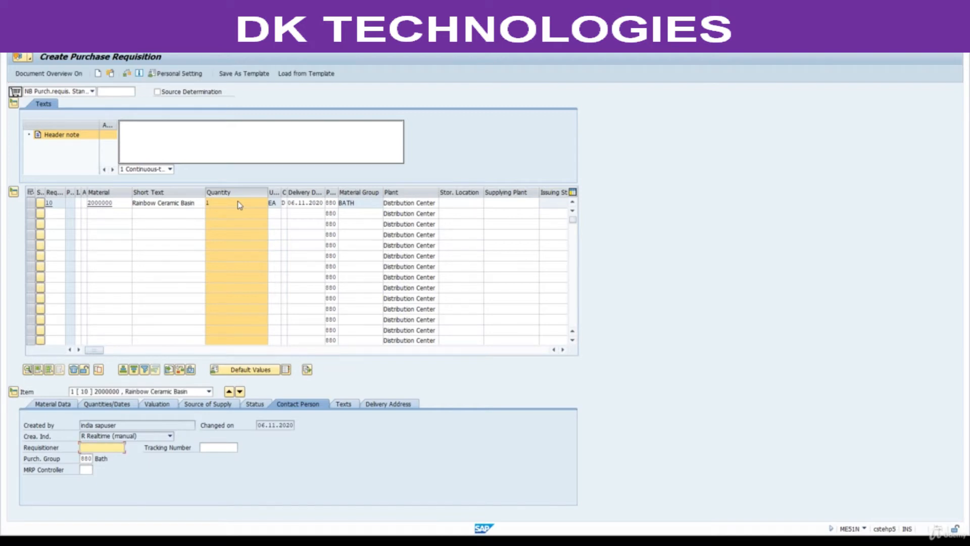
click(102, 446)
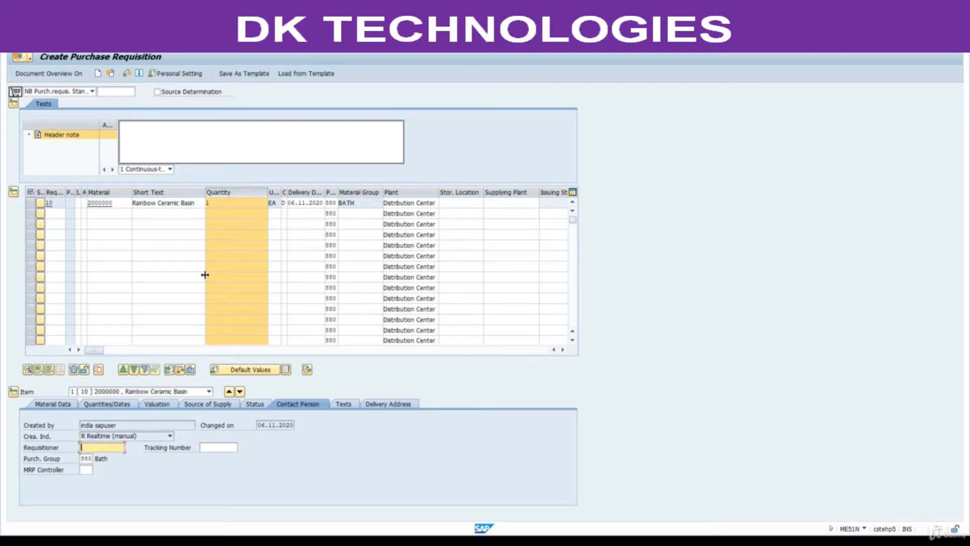
text(Rashid)
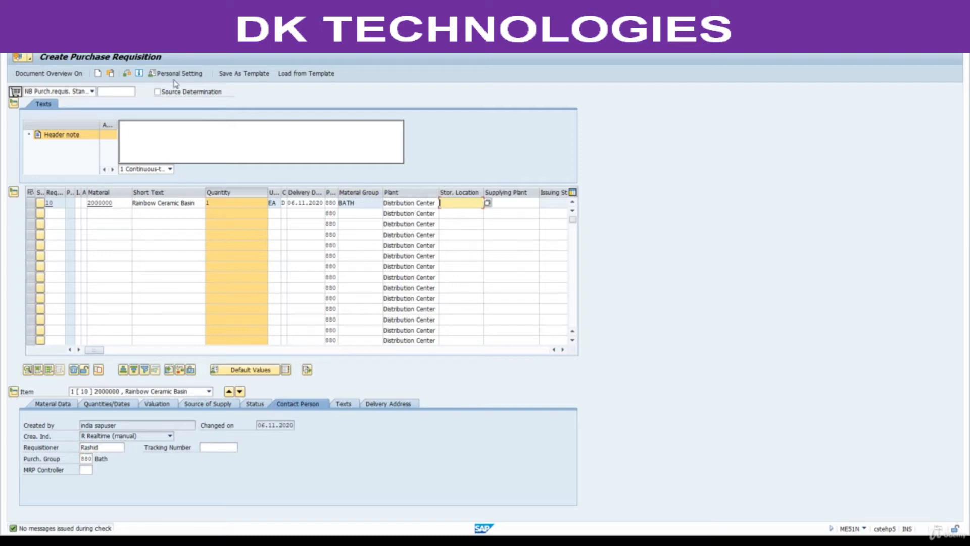
mouse_move(243, 106)
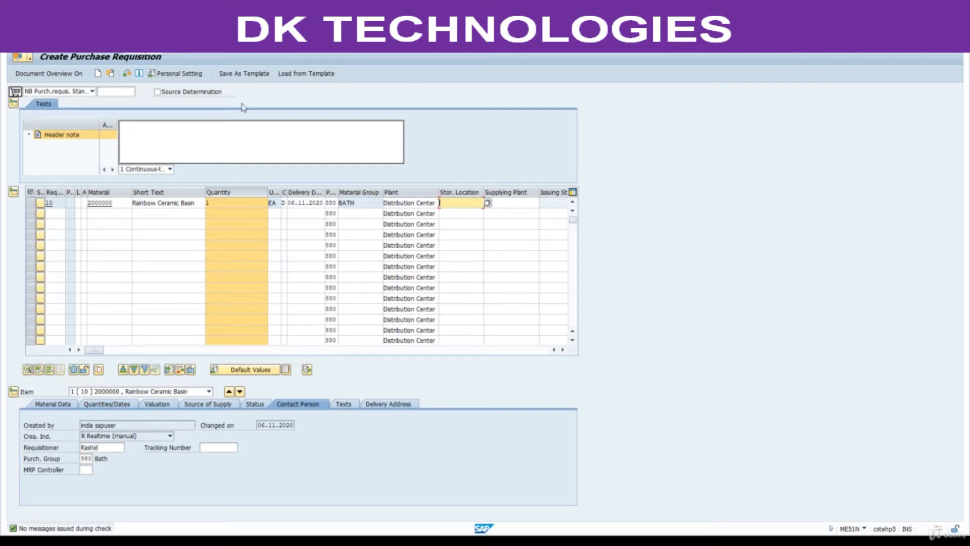
Step: Set storage location 0001 Finished Goods and save the purchase requisition
text(0001)
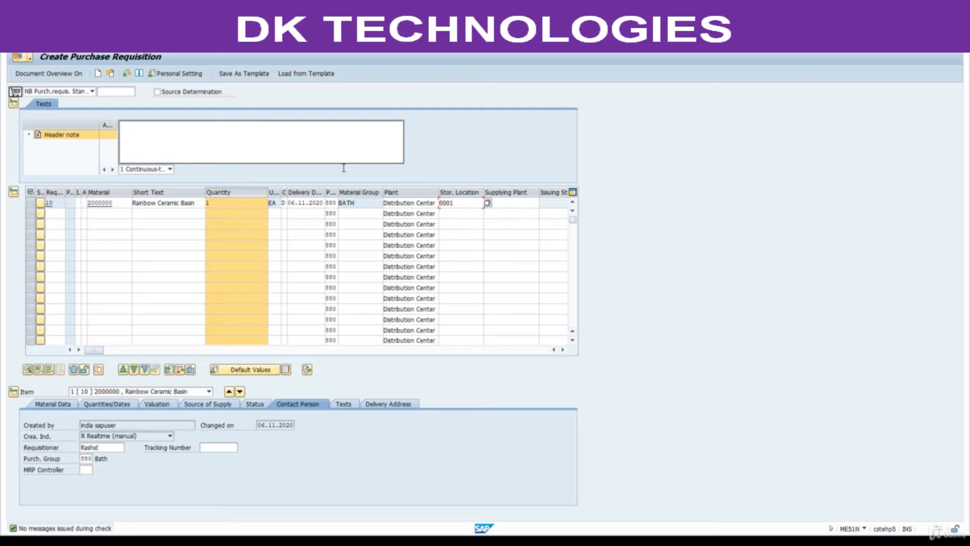
text(Finished Goods)
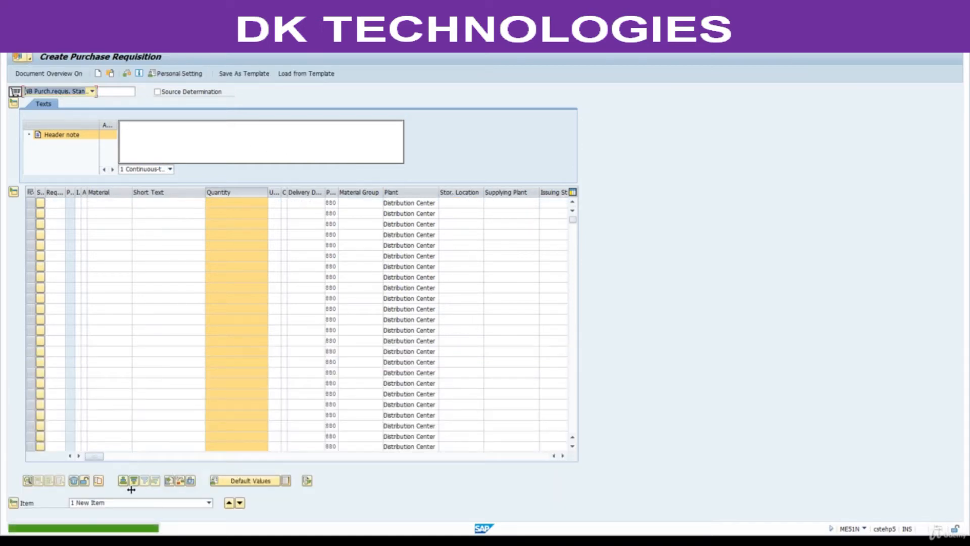
click(126, 73)
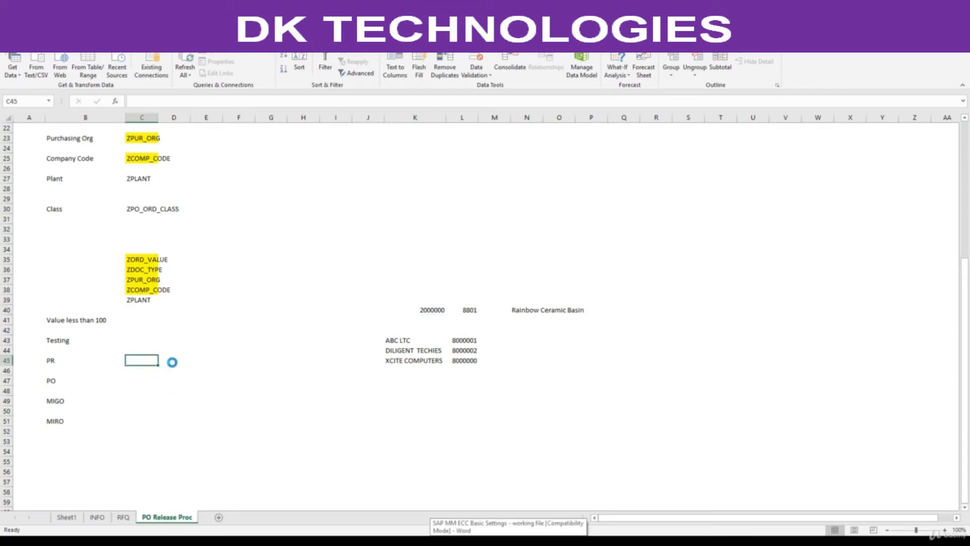
Step: Record purchase requisition number 10015363 in the cell next to PR
text(10015363)
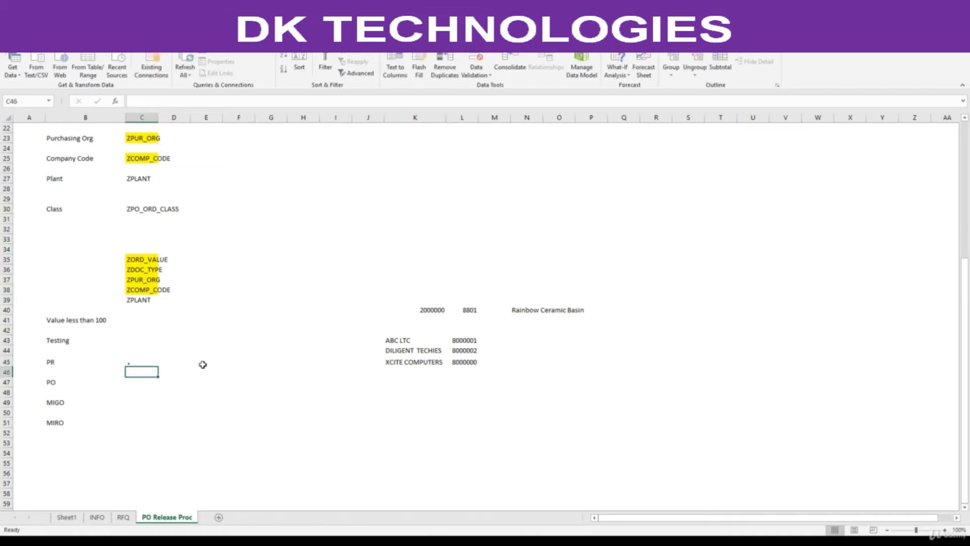
text(10015363)
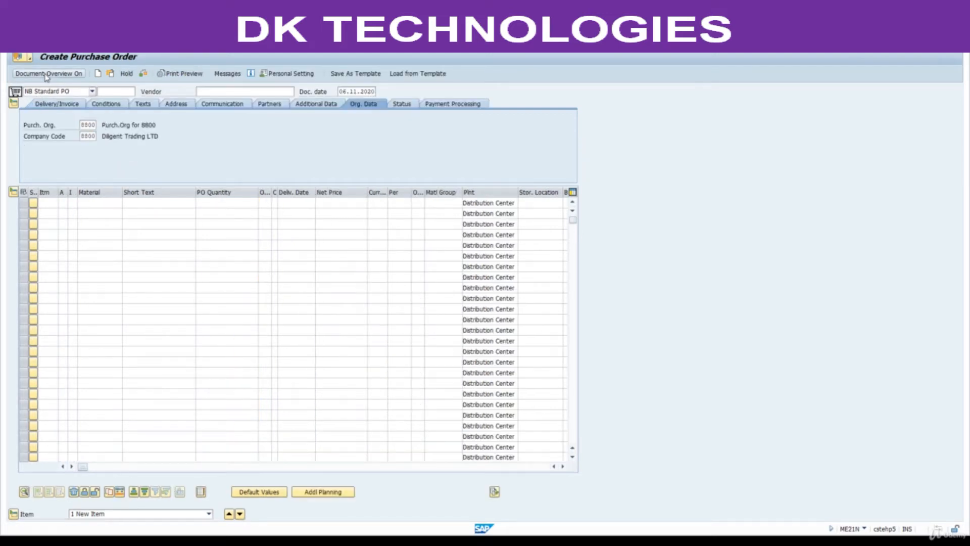
Step: Show the document overview listing my purchase requisitions, then return to the PO
click(49, 73)
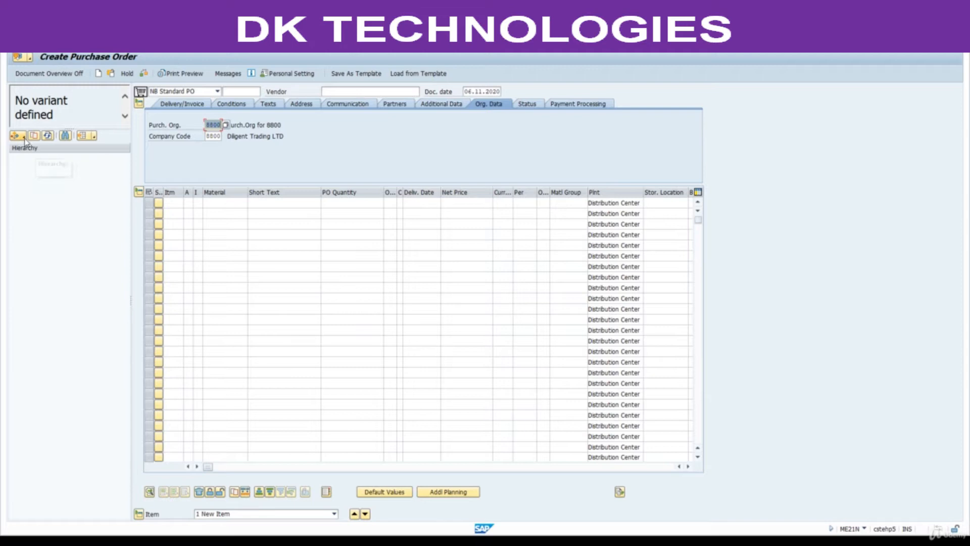
click(15, 136)
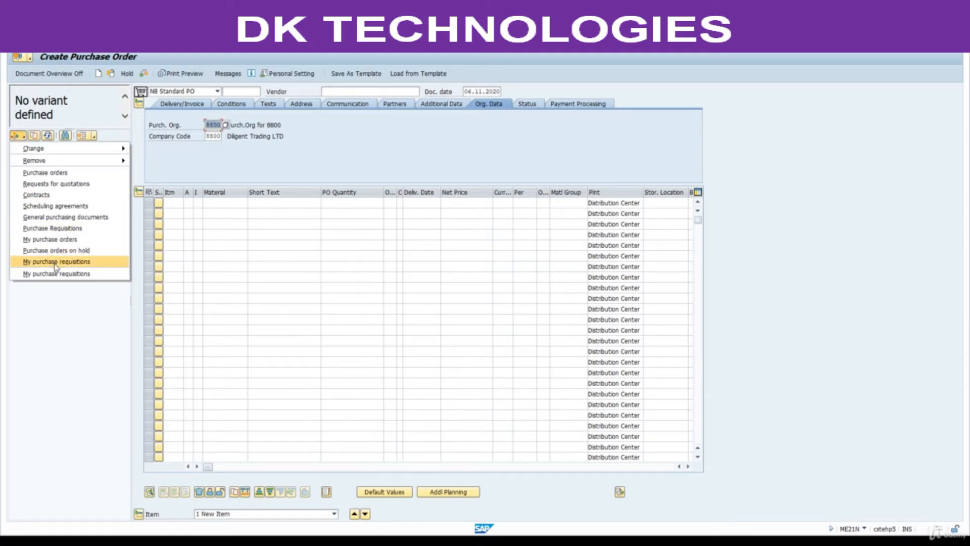
click(57, 260)
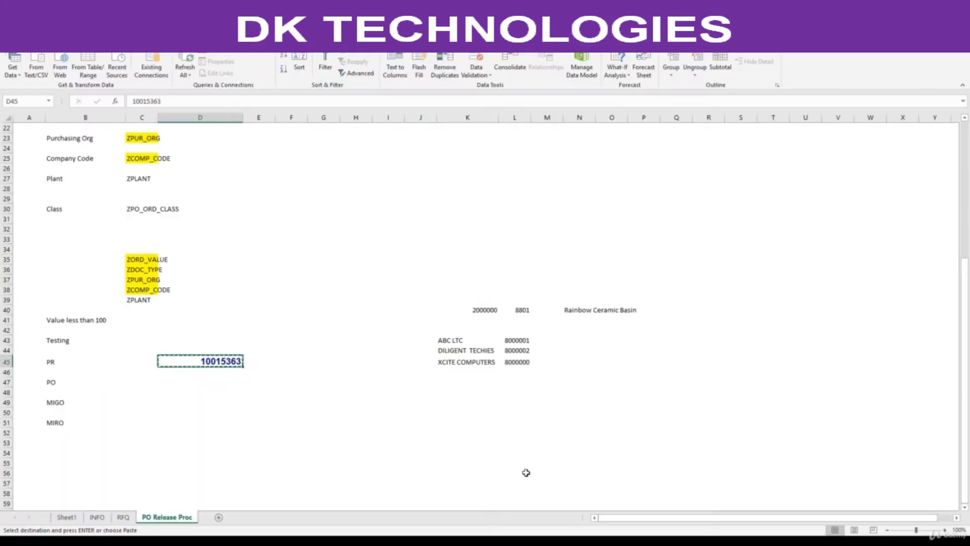
click(516, 340)
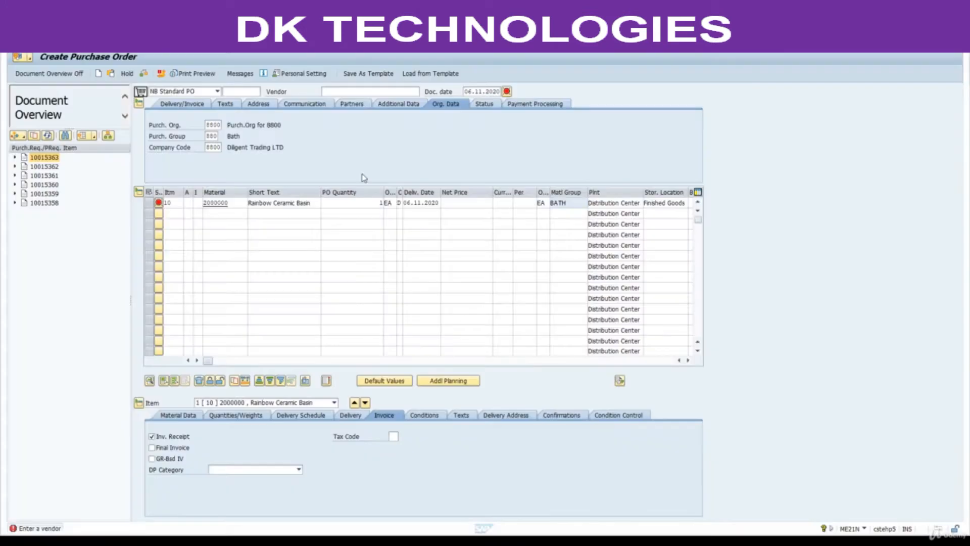
Step: Enter vendor 8001001 on the new purchase order
text(8001001)
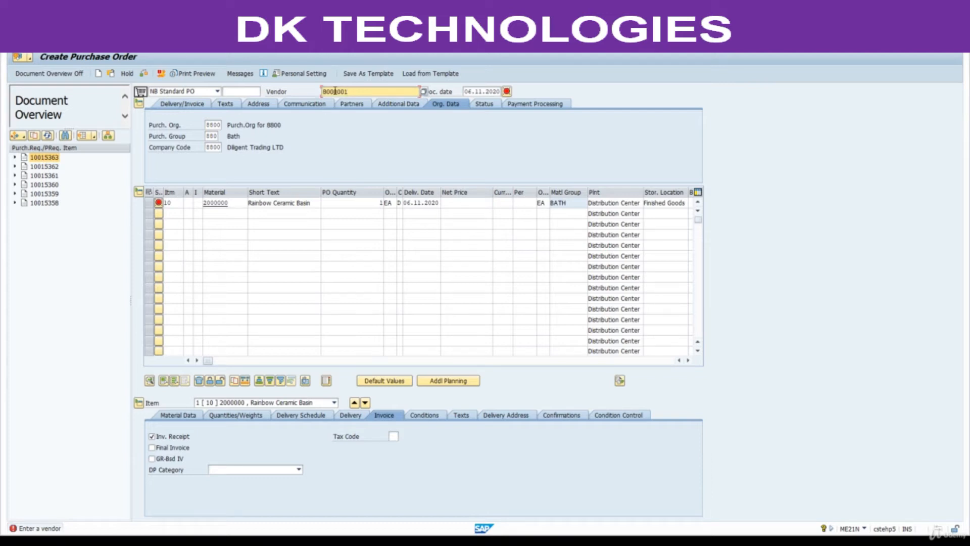
click(301, 415)
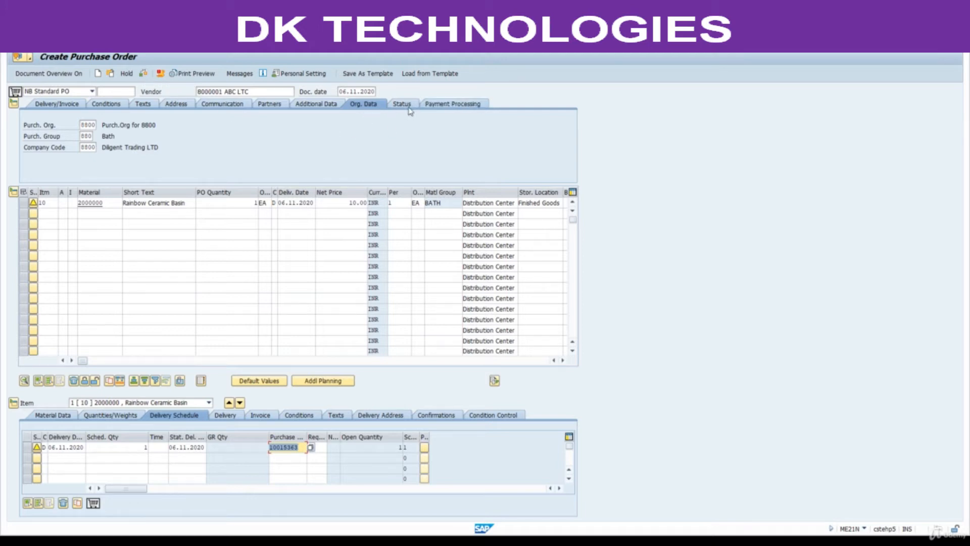
mouse_move(368, 127)
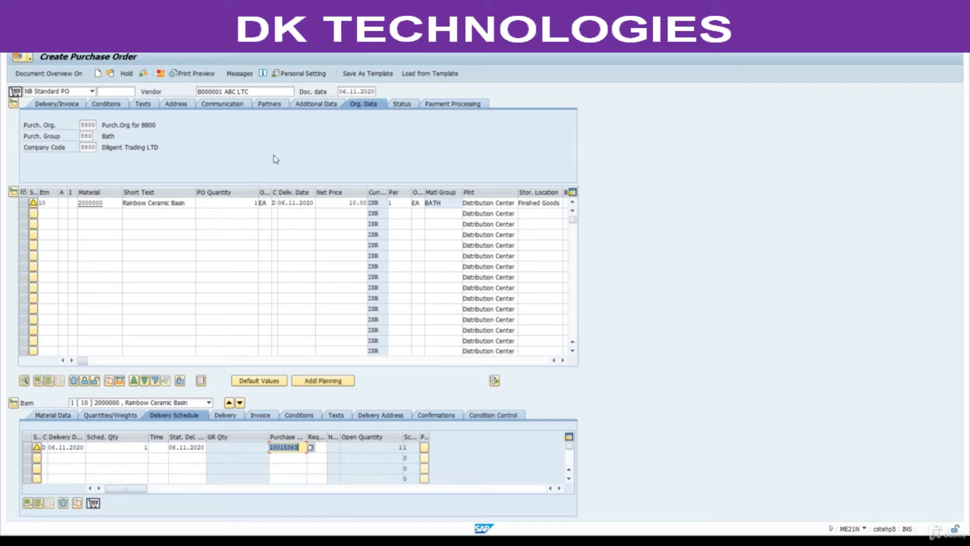
mouse_move(38, 99)
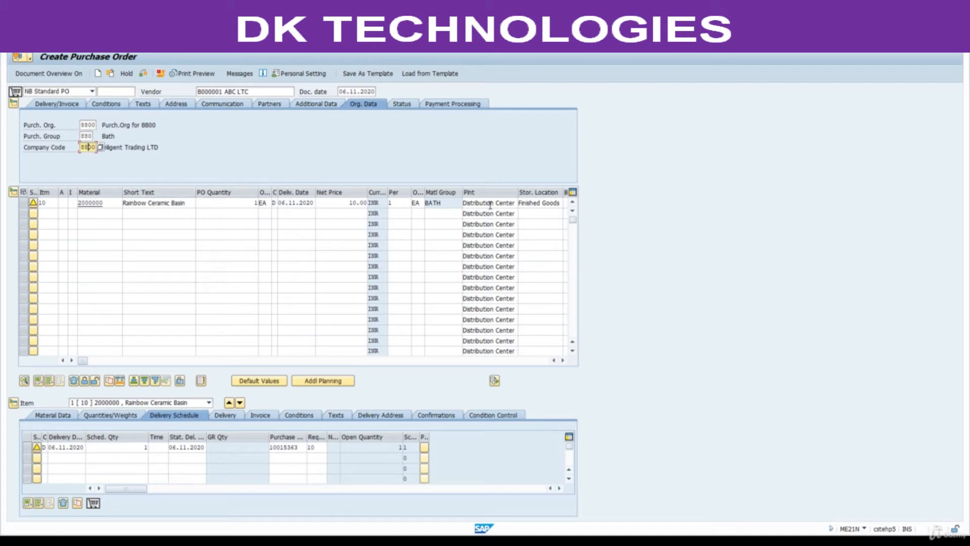
Step: Set plant 8801 on the Rainbow Ceramic Basin item and move to its PO quantity
click(489, 202)
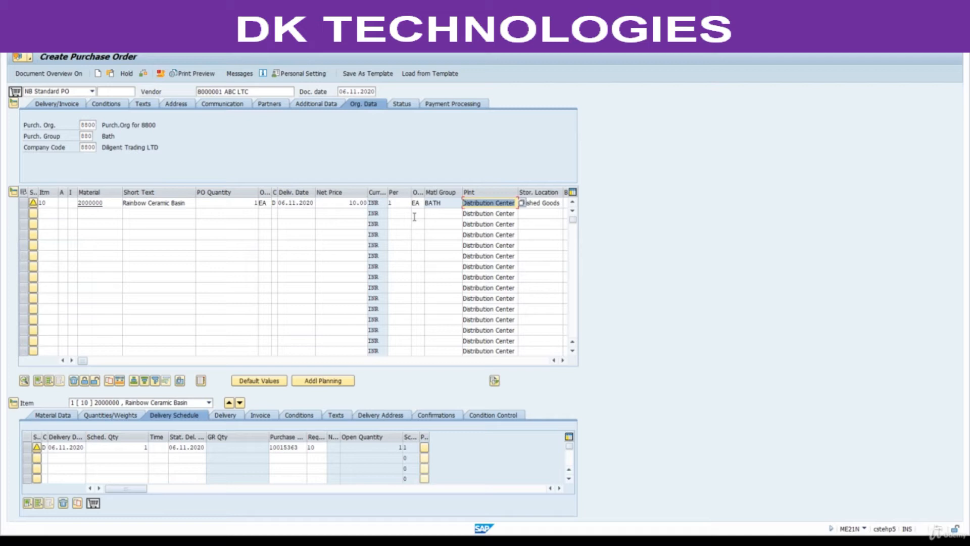
text(8801)
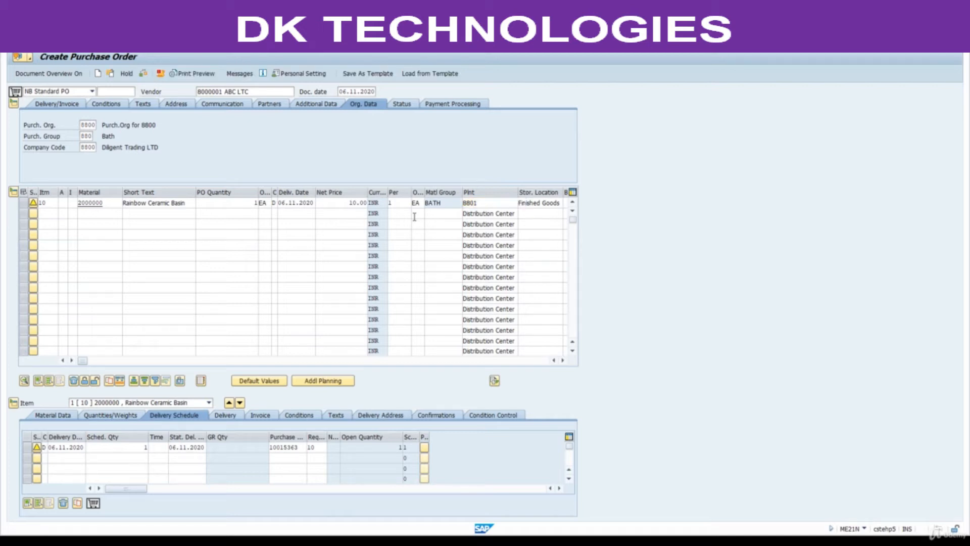
click(230, 202)
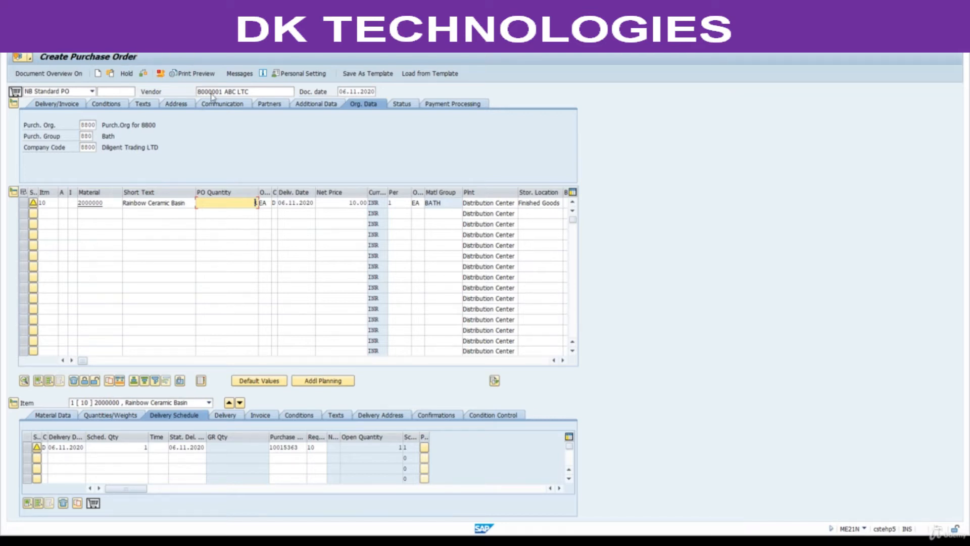
click(194, 73)
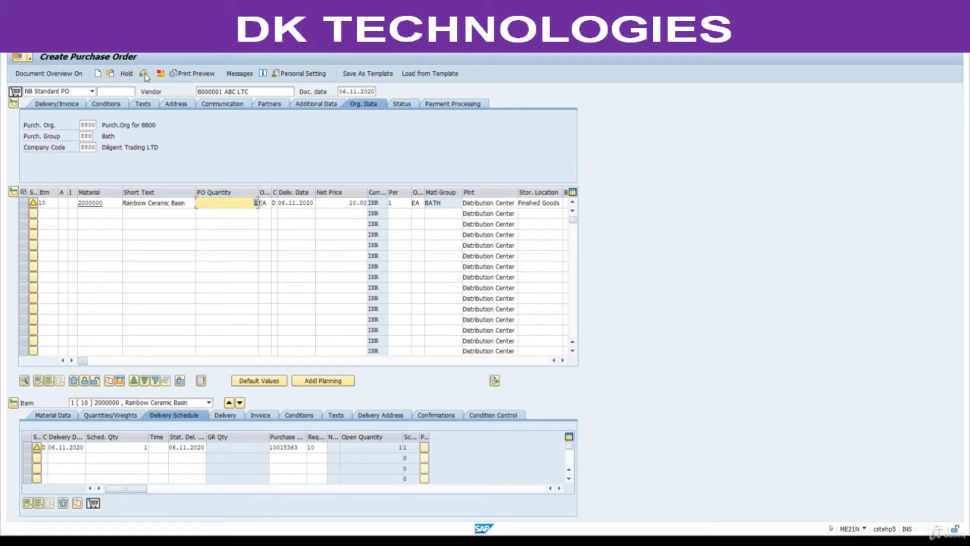
Step: Check the PO for errors and view its release strategy: group 1, 01 Value <100, approver A1
click(142, 73)
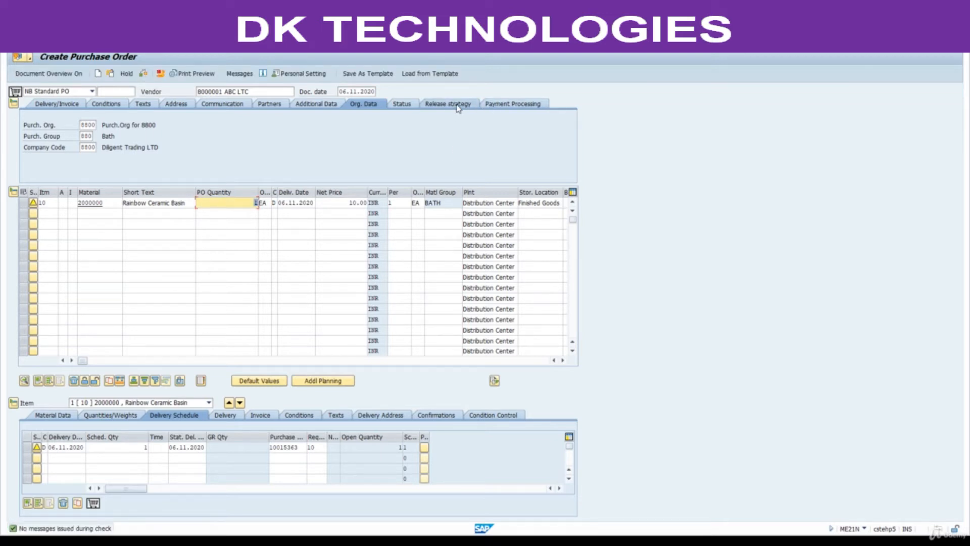
click(448, 103)
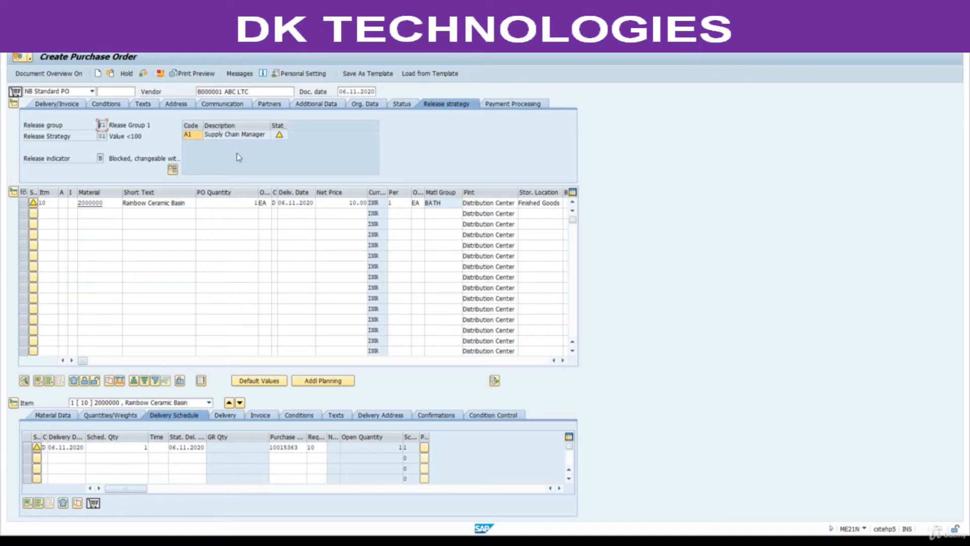
mouse_move(280, 134)
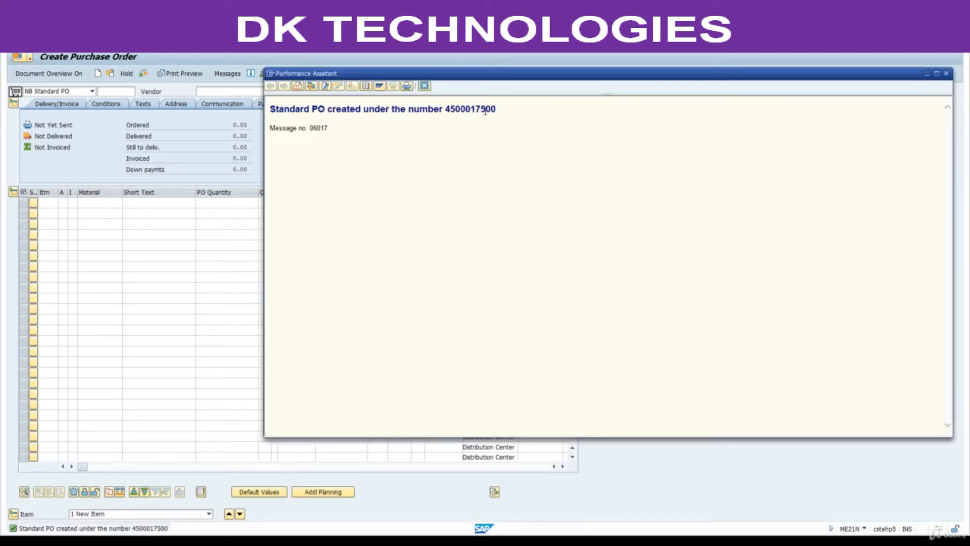
double_click(470, 109)
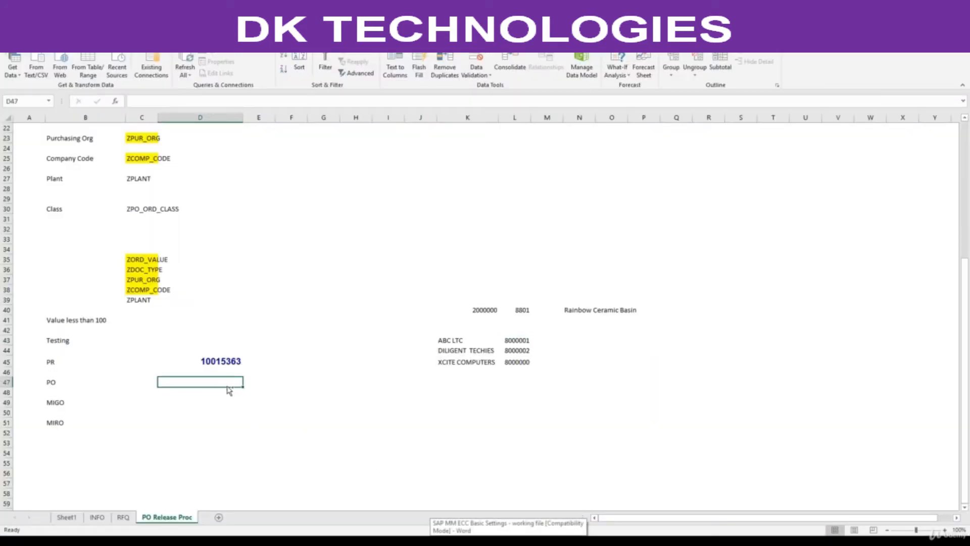
text(4500017500)
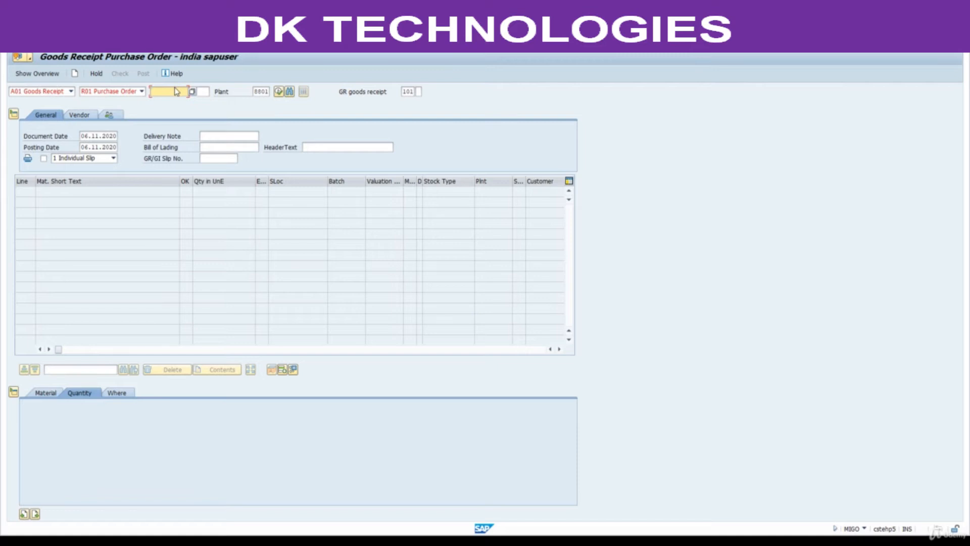
text(4500017500)
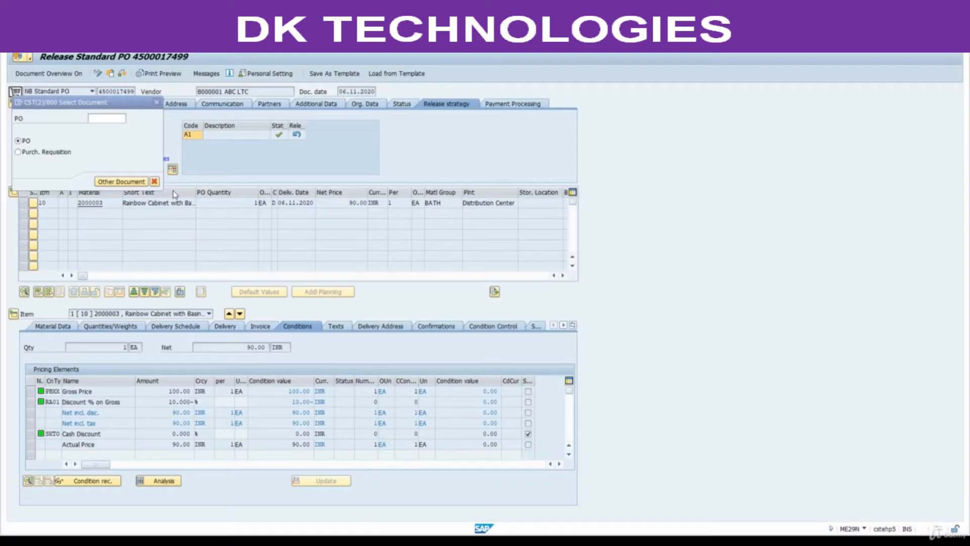
text(4500017500)
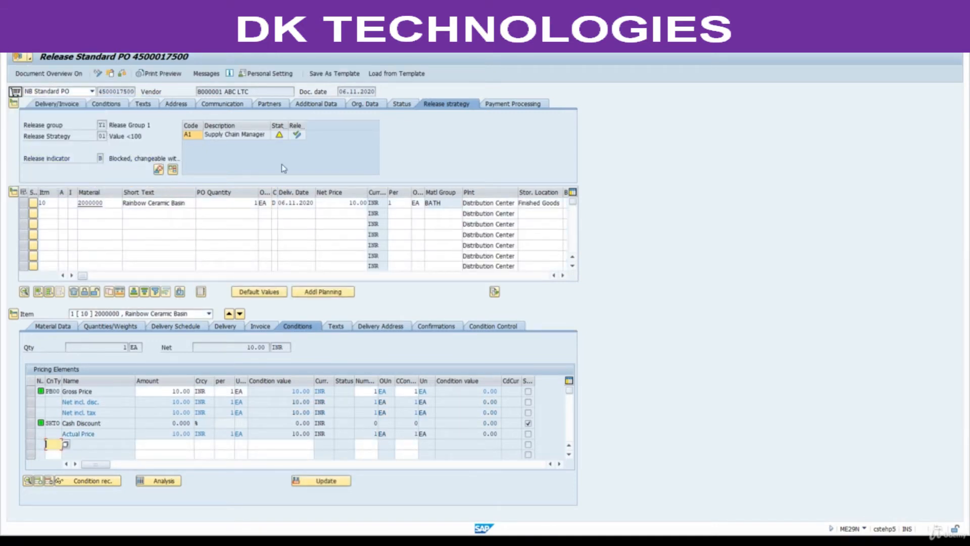
mouse_move(298, 134)
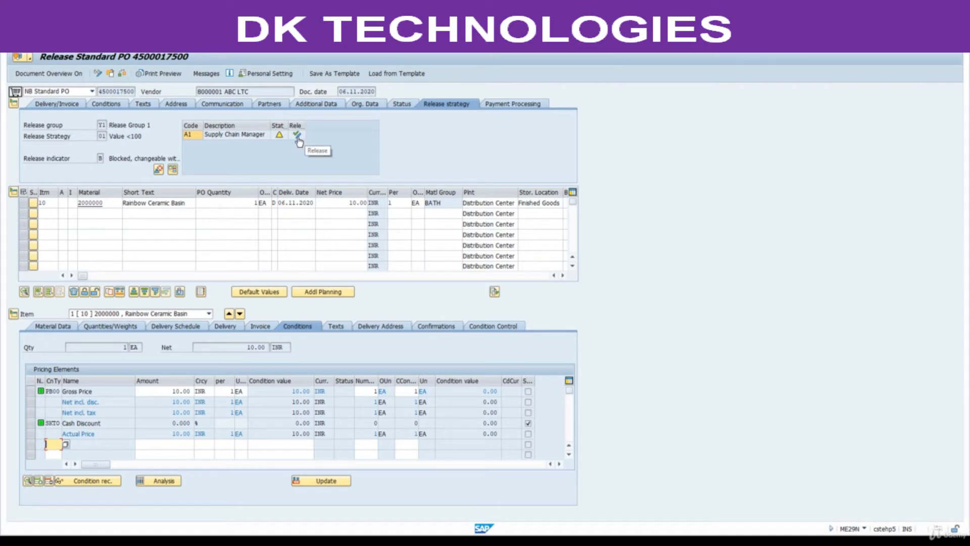
click(297, 135)
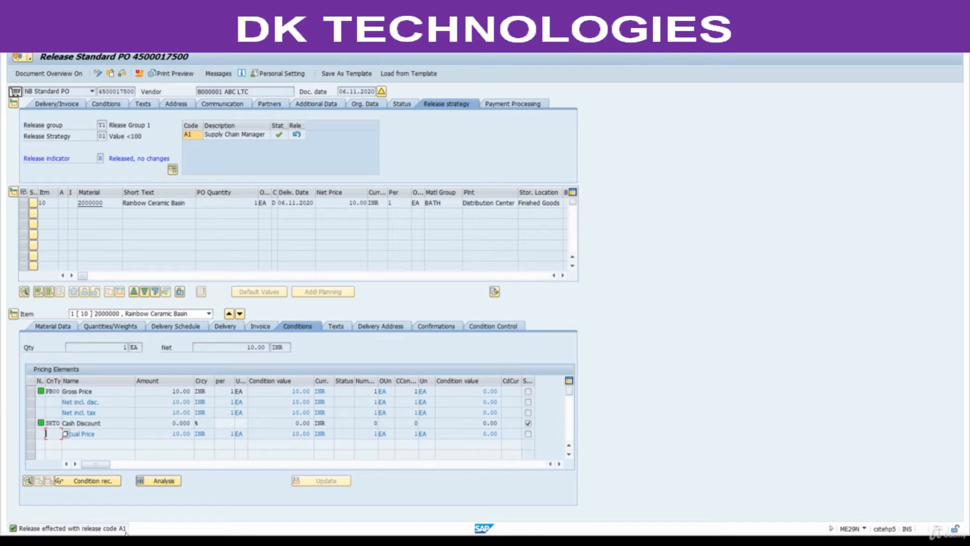
mouse_move(297, 134)
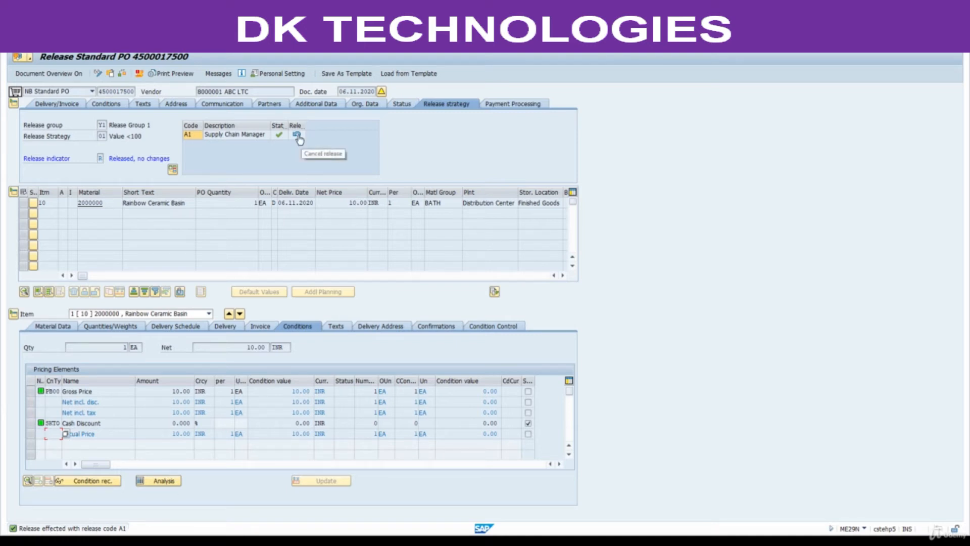
click(298, 135)
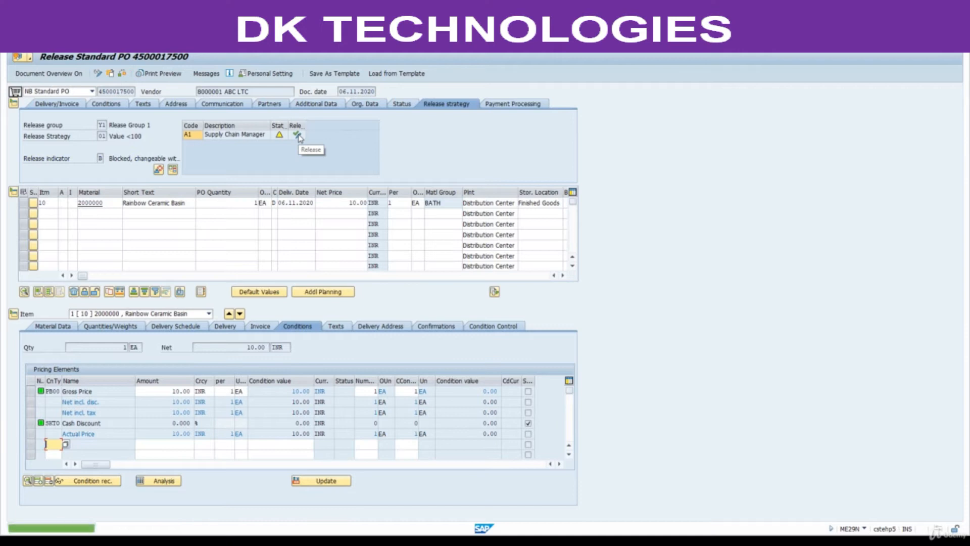
click(297, 134)
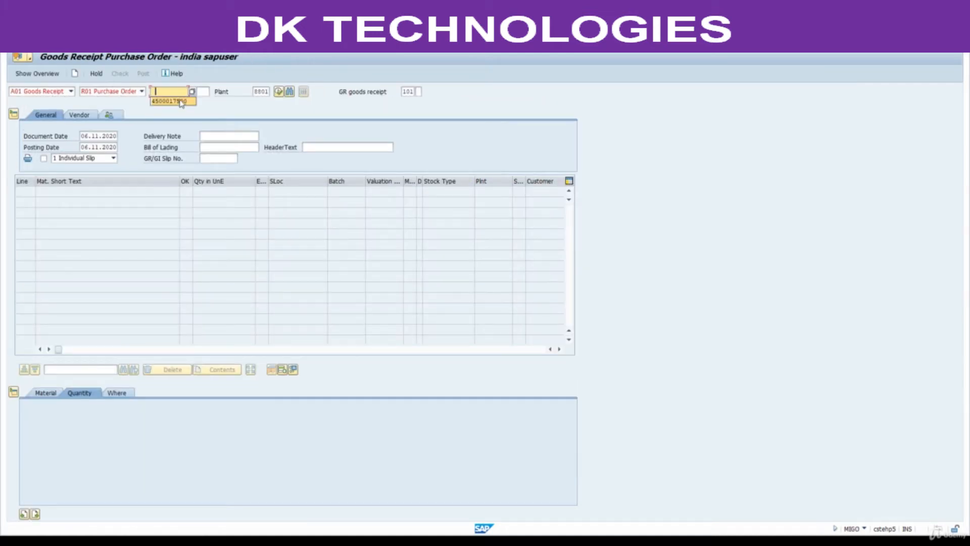
text(4500017500)
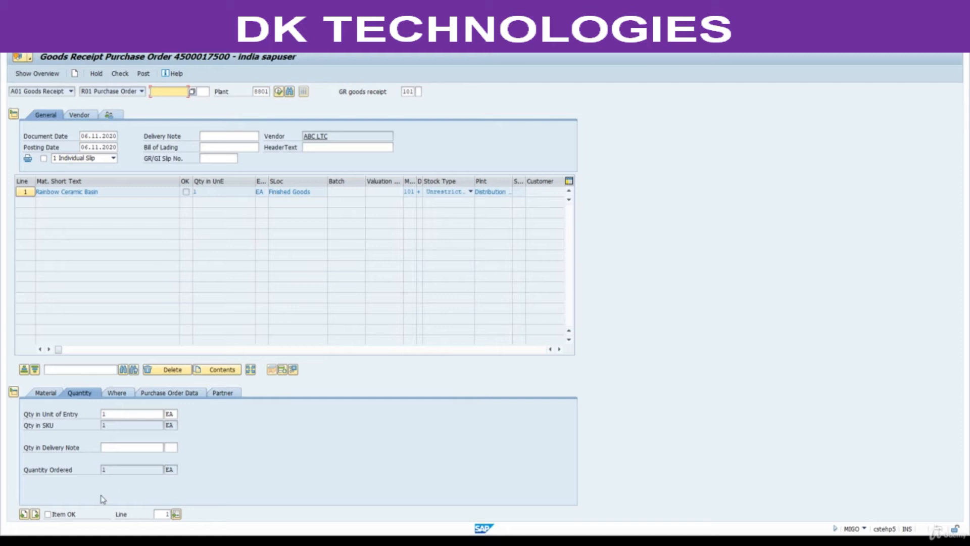
click(49, 514)
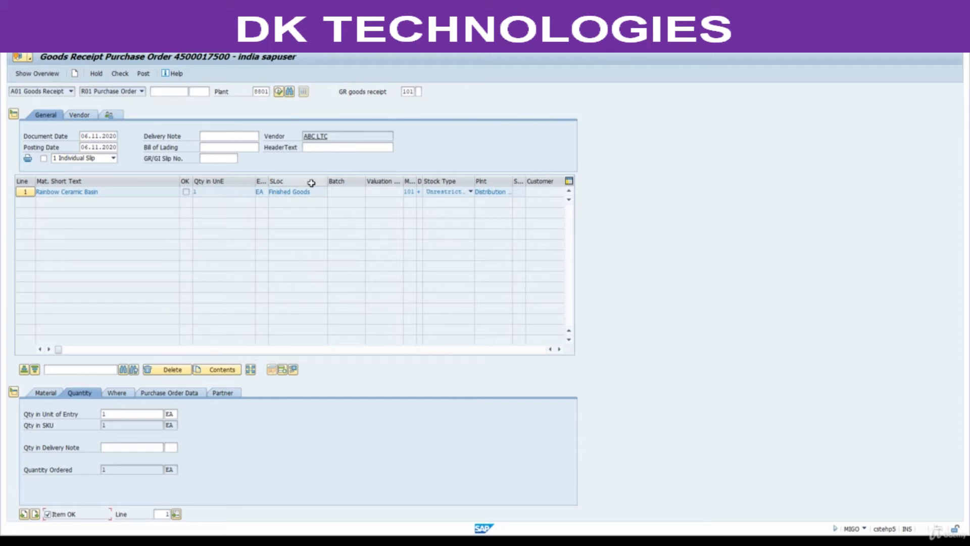
mouse_move(524, 413)
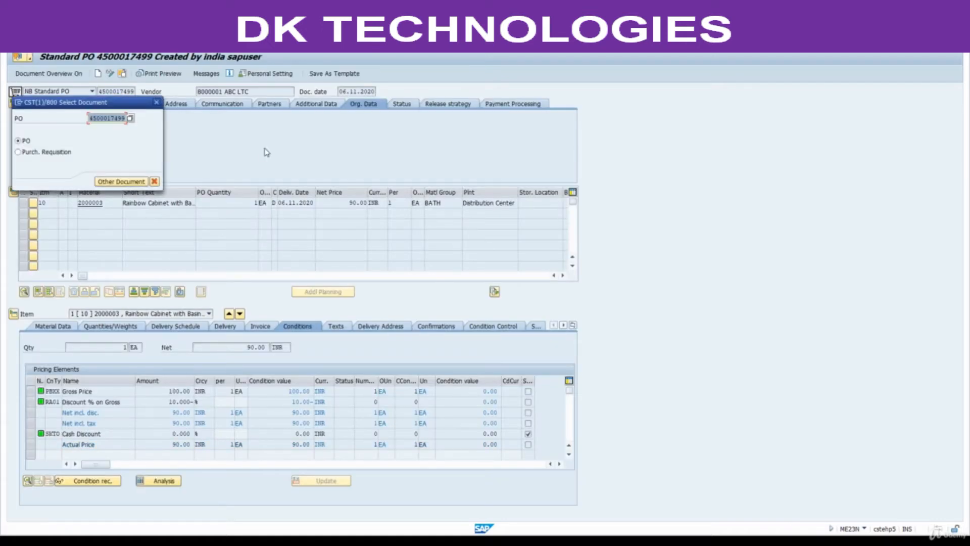
text(4500017500)
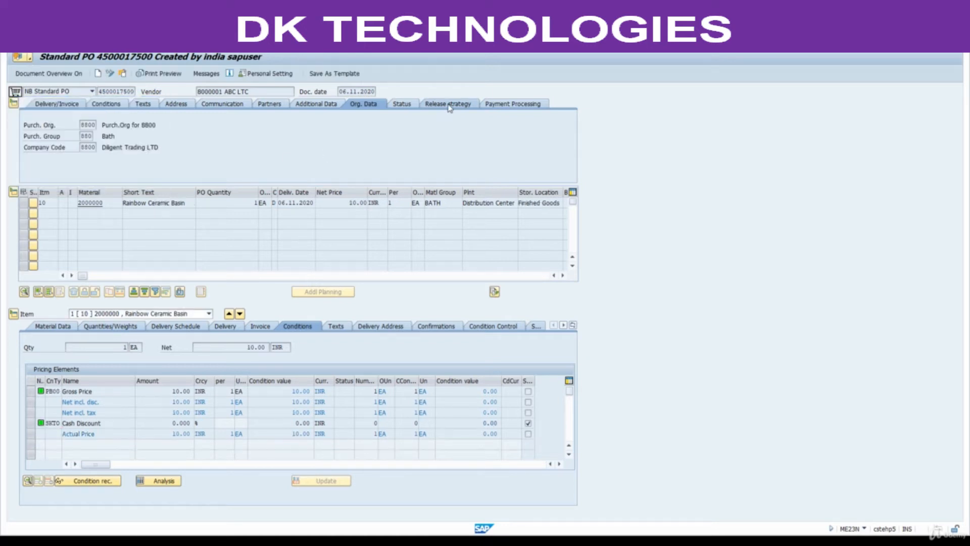
click(447, 103)
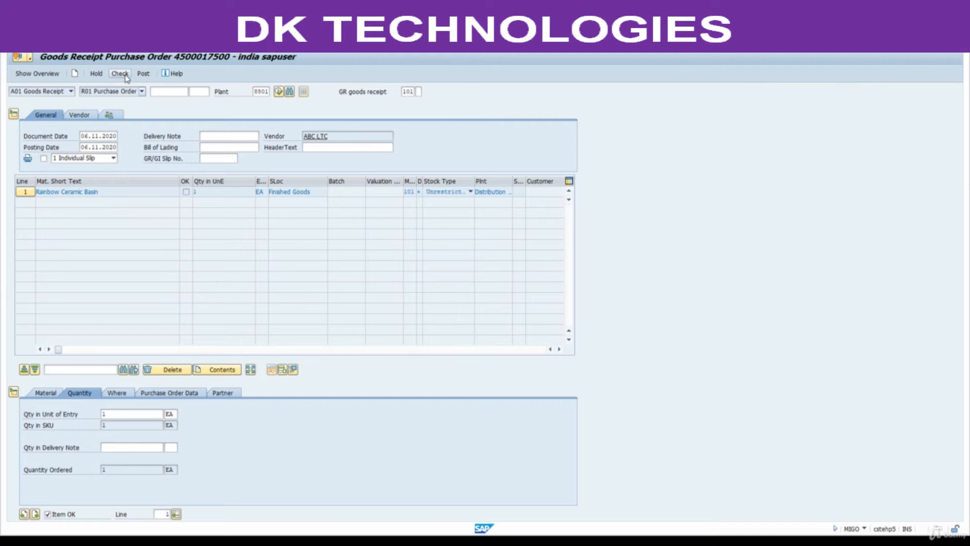
click(119, 73)
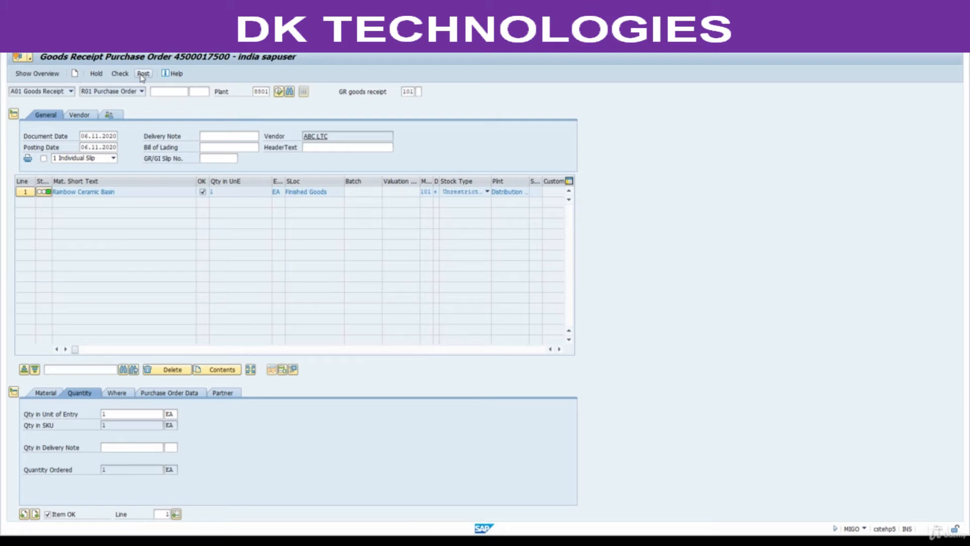
click(143, 72)
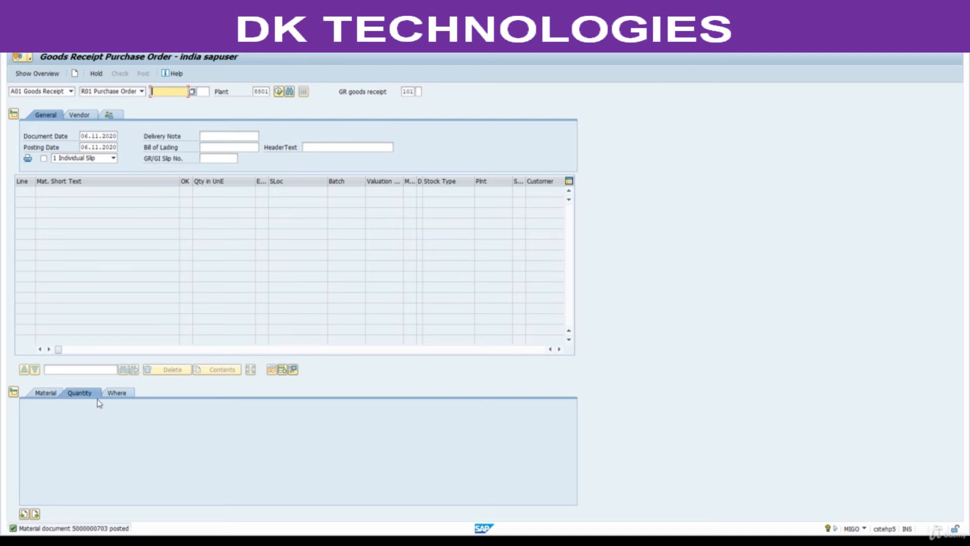
mouse_move(137, 509)
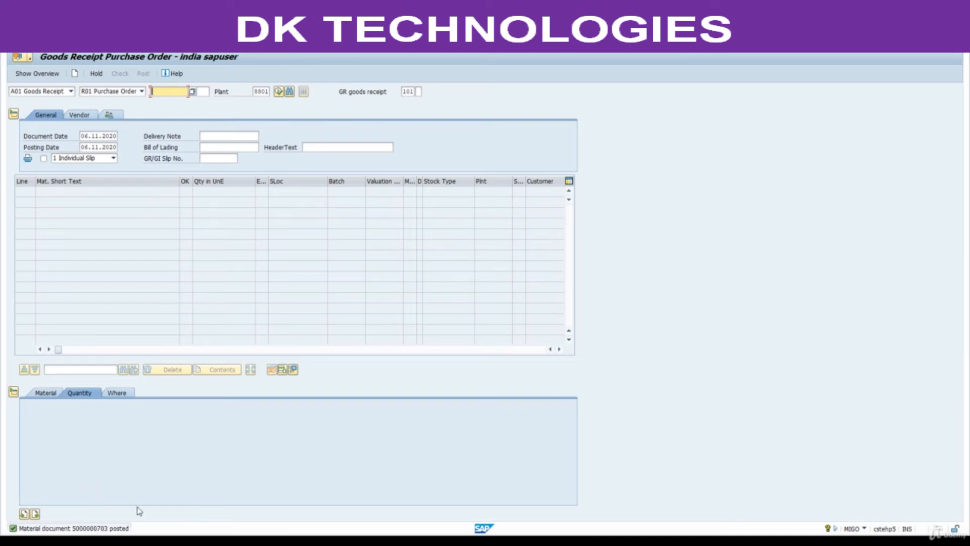
mouse_move(149, 335)
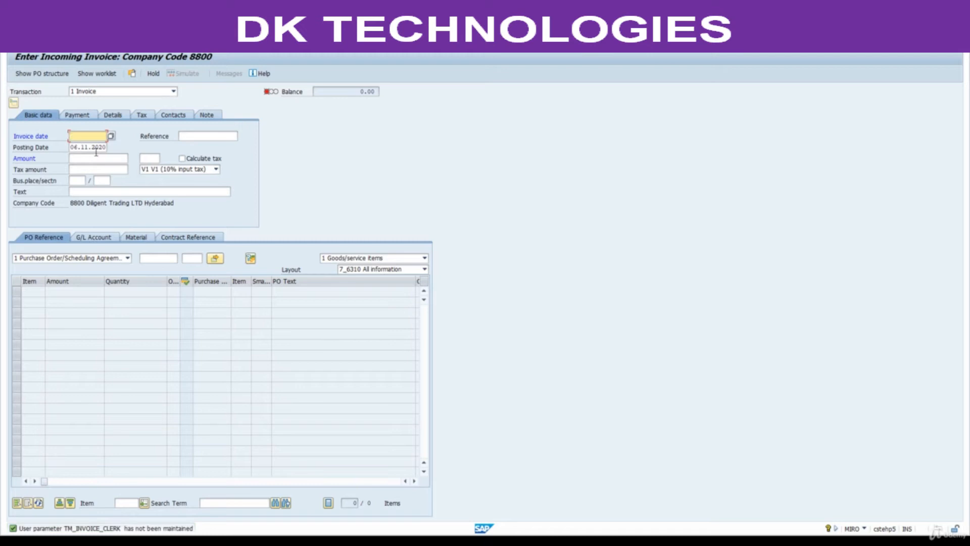
text(06.11.20)
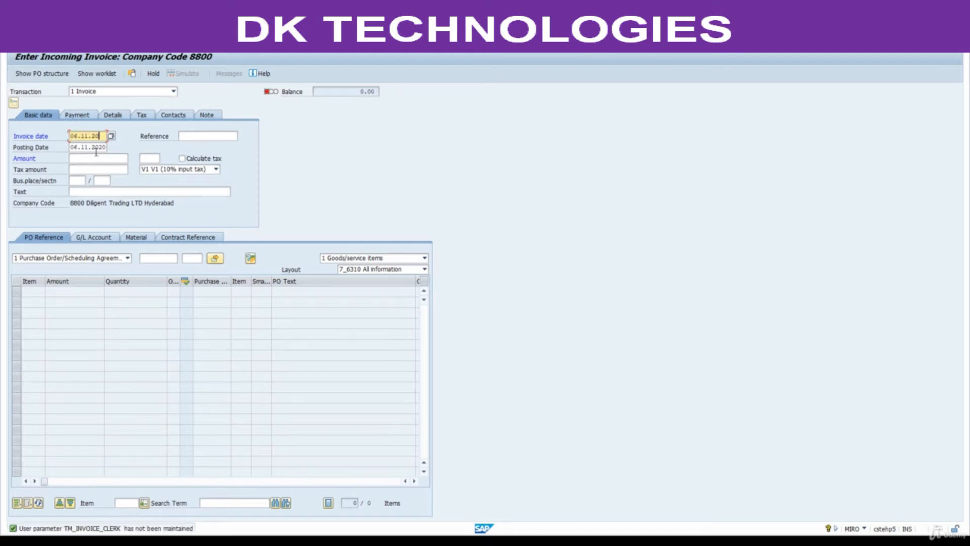
click(158, 258)
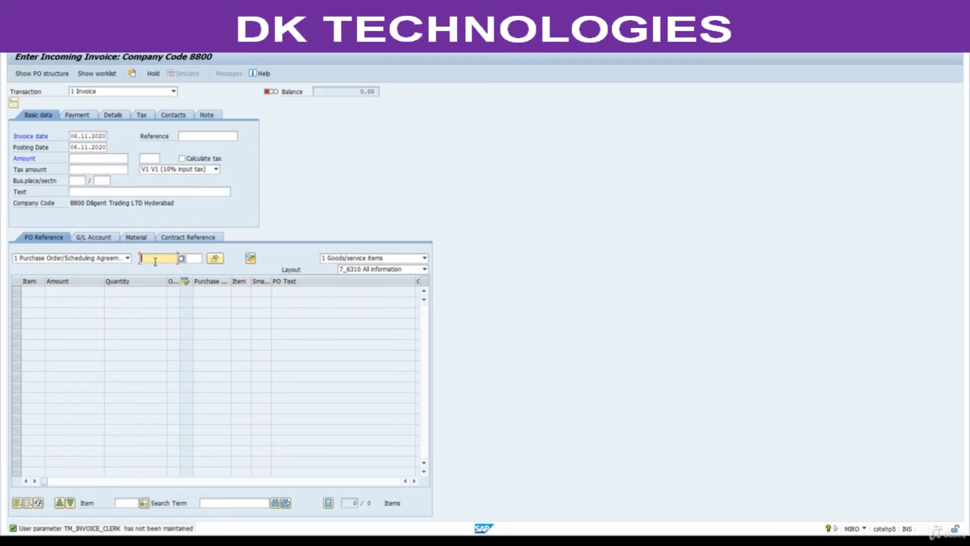
text(4500017500)
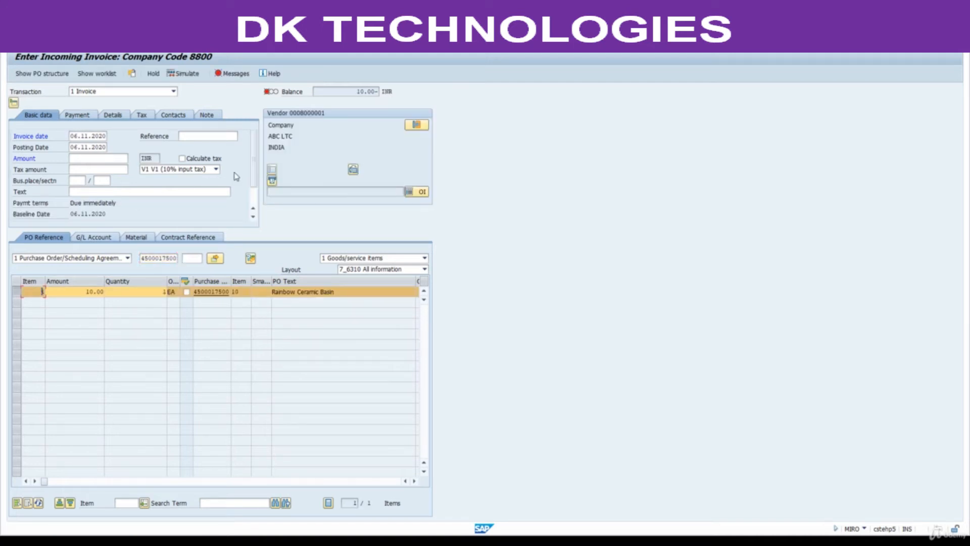
click(182, 159)
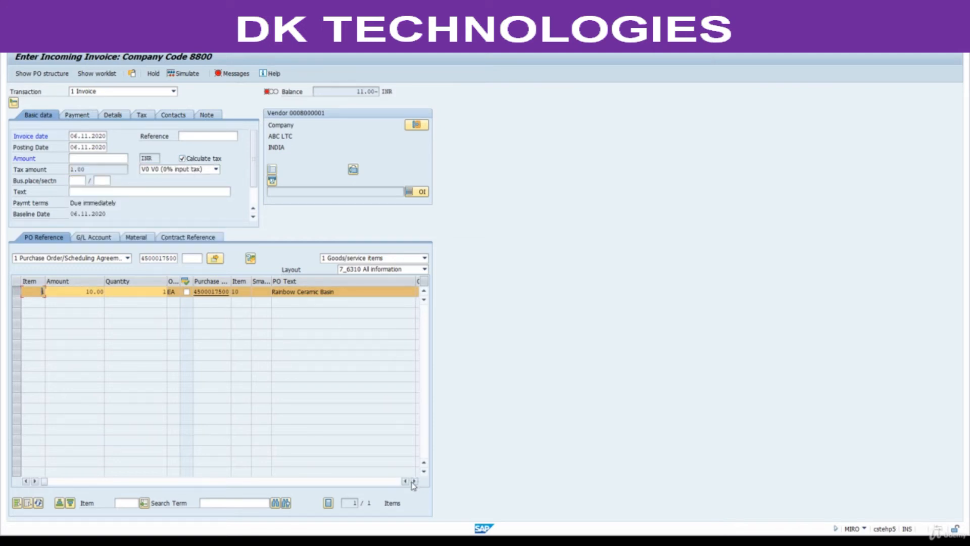
Step: Set the basin item's tax code to V0, 0% input tax
click(413, 481)
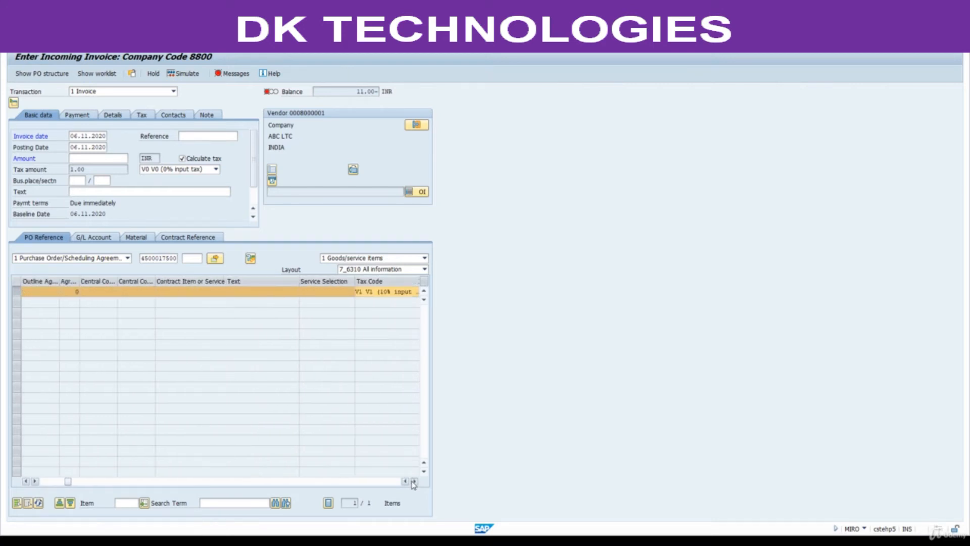
click(328, 291)
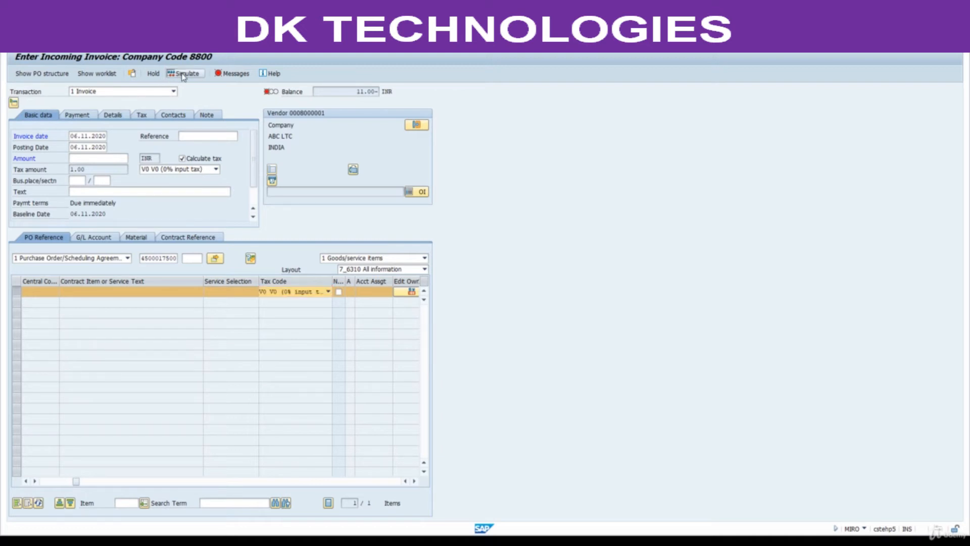
Step: Simulate the invoice, return and enter amount 10.00 INR to balance it
click(186, 72)
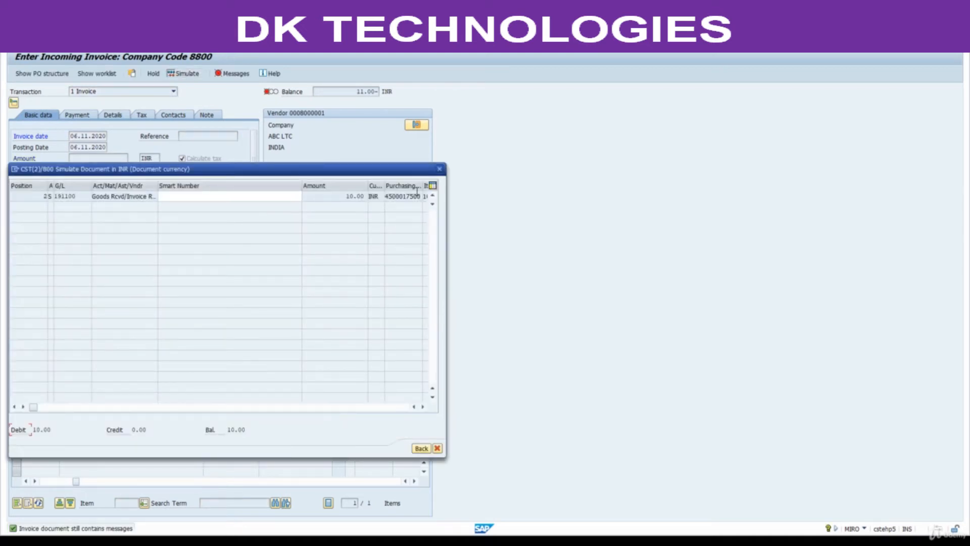
click(422, 448)
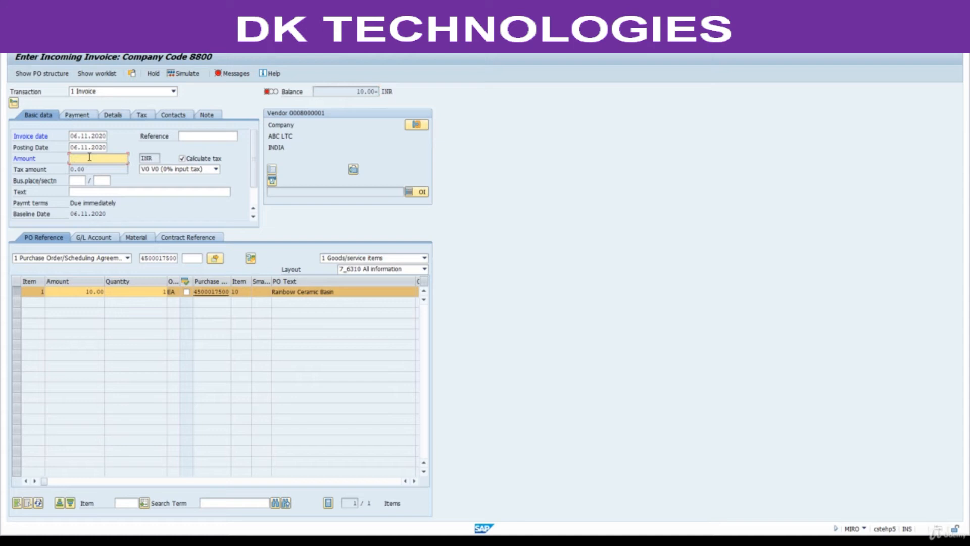
text(10.00)
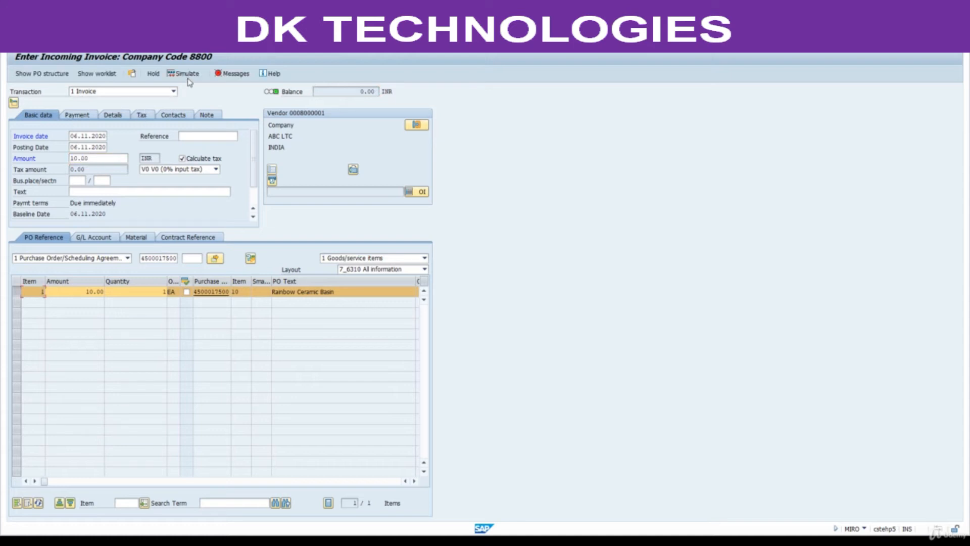
click(186, 72)
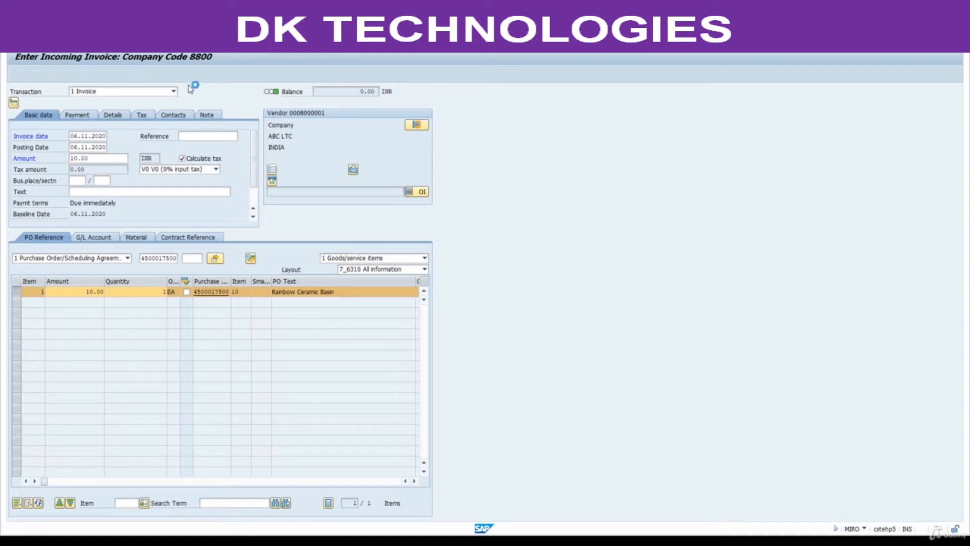
click(186, 73)
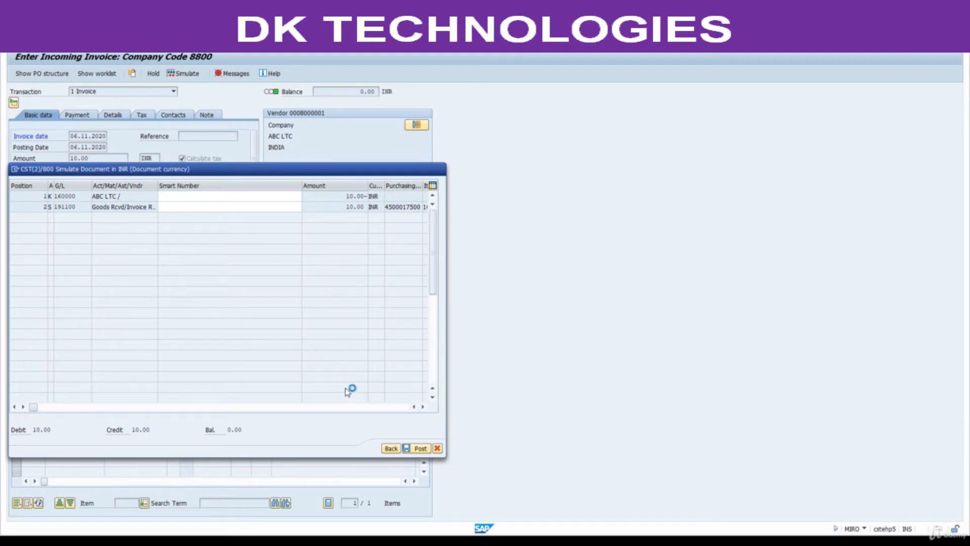
mouse_move(342, 382)
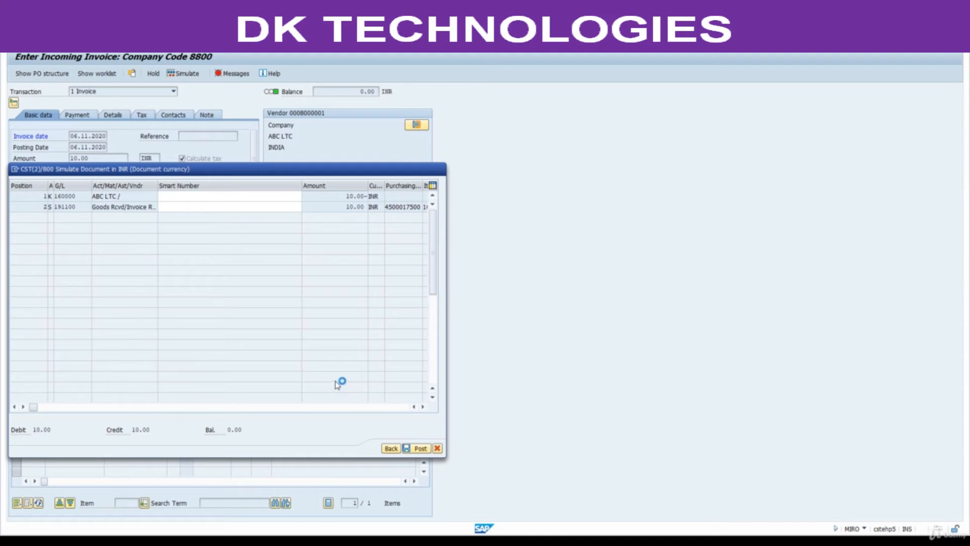
mouse_move(324, 379)
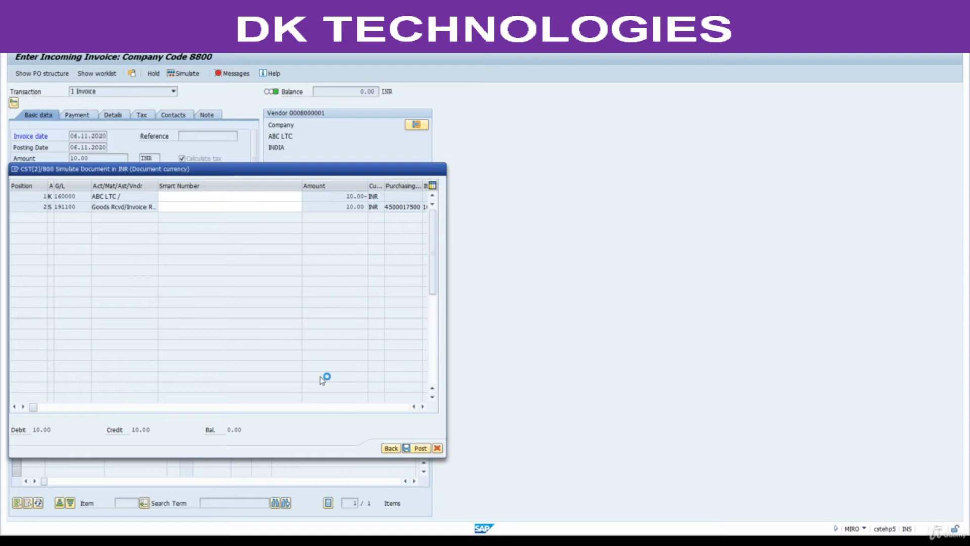
click(419, 448)
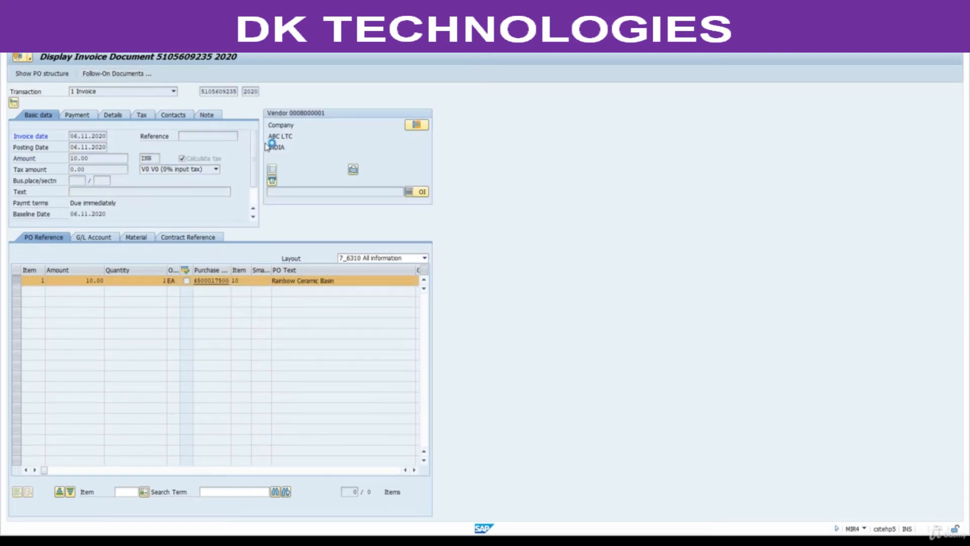
click(116, 73)
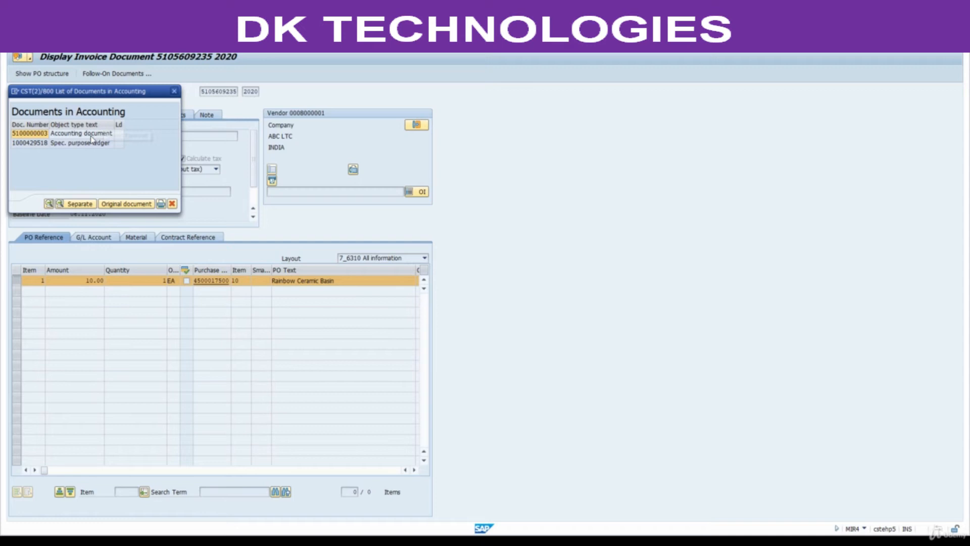
double_click(29, 133)
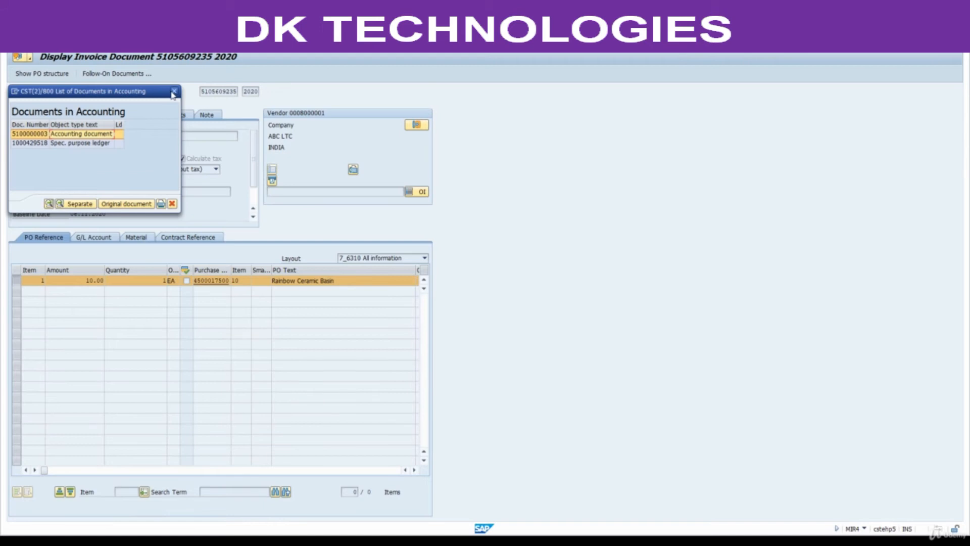
click(173, 91)
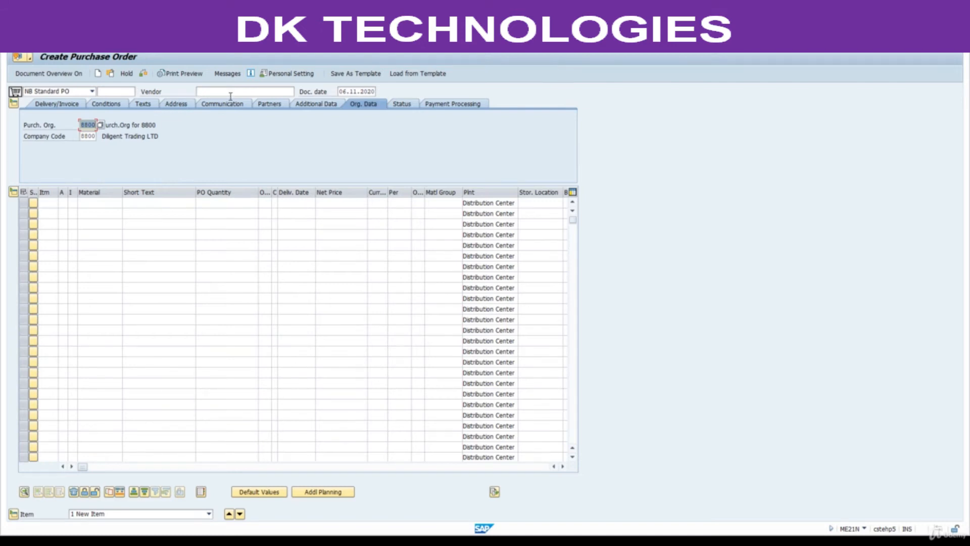
Step: Enter vendor 8000001 on the new NB standard purchase order
text(8000001)
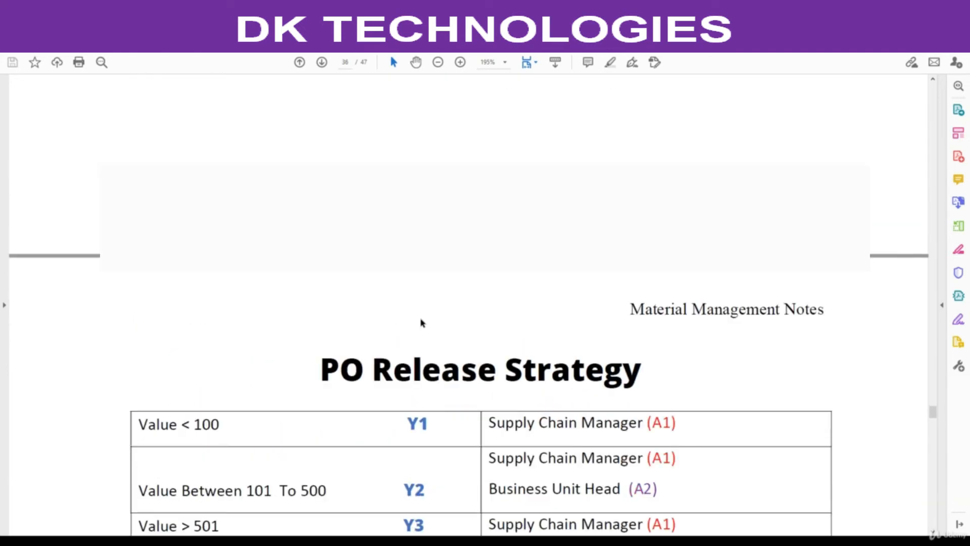
Step: Scroll the Material Management Notes PDF down to the PO Release Strategy table
scroll(down, 3)
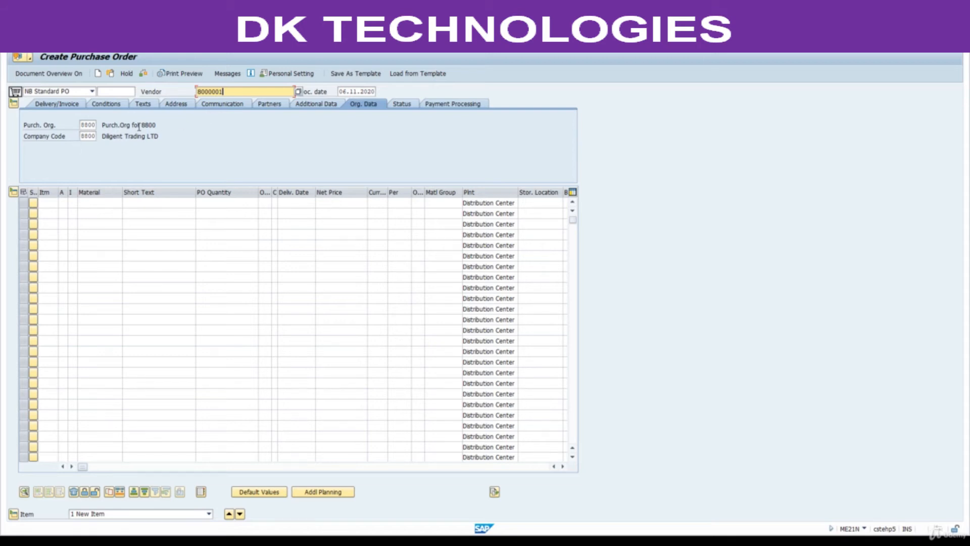
mouse_move(62, 112)
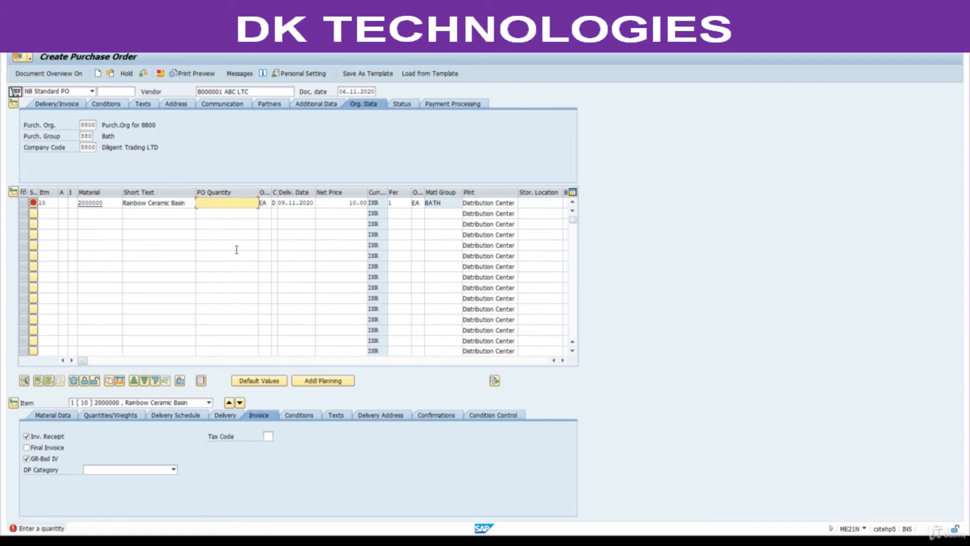
Step: Add the basin item, set quantity 1 then 11, checking release strategy and print preview
text(10)
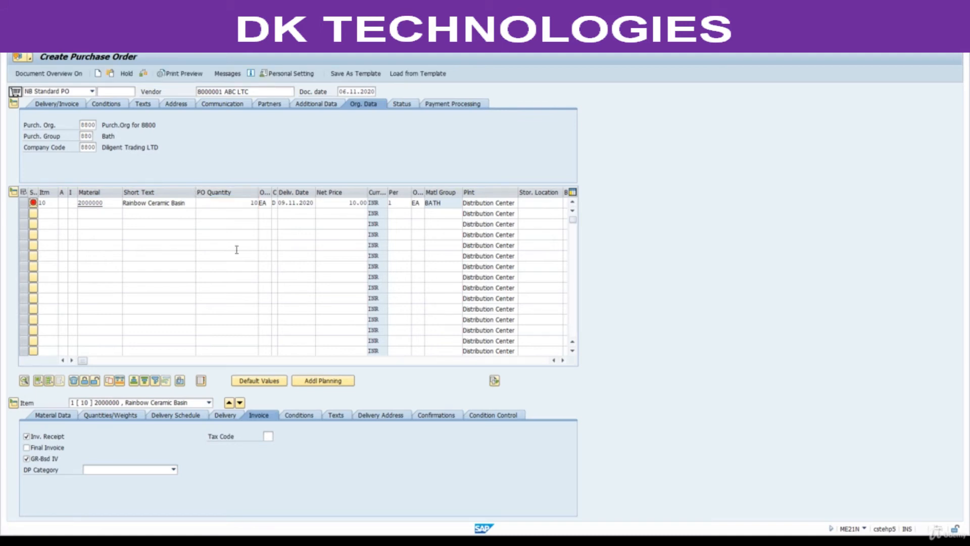
click(248, 202)
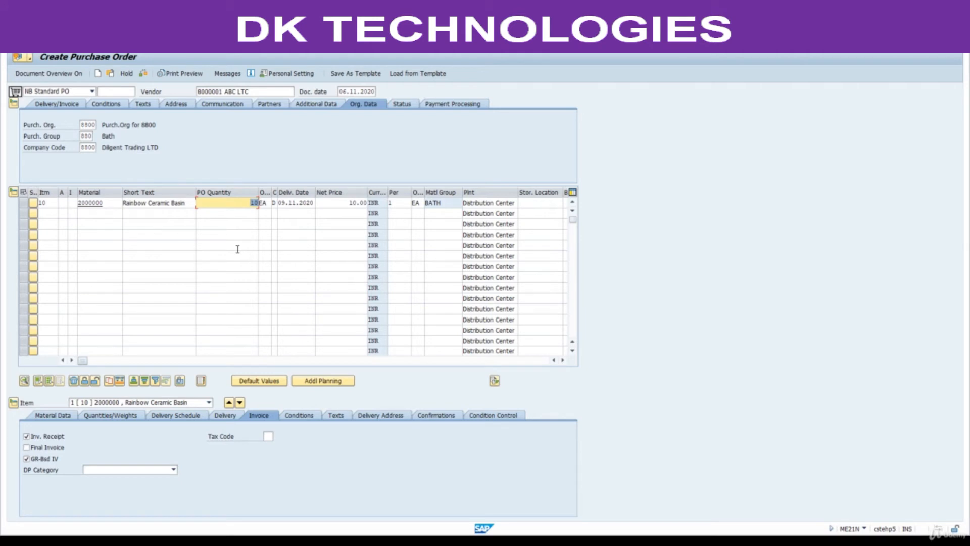
text(1)
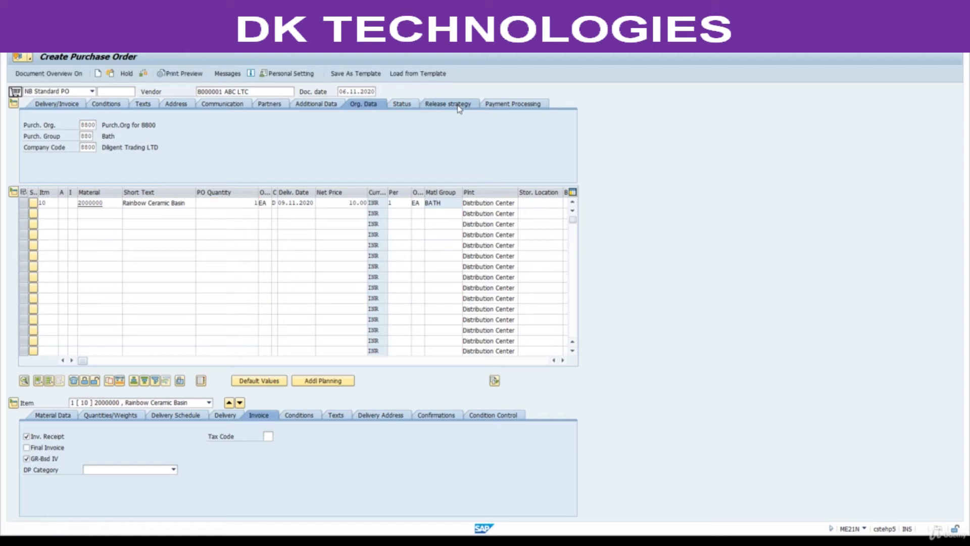
click(448, 103)
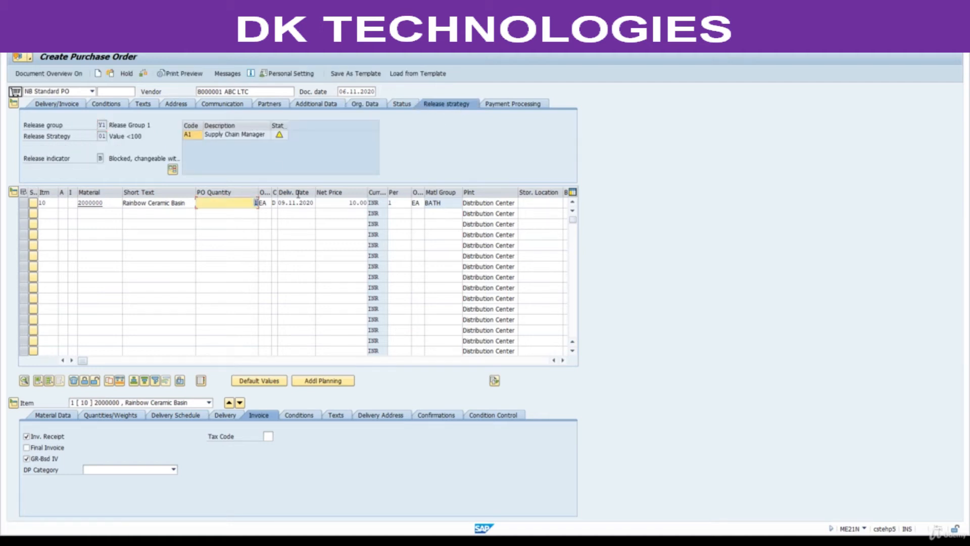
text(1)
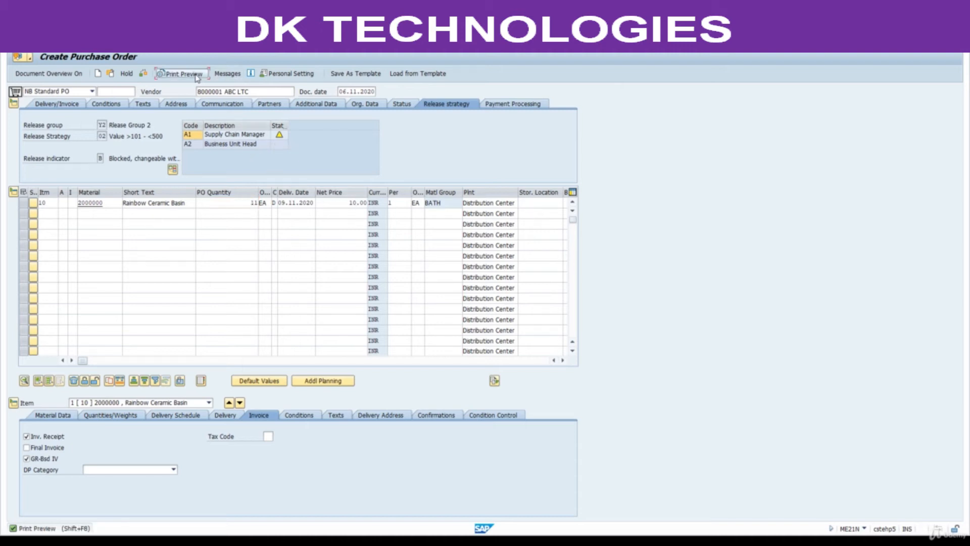
click(181, 74)
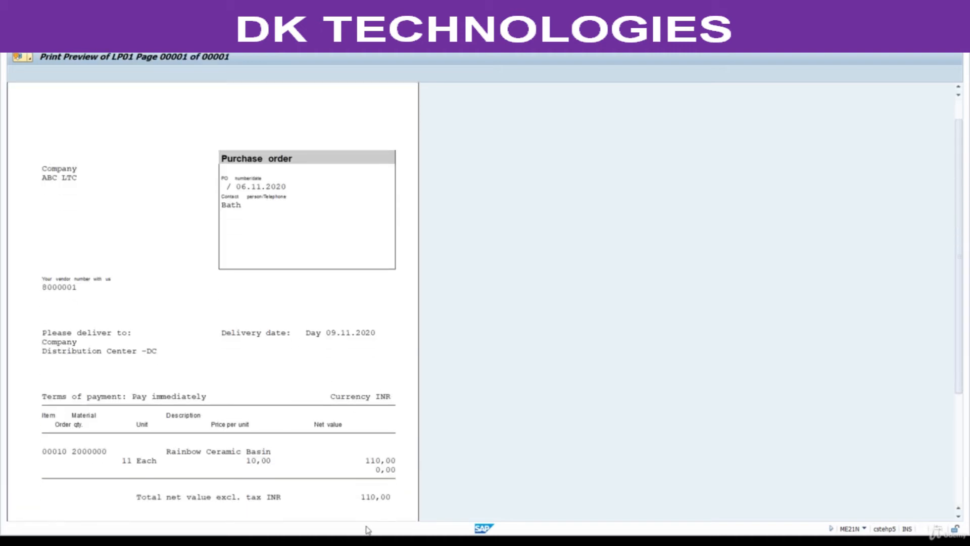
mouse_move(172, 128)
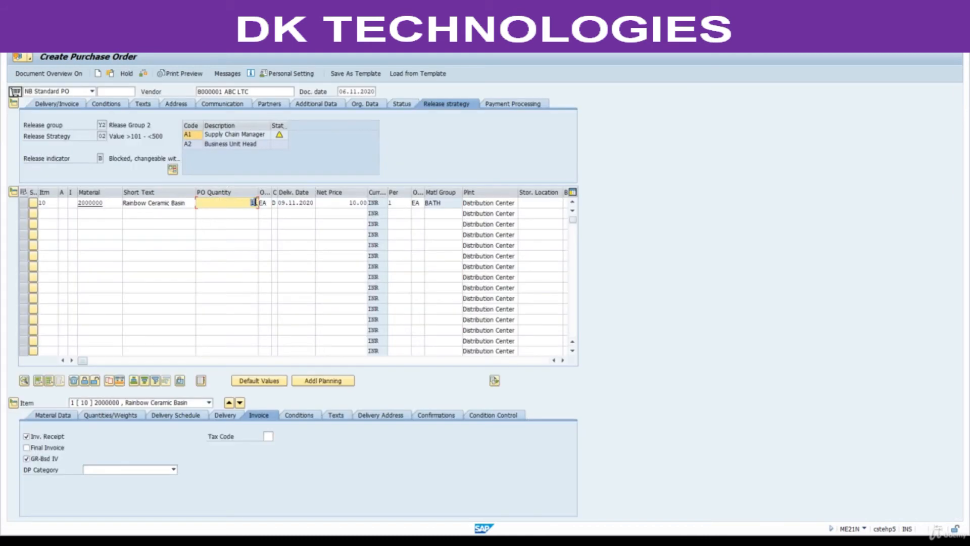
Step: Raise the quantity to 51 and preview the PO, now needing release strategy Y3
text(5)
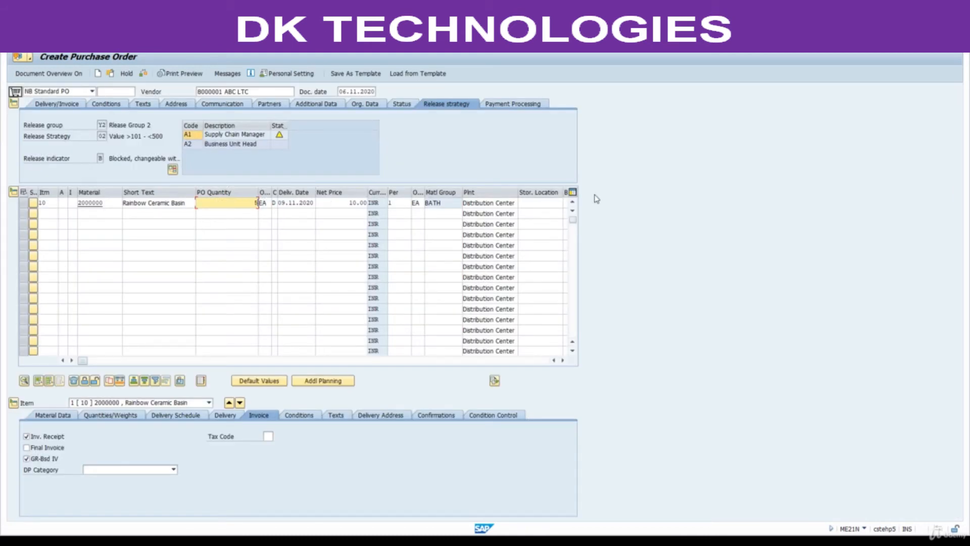
text(50)
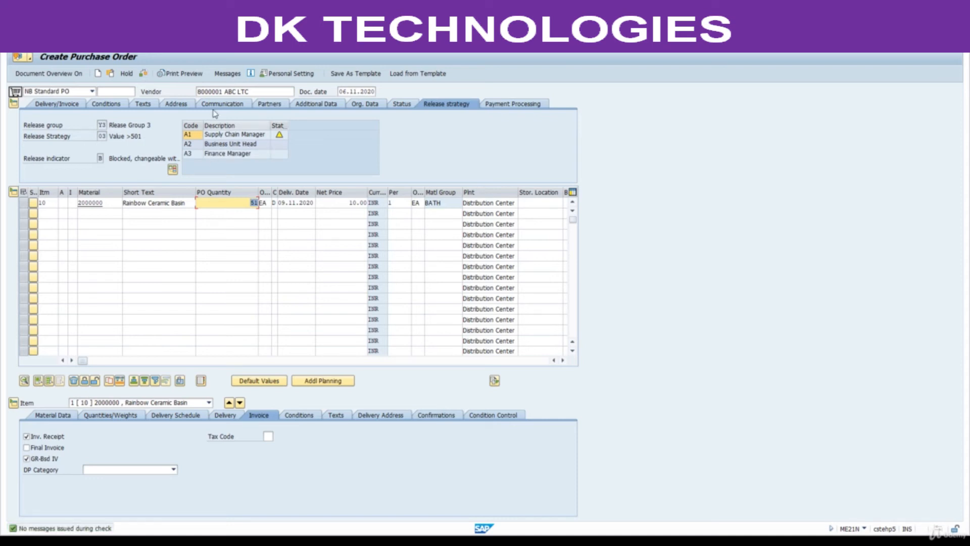
click(181, 73)
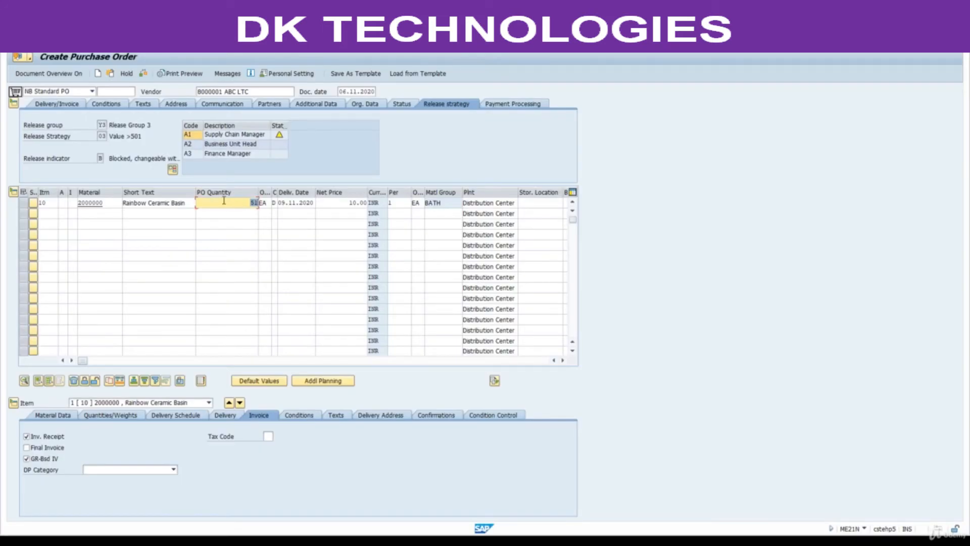
Step: Set quantity 10, check the PO and preview it totalling 100.00 INR
text(10)
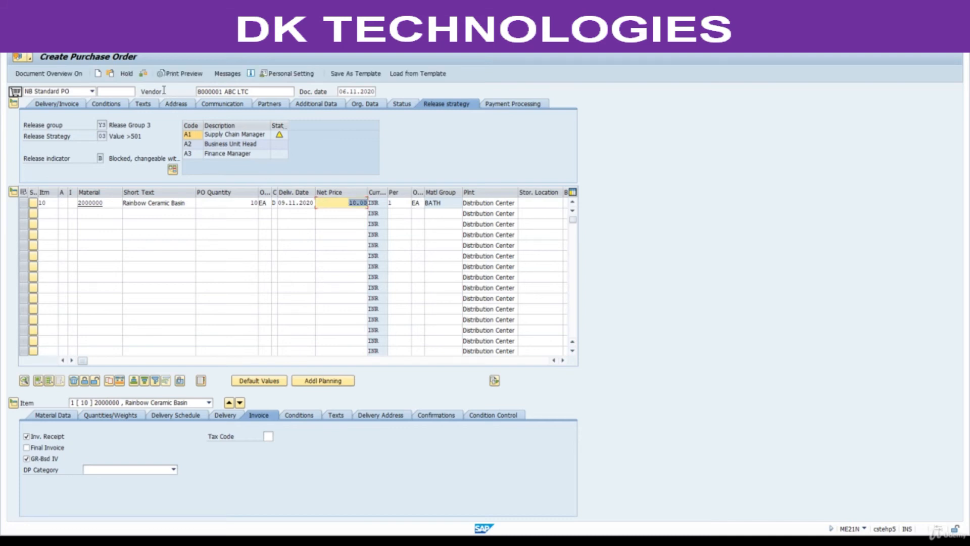
click(401, 103)
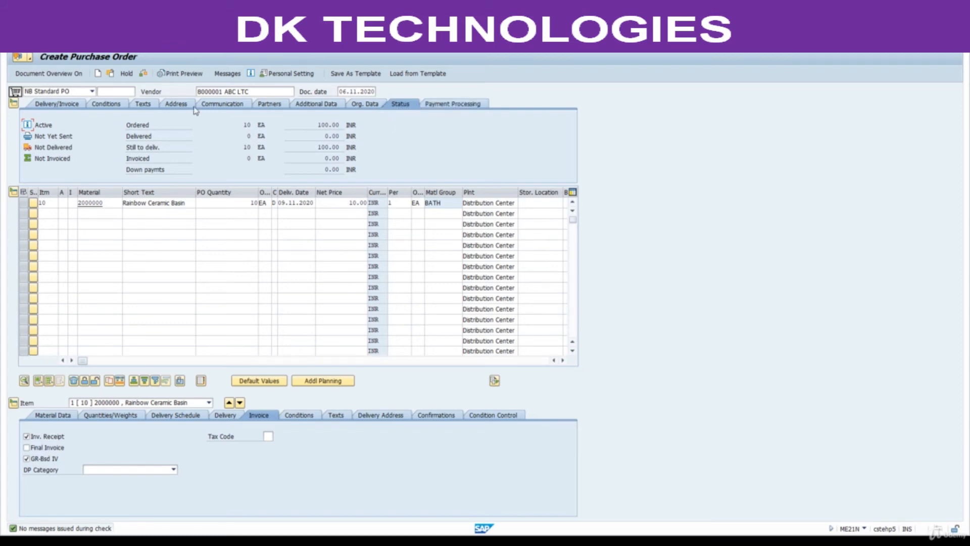
click(180, 73)
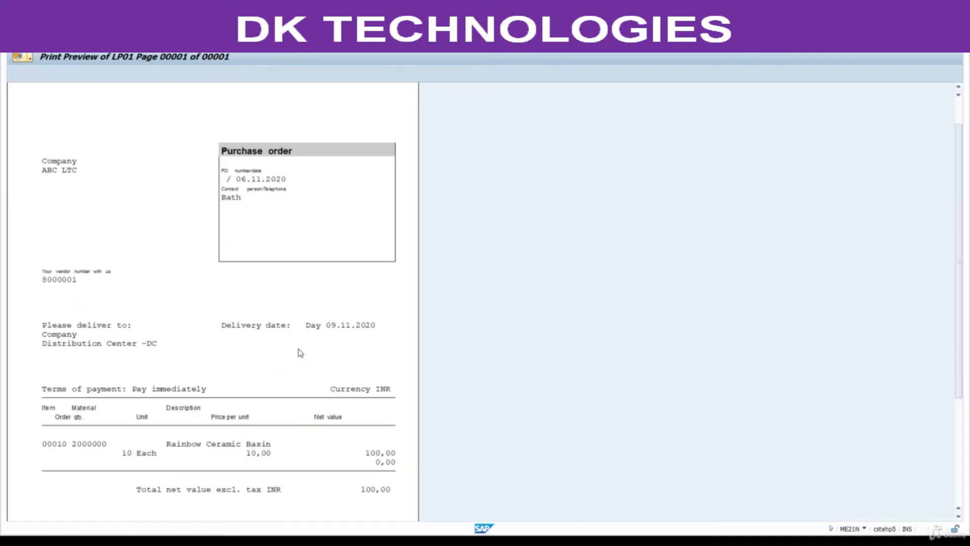
scroll(down, 3)
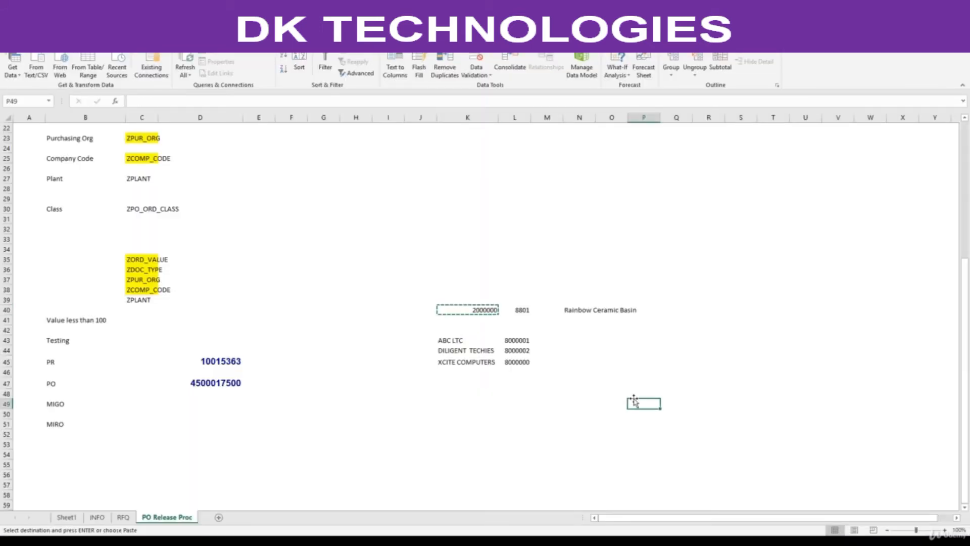
Step: Enter 500 in cell P49 and a =P50 formula in the following cell
text(500)
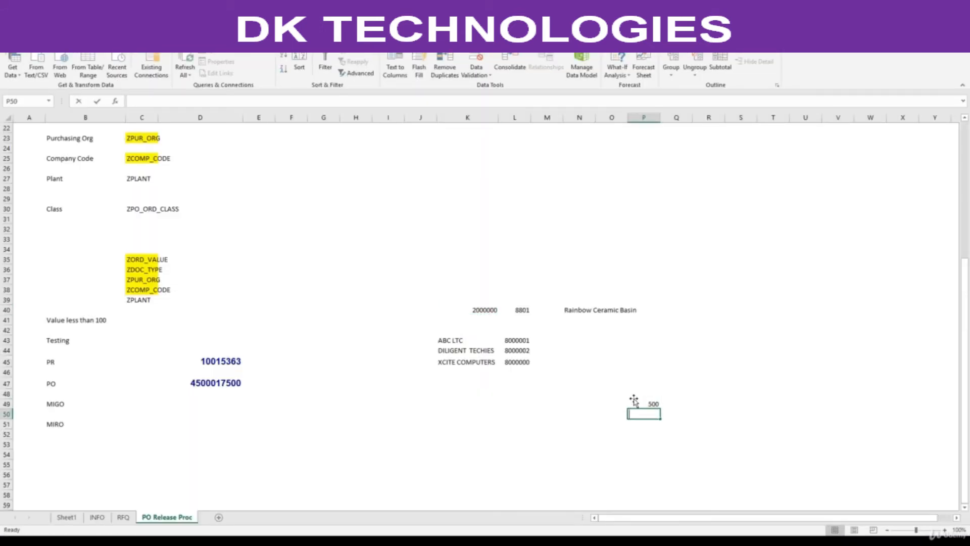
text(=P50)
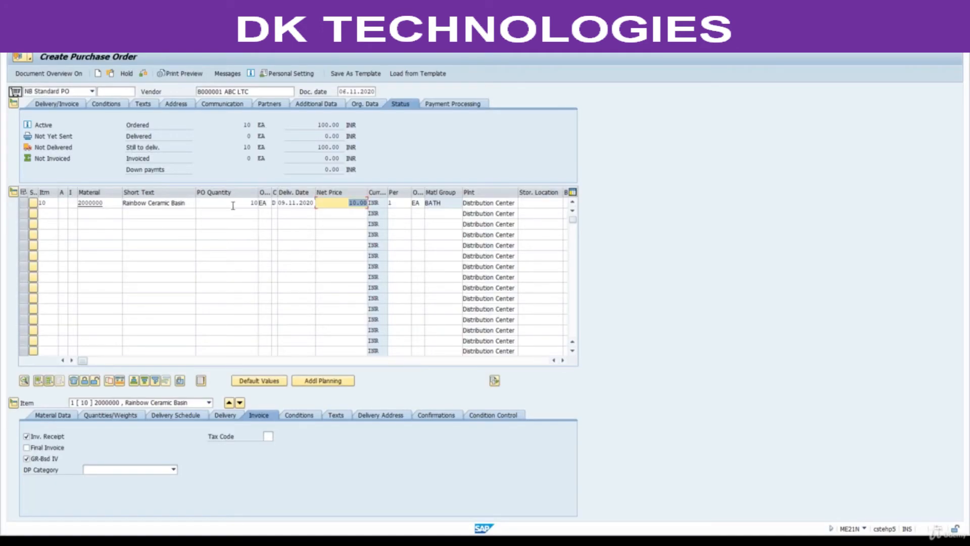
Step: Overwrite item 10's PO quantity with 50, then 51, and check the order
text(50)
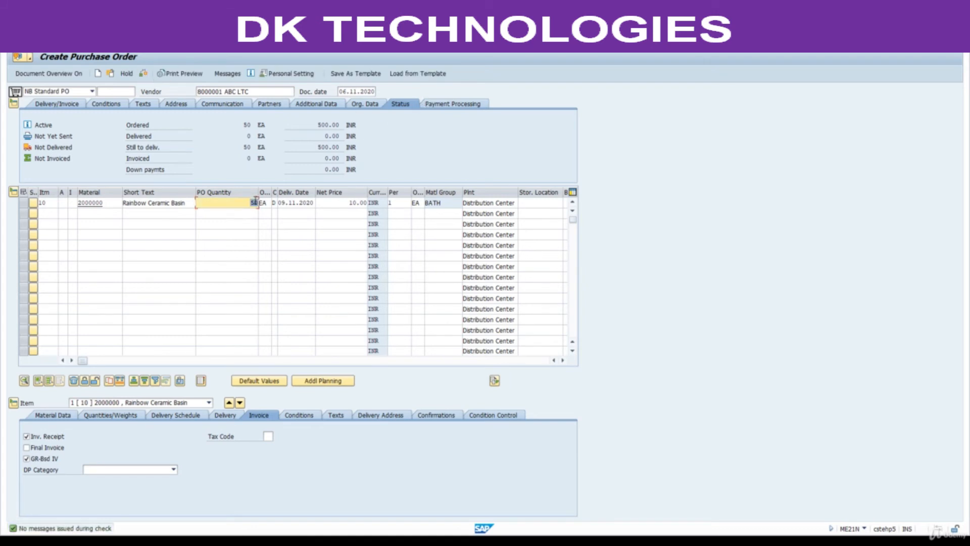
text(51)
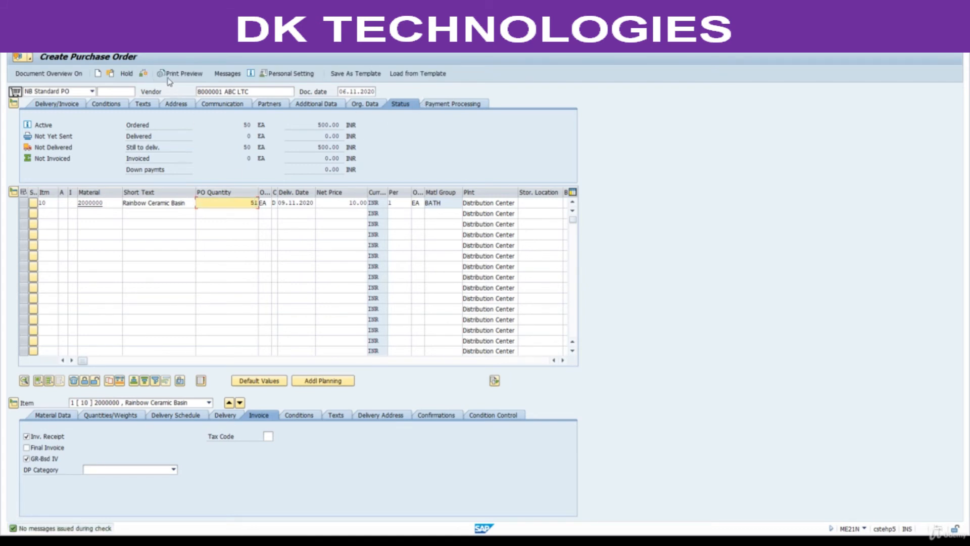
click(446, 103)
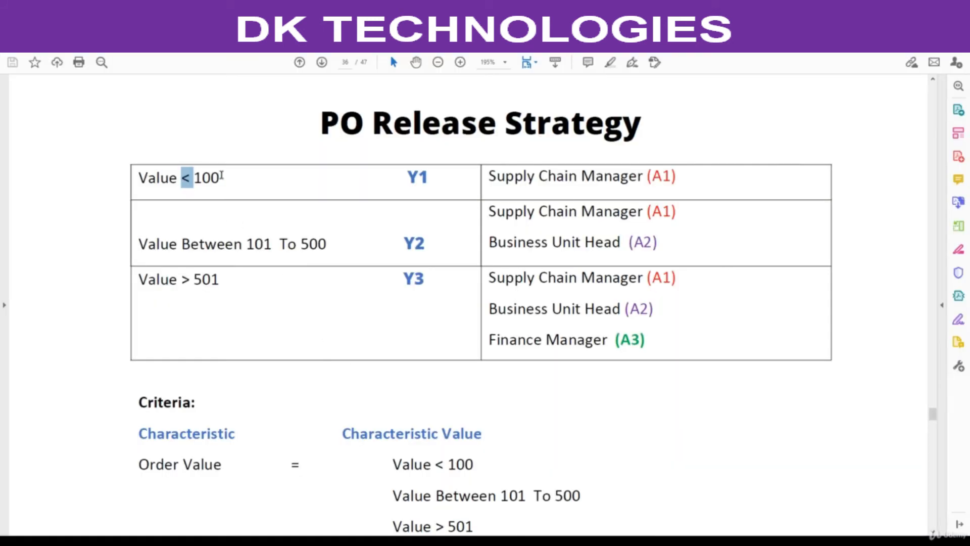
double_click(178, 177)
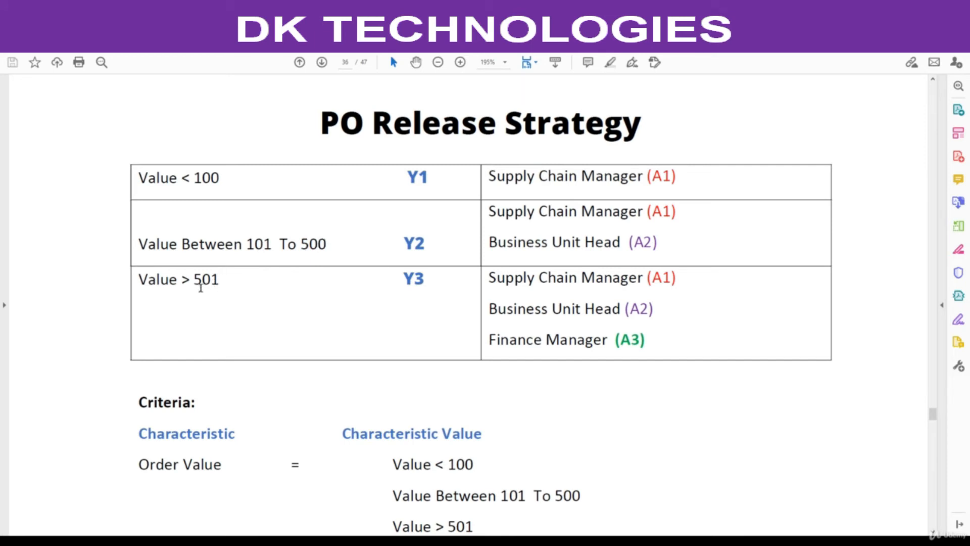
double_click(205, 279)
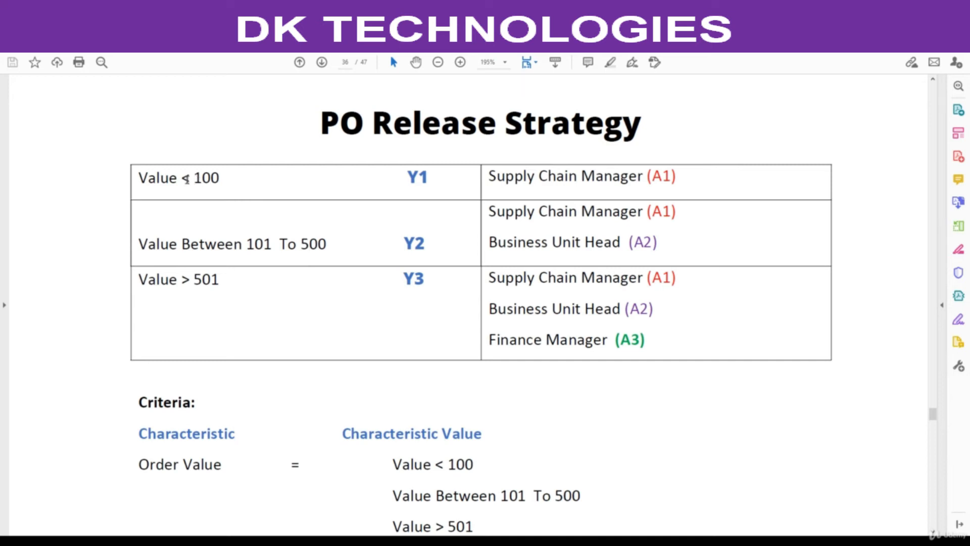
double_click(186, 178)
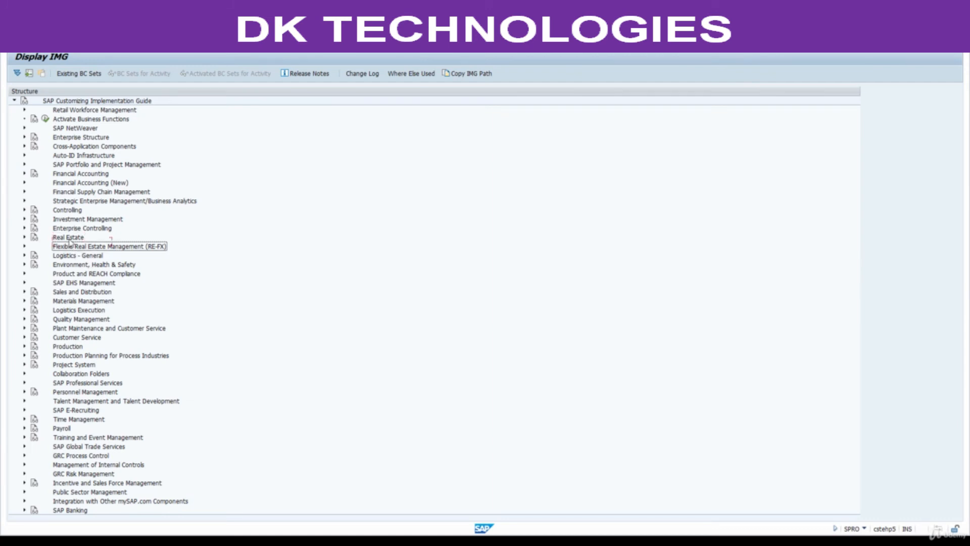
Step: Expand the IMG tree through Materials Management > Purchasing > Purchase Order to the release procedure
click(90, 182)
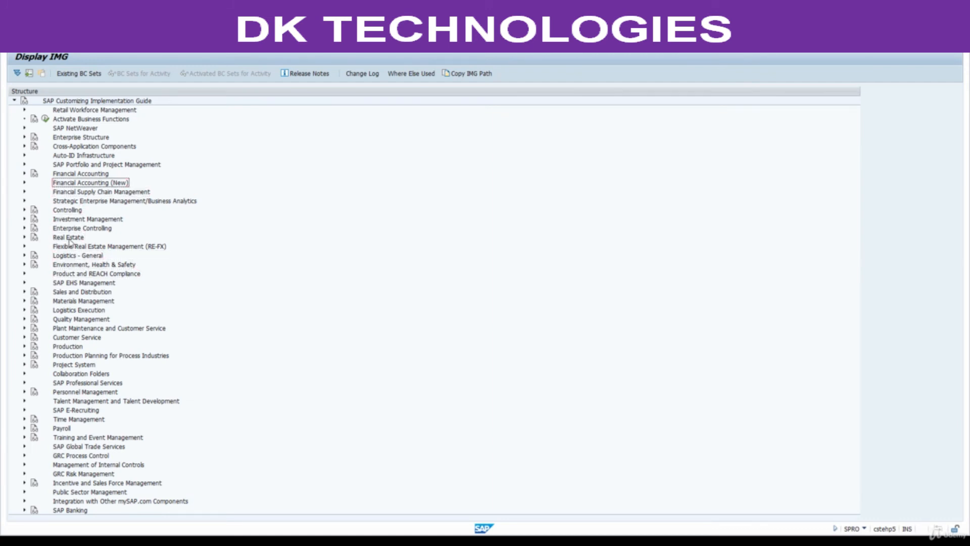
click(93, 264)
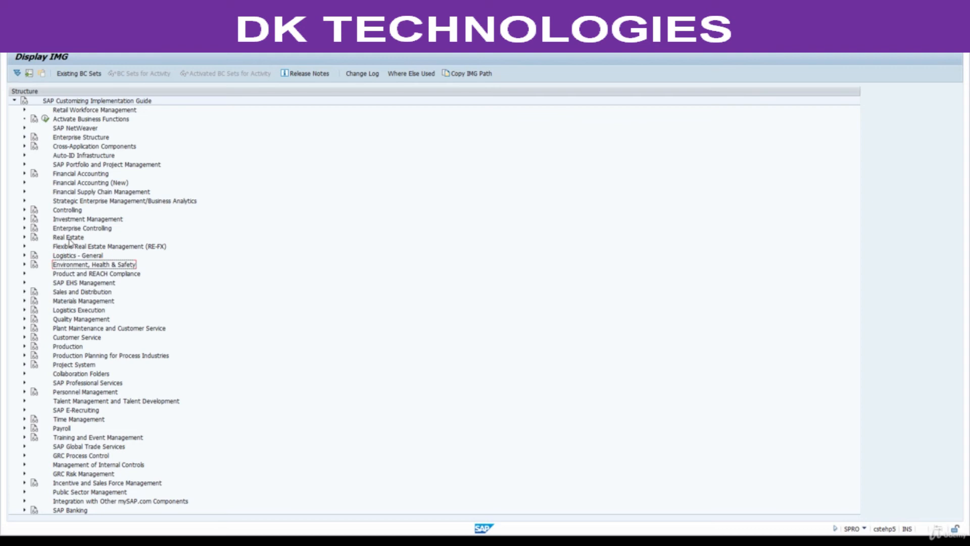
click(25, 301)
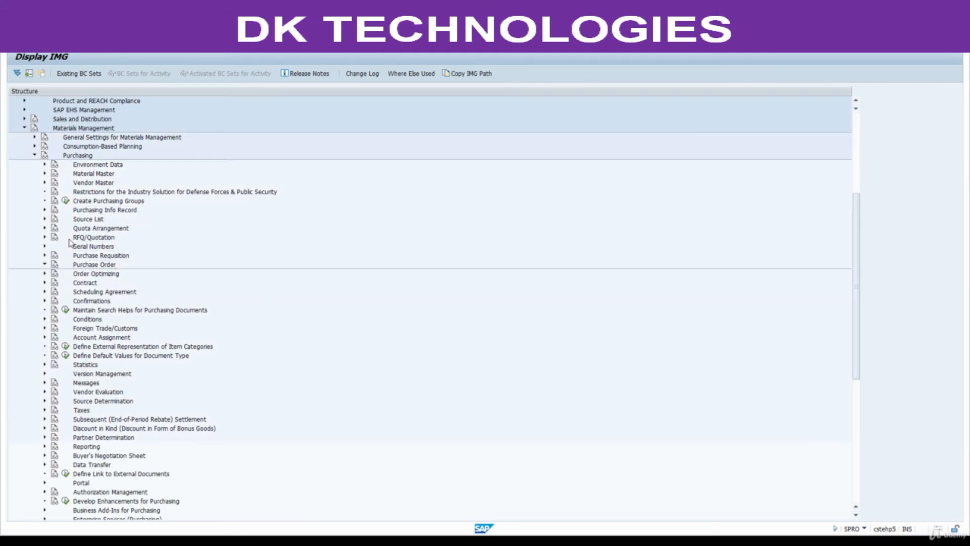
click(45, 264)
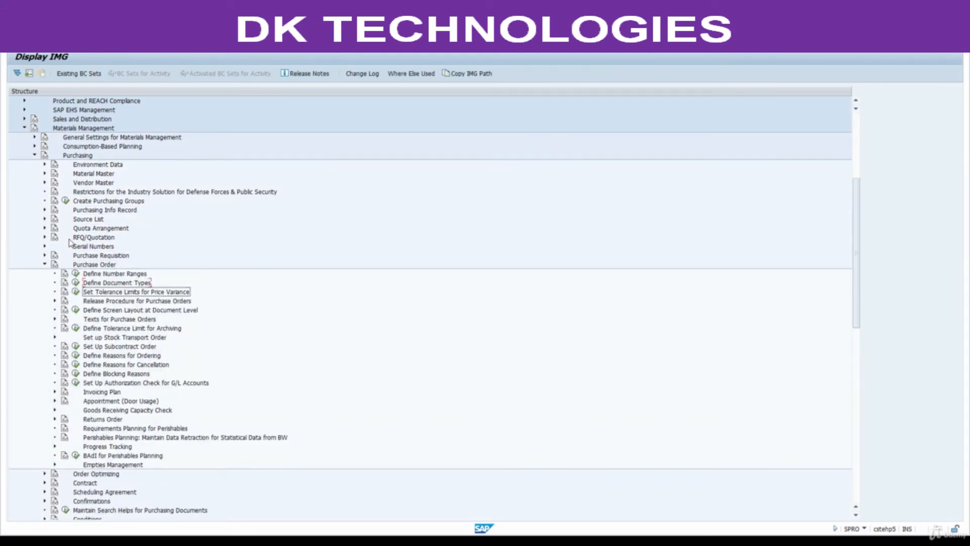
click(139, 309)
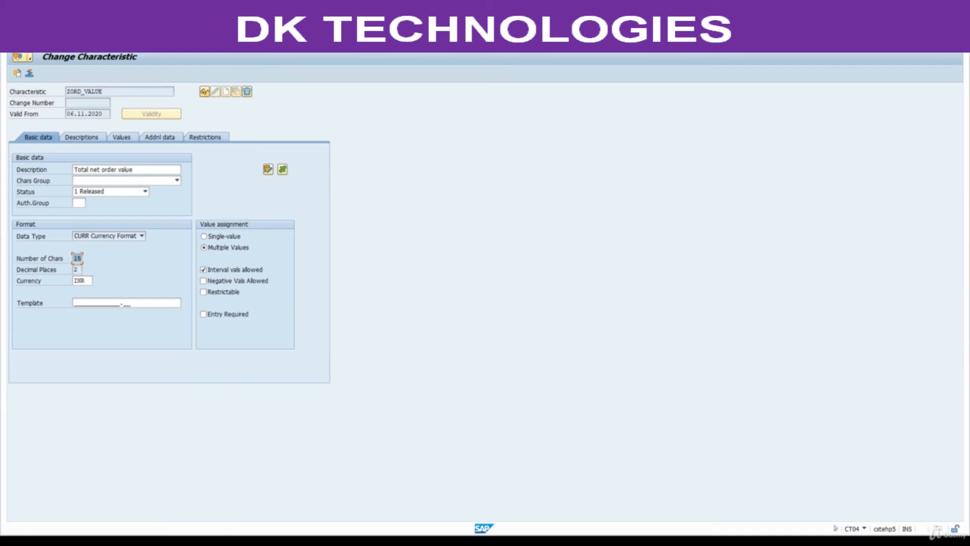
mouse_move(194, 128)
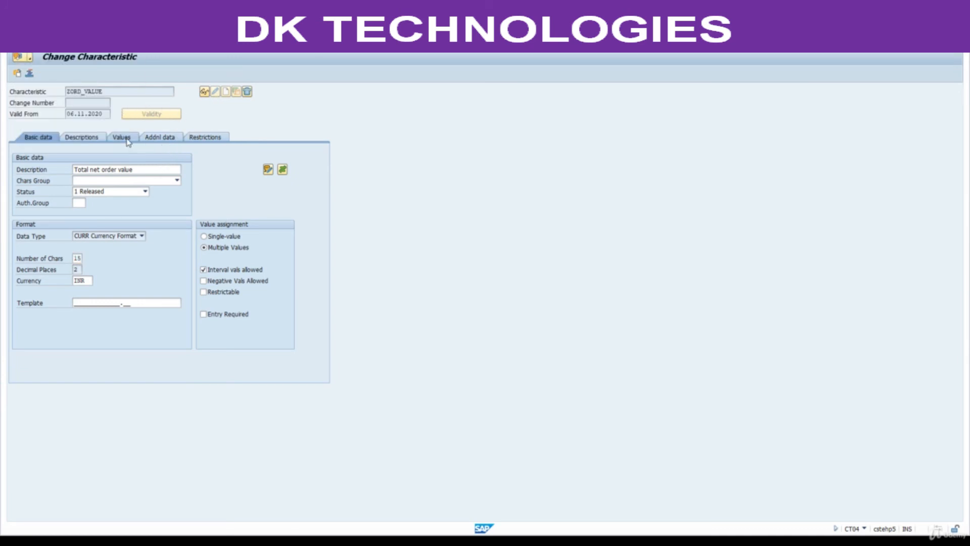
Step: On ZORD_VALUE's Values tab, use the F1 interval syntax to enter <=100 in the first row
click(123, 136)
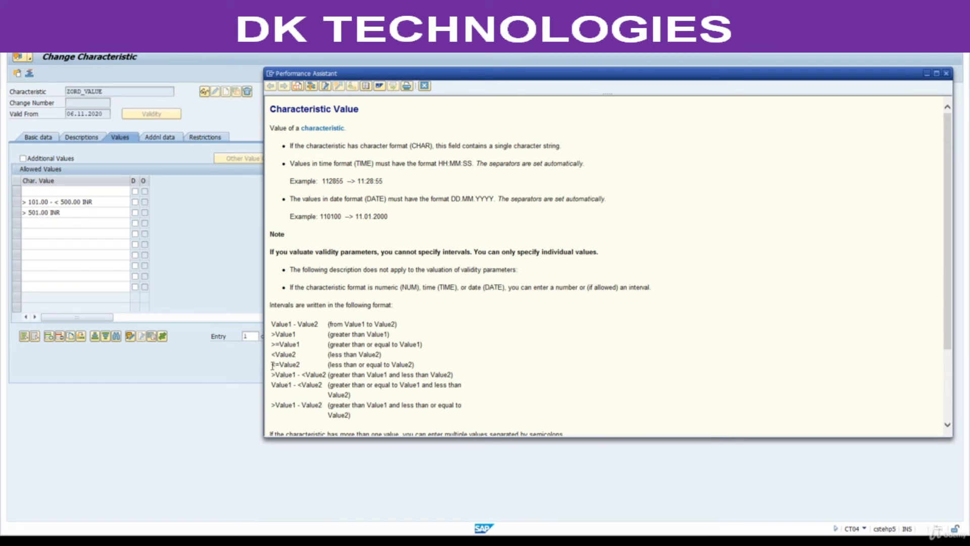
double_click(285, 365)
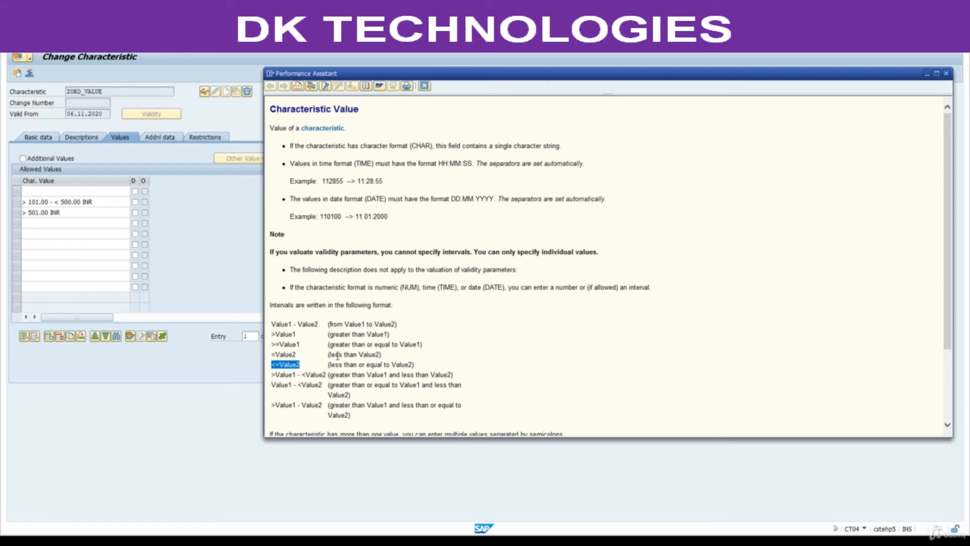
click(425, 86)
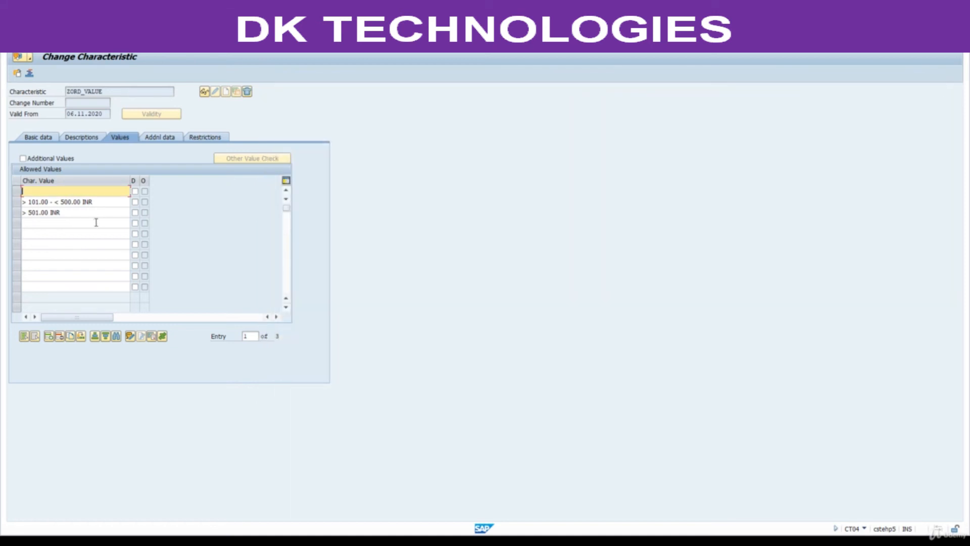
text(<=Value2)
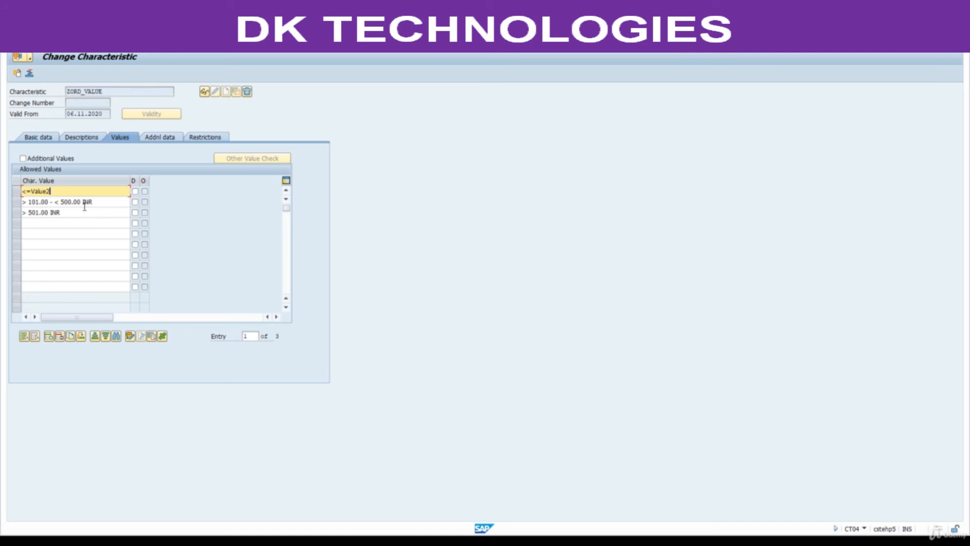
key(Backspace)
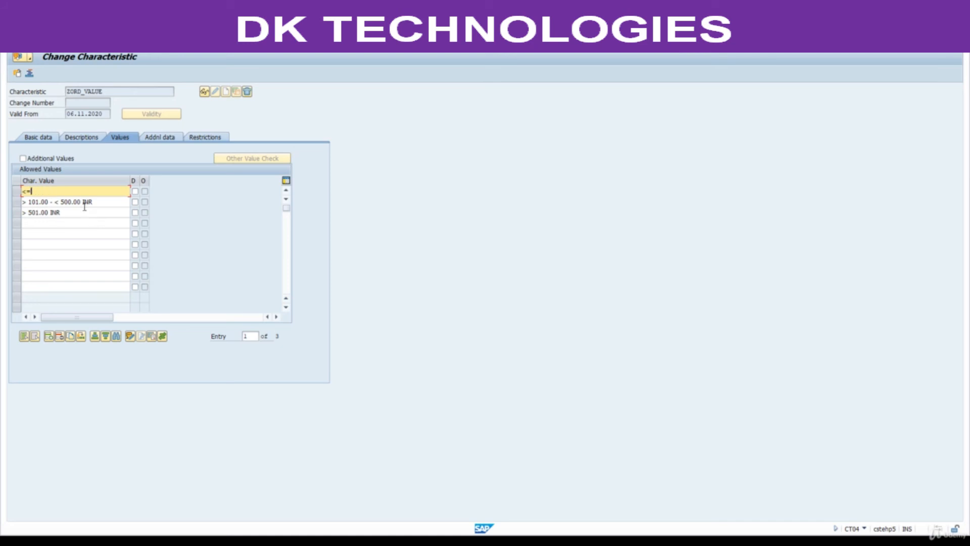
text(100)
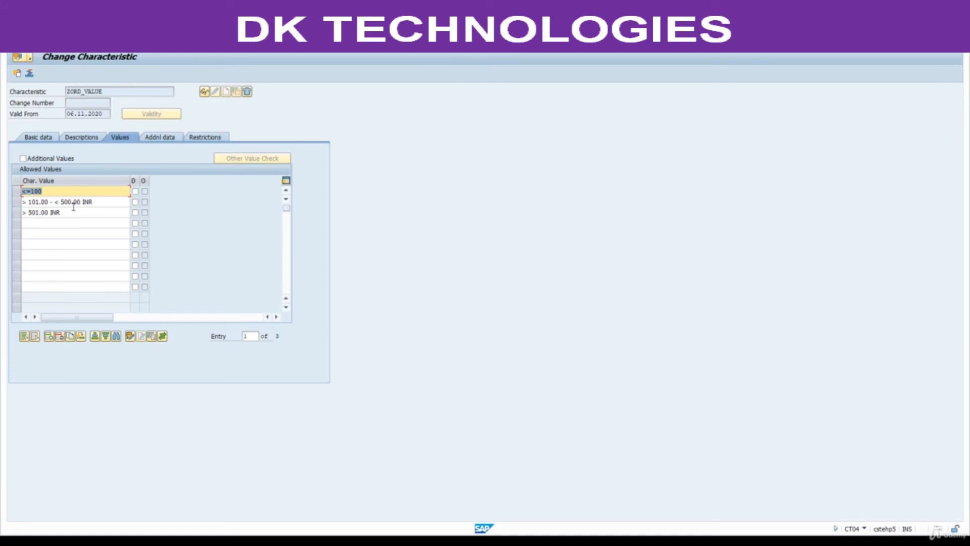
Step: Change the middle range's upper limit from 500.00 to 501.00 INR and save the characteristic
click(62, 201)
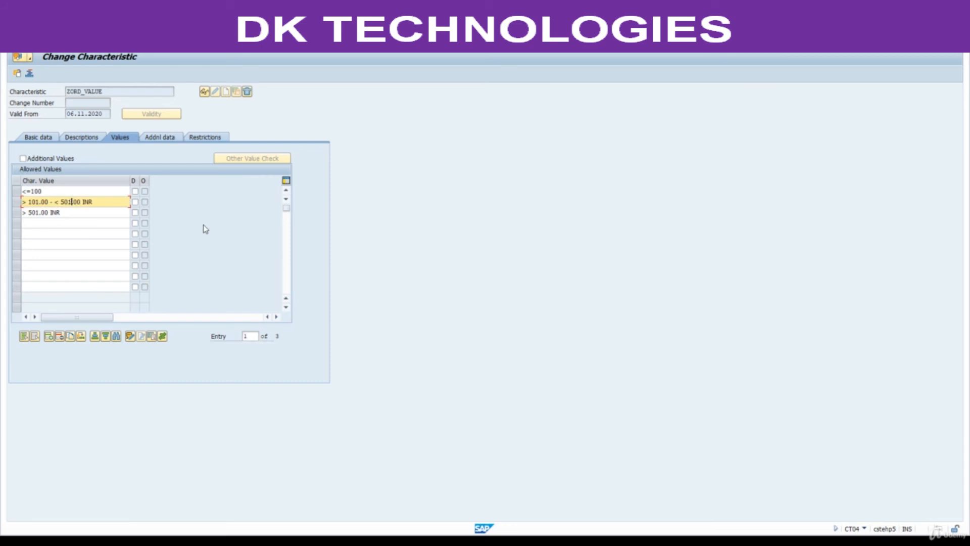
click(60, 212)
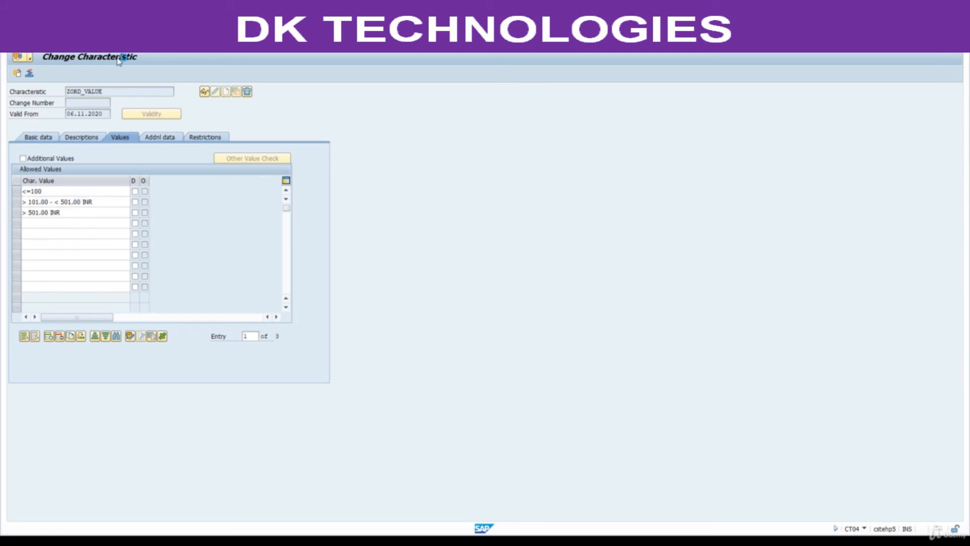
click(37, 136)
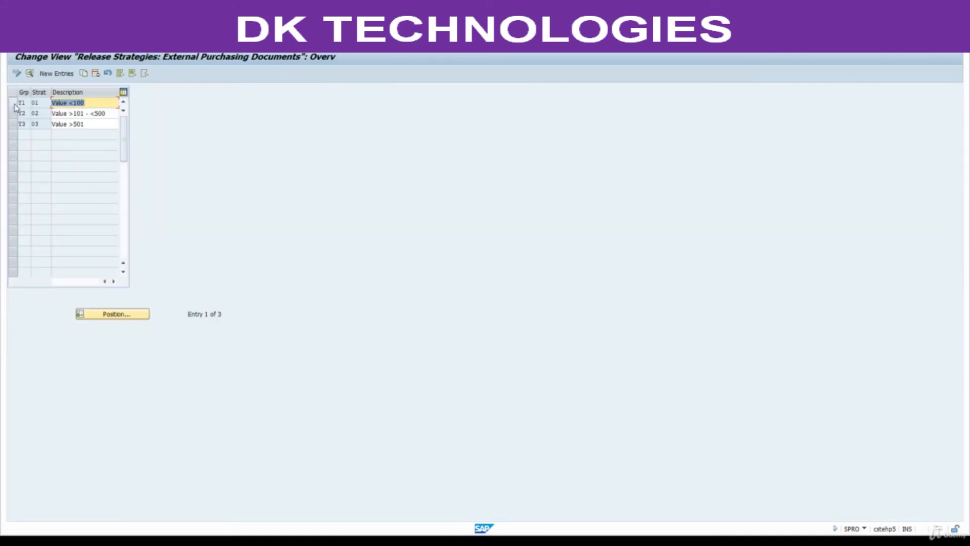
Step: In strategy Y1 01's classification, tick the <= 100.00 INR total net order value
double_click(67, 102)
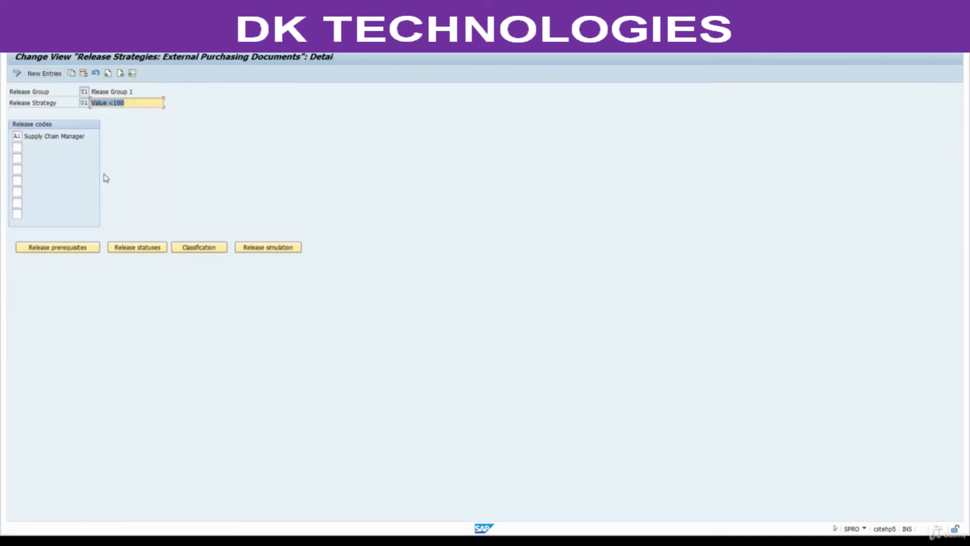
click(200, 246)
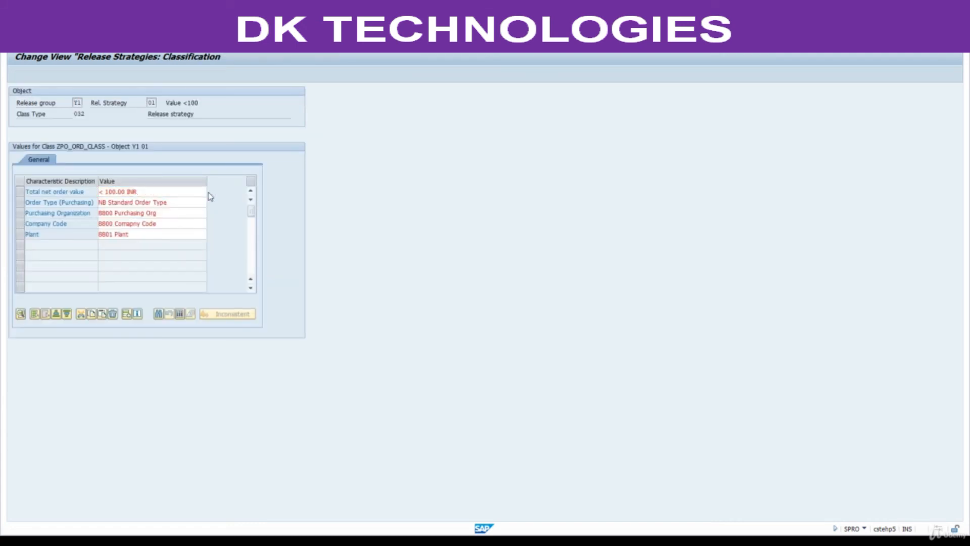
double_click(117, 191)
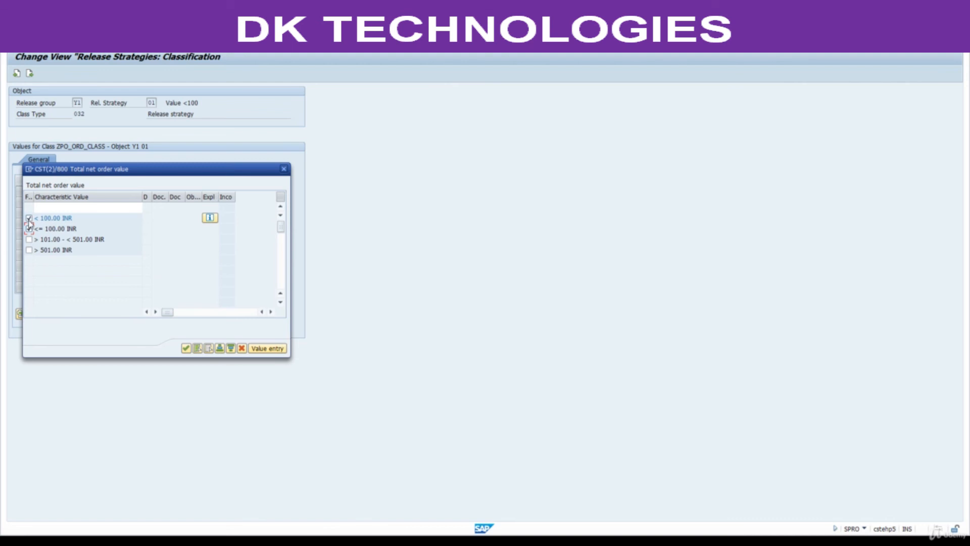
click(28, 218)
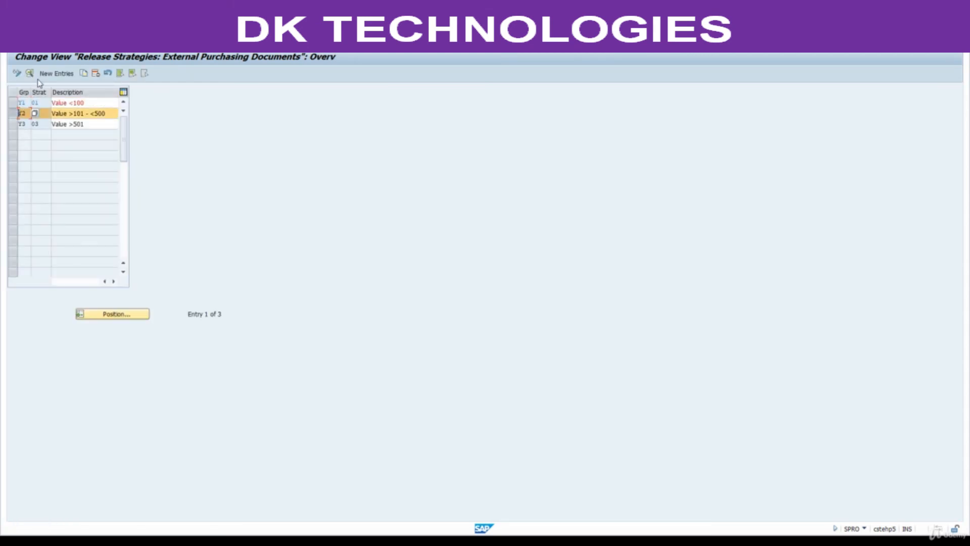
mouse_move(29, 73)
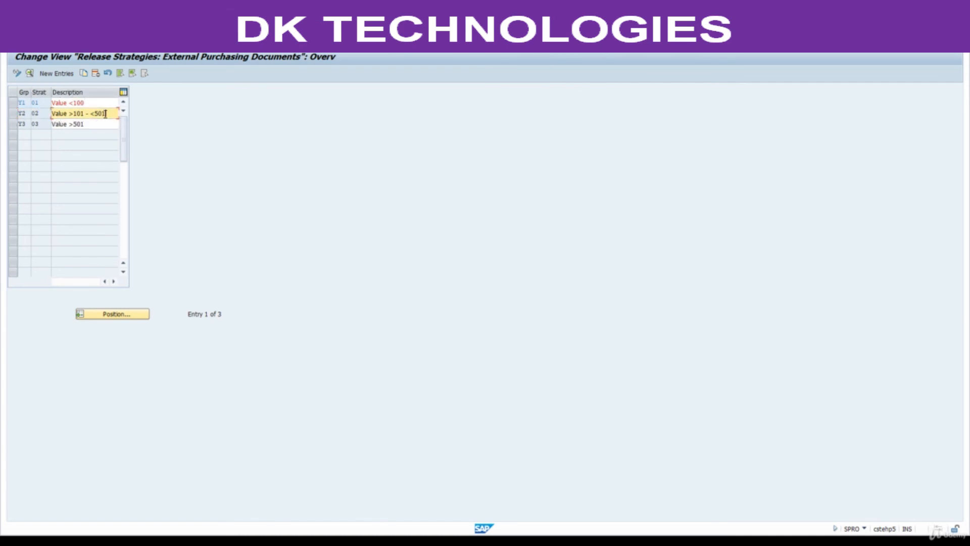
Step: In strategy Y2 02's classification, keep only the > 101.00 - < 501.00 INR interval marked and confirm
click(12, 113)
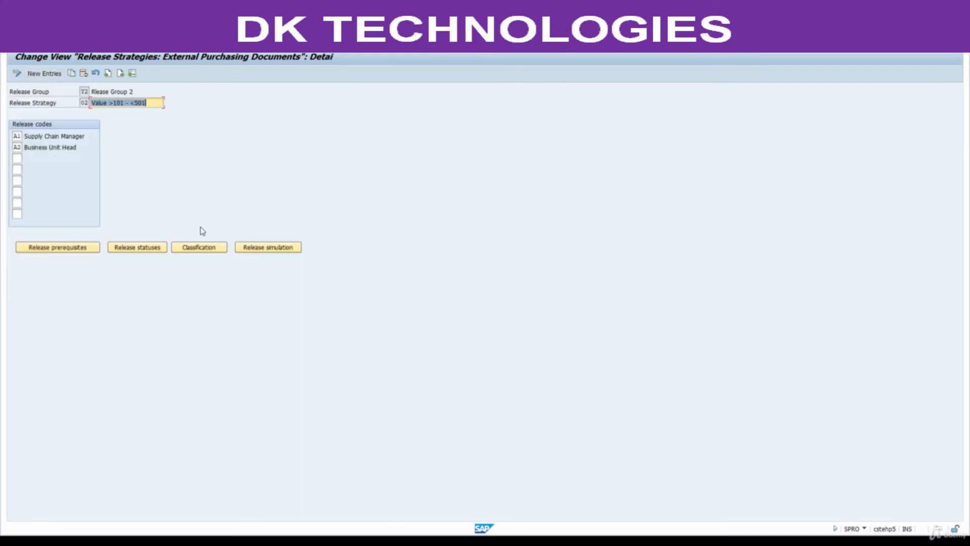
click(198, 247)
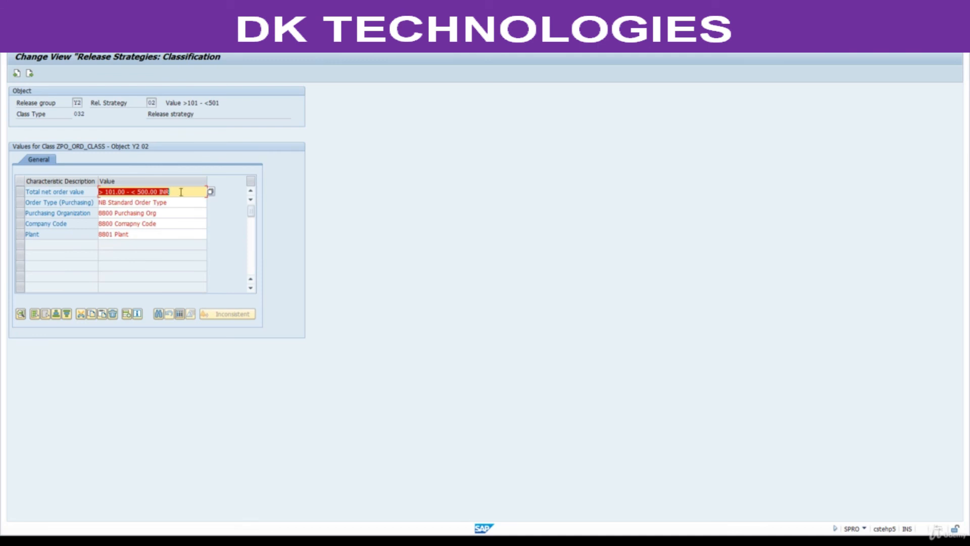
click(210, 191)
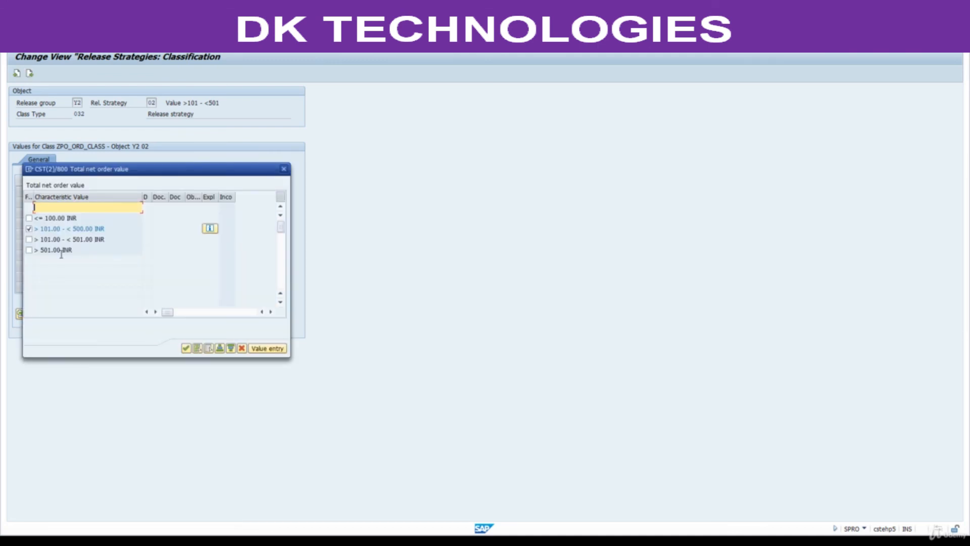
mouse_move(125, 195)
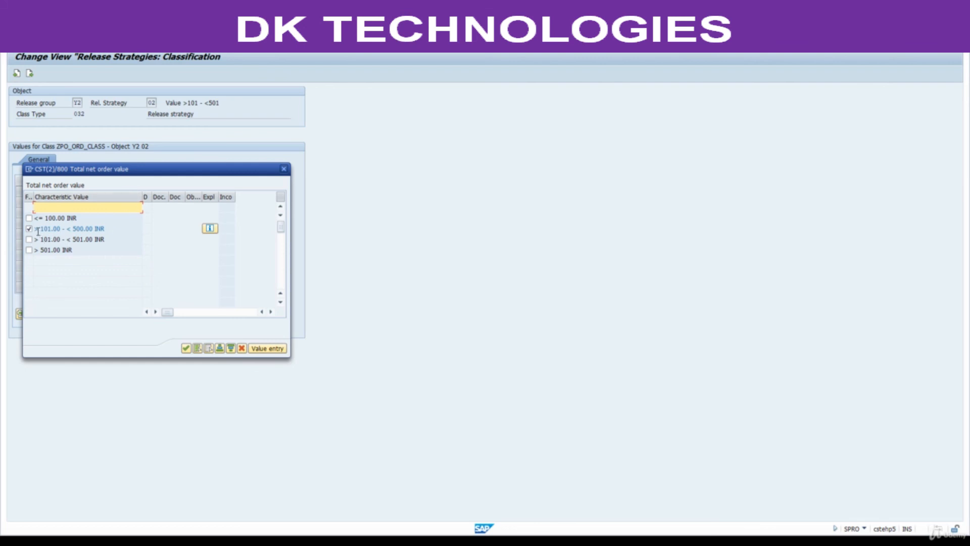
click(28, 240)
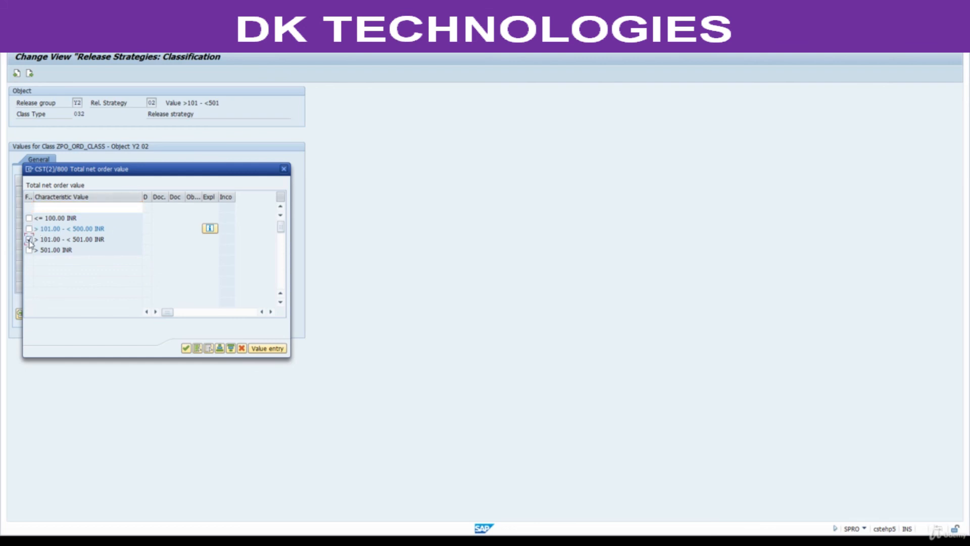
click(28, 239)
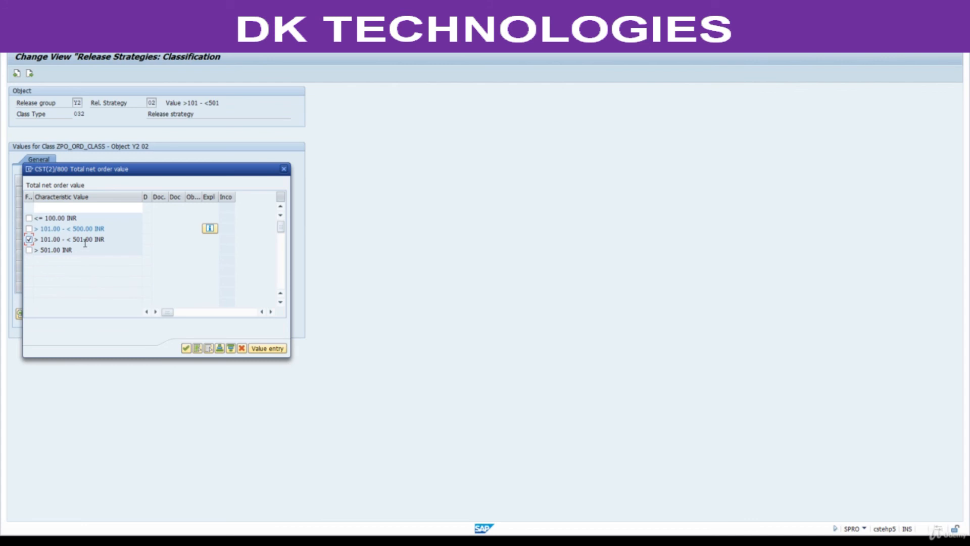
click(186, 348)
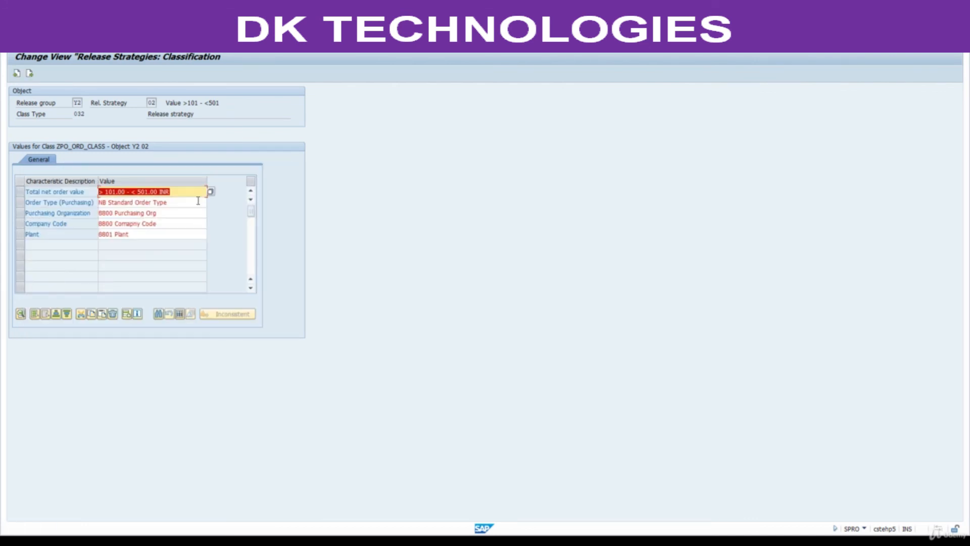
click(210, 192)
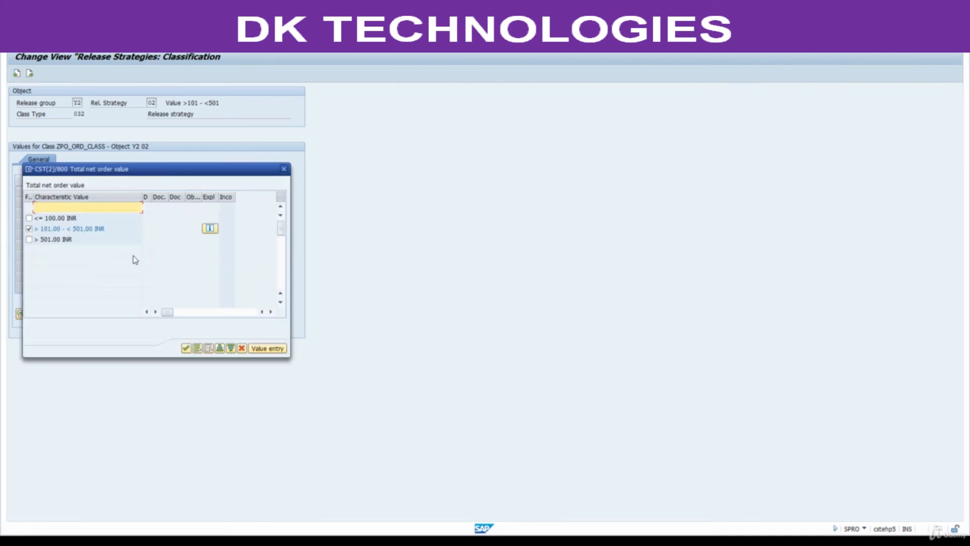
click(186, 348)
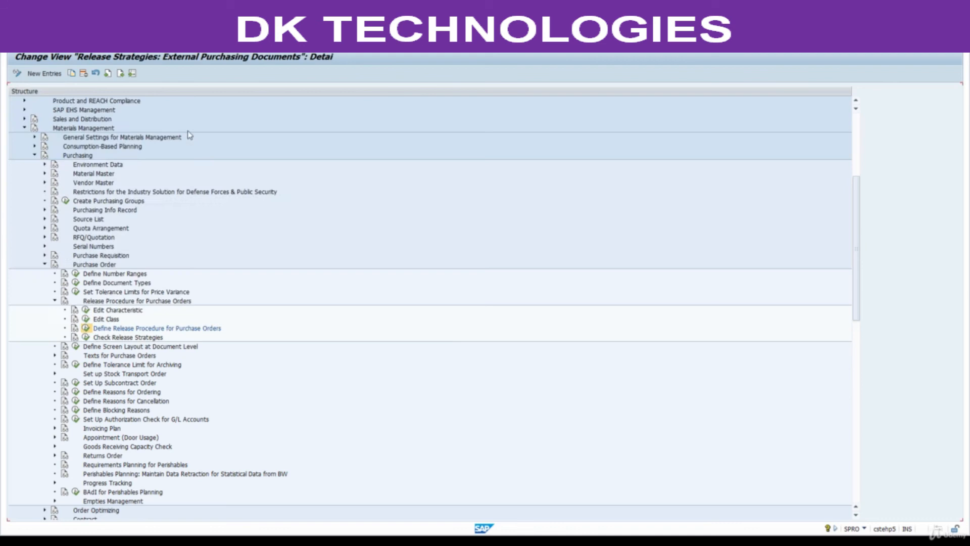
Step: Check strategy Y3 03's classification (> 501.00 INR) in Define Release Procedure, then go back
double_click(128, 336)
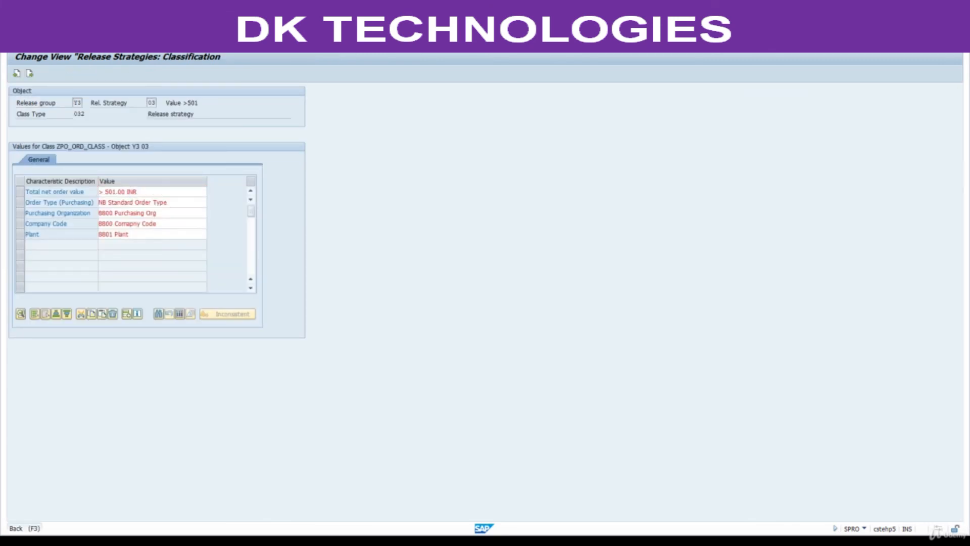
click(17, 73)
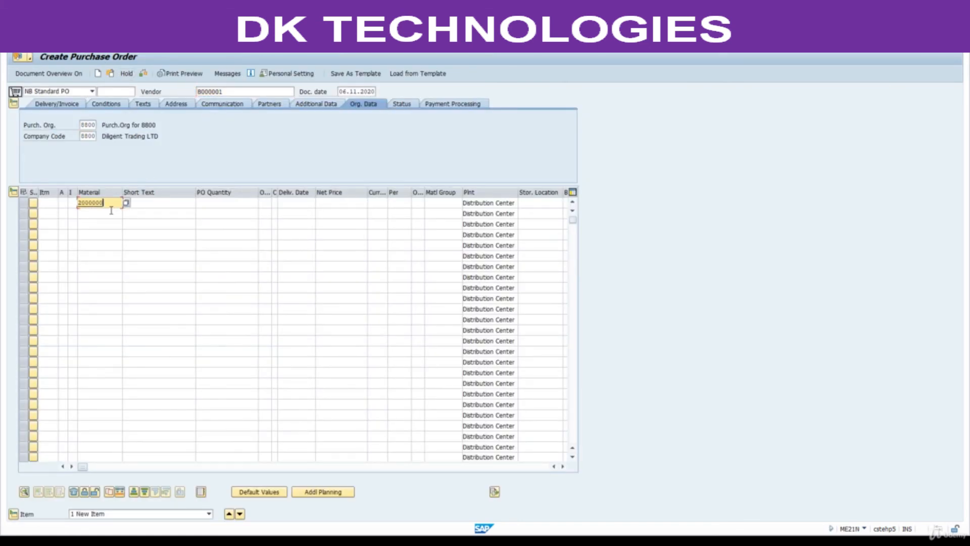
Step: Enter material 2000000 as item 10 with quantity 50 then 51, triggering Release Group 2 (>101 - <501)
key(Enter)
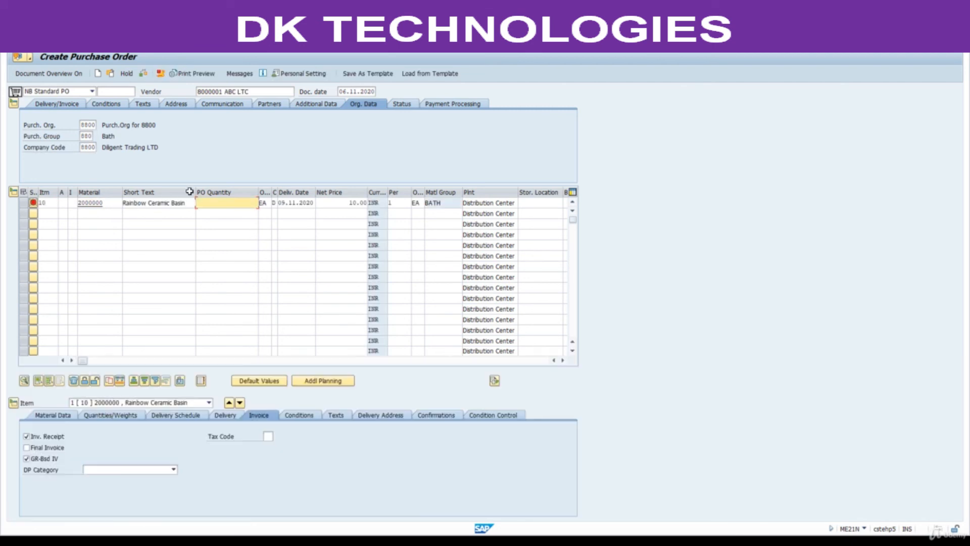
text(10)
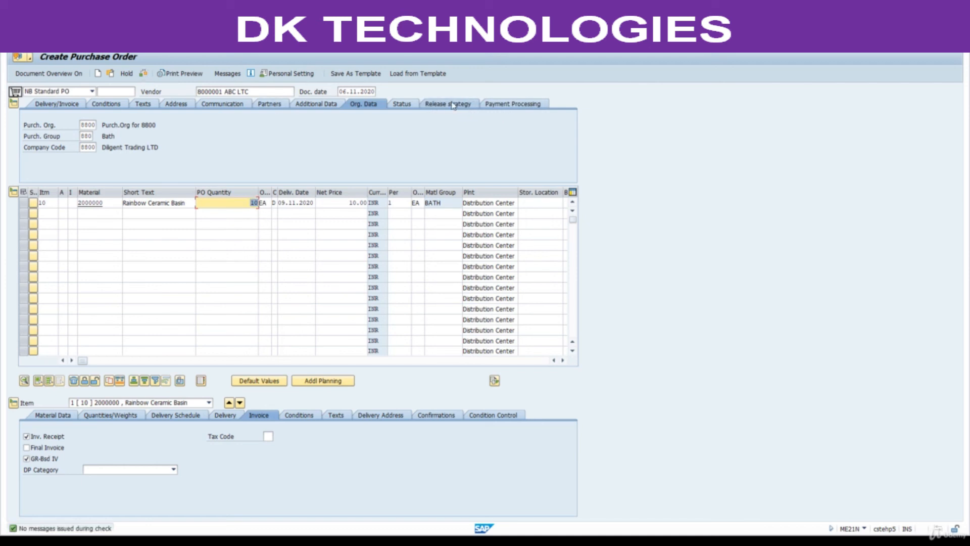
mouse_move(189, 78)
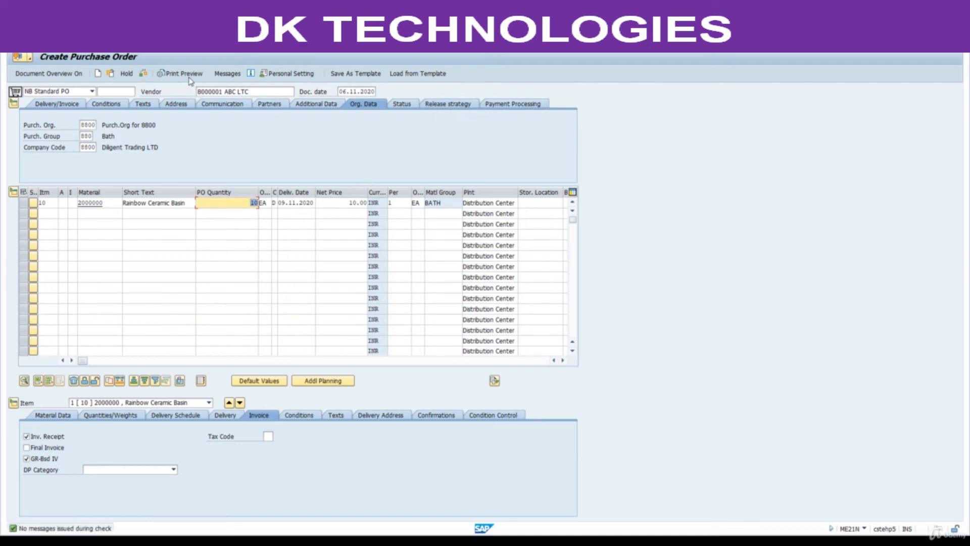
click(181, 73)
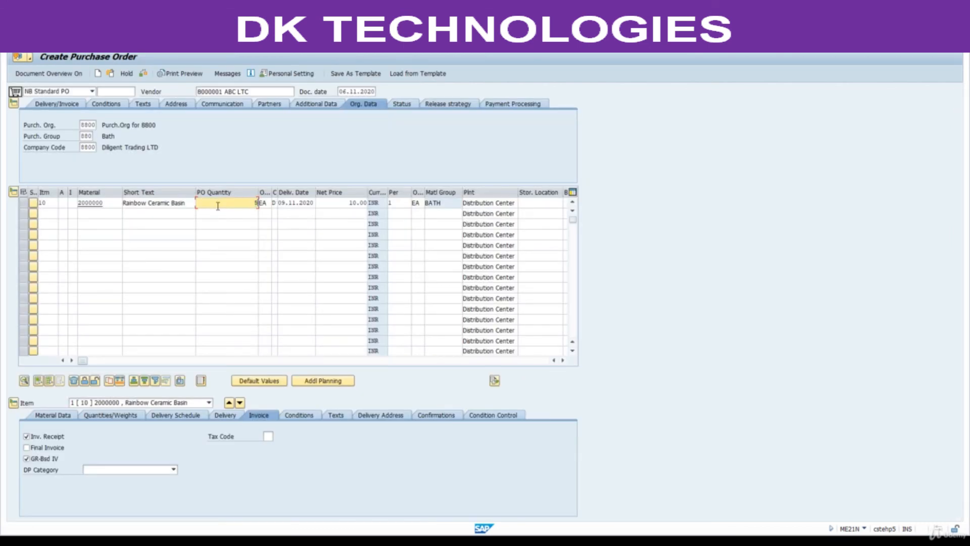
text(50)
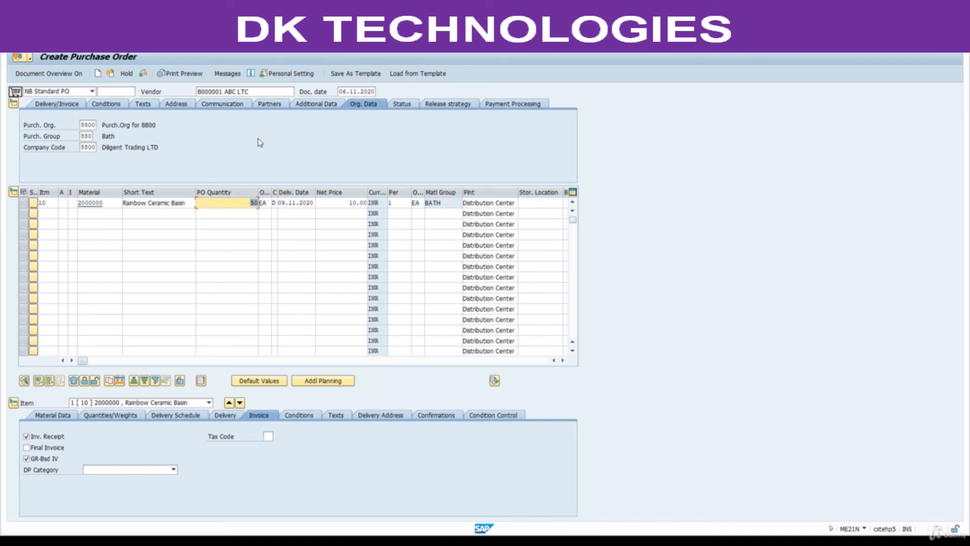
click(446, 104)
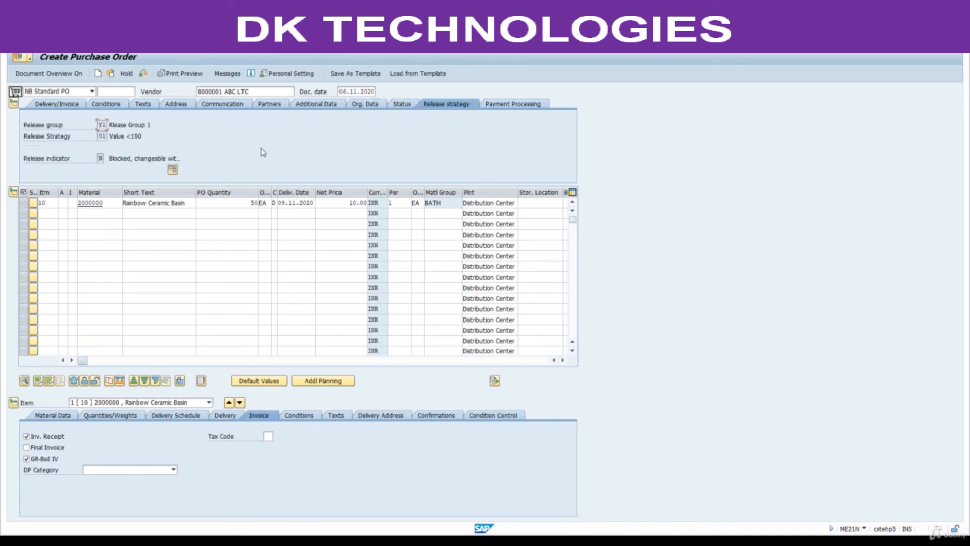
click(144, 72)
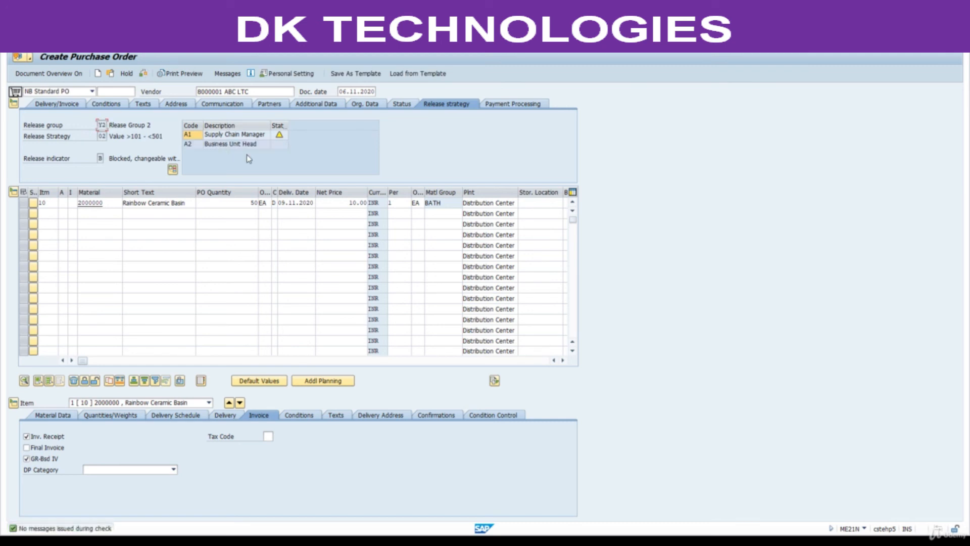
mouse_move(241, 195)
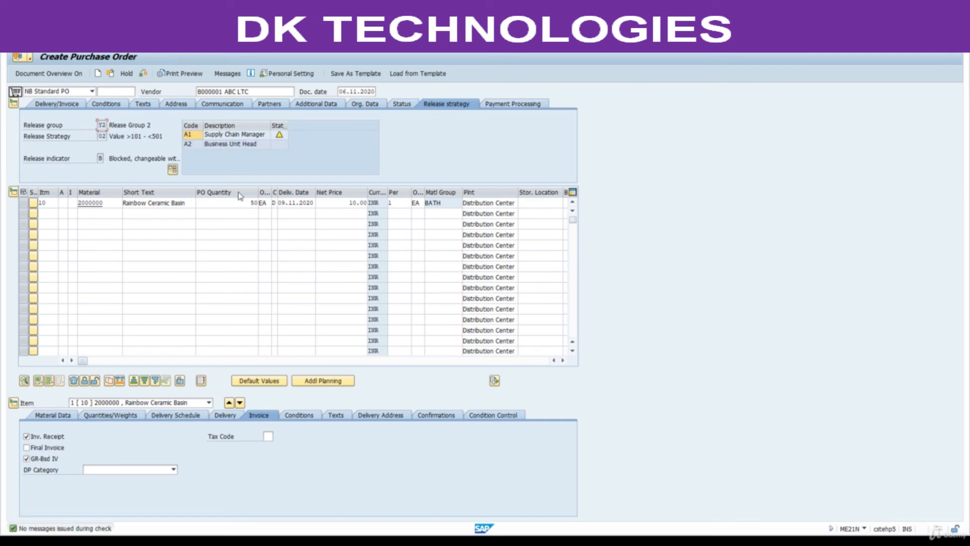
text(51)
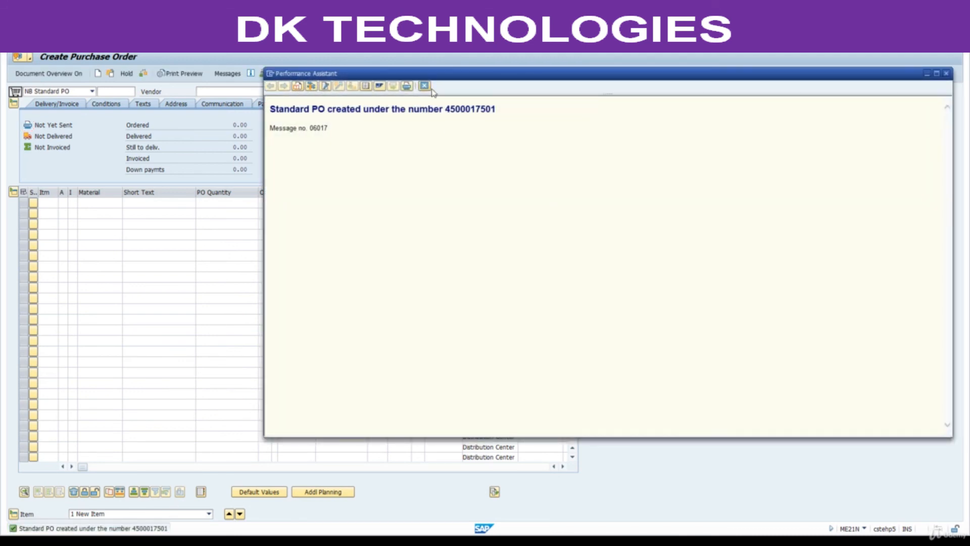
double_click(470, 110)
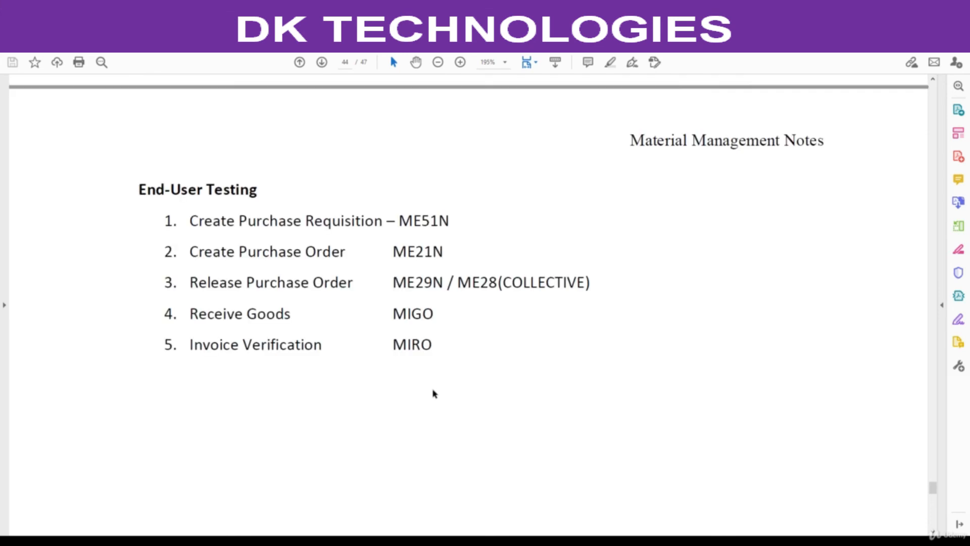
mouse_move(426, 286)
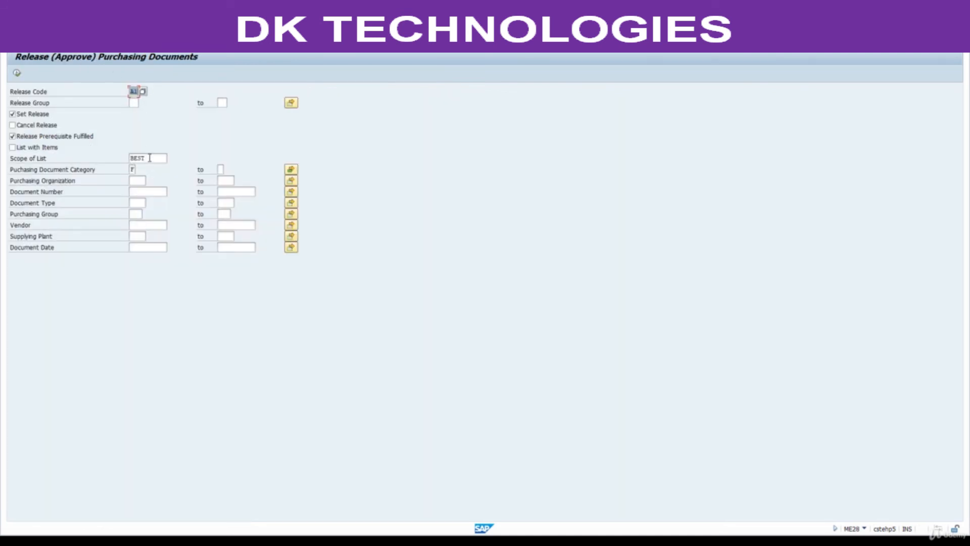
click(162, 158)
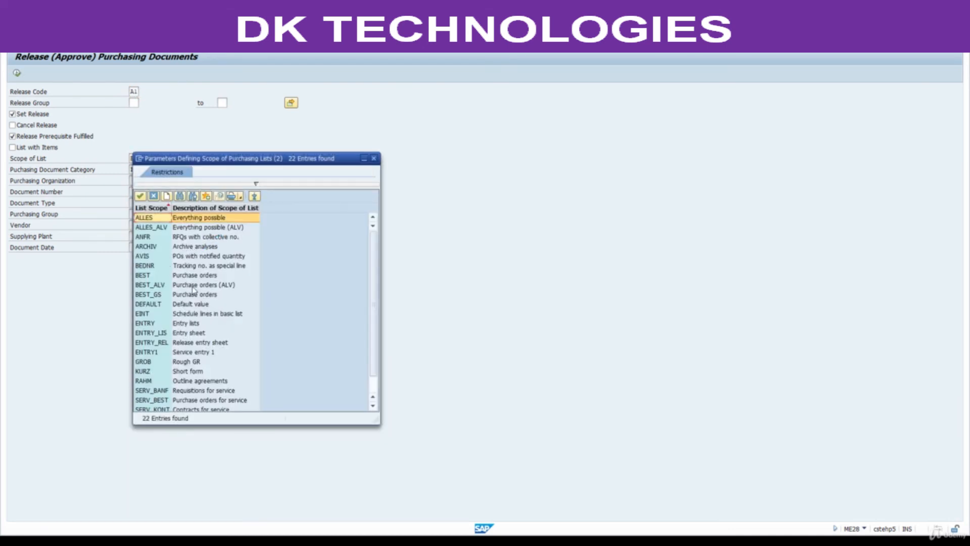
double_click(149, 285)
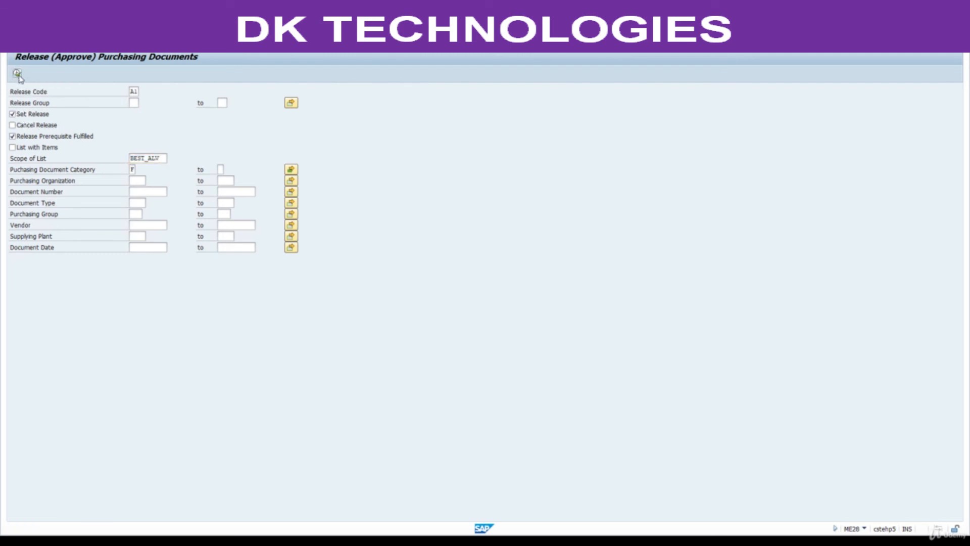
click(17, 73)
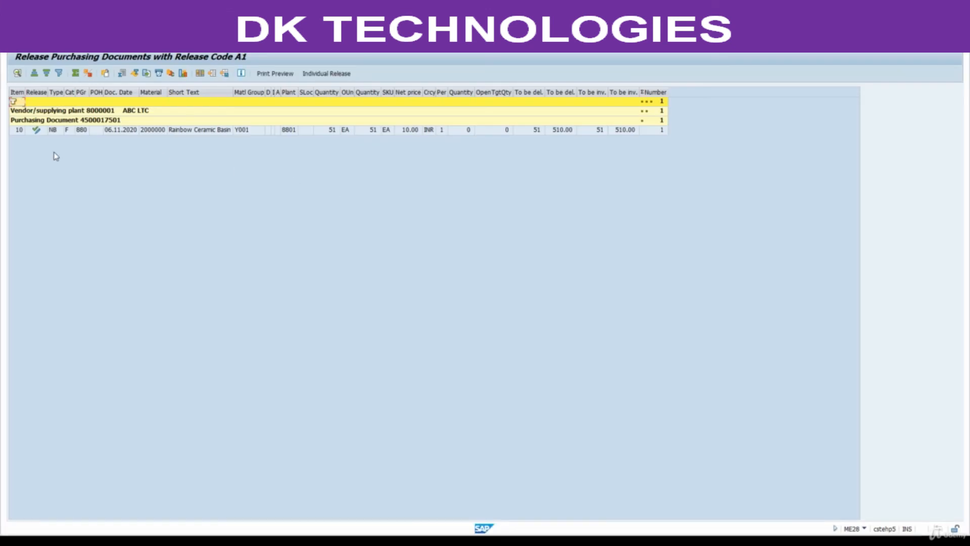
click(36, 131)
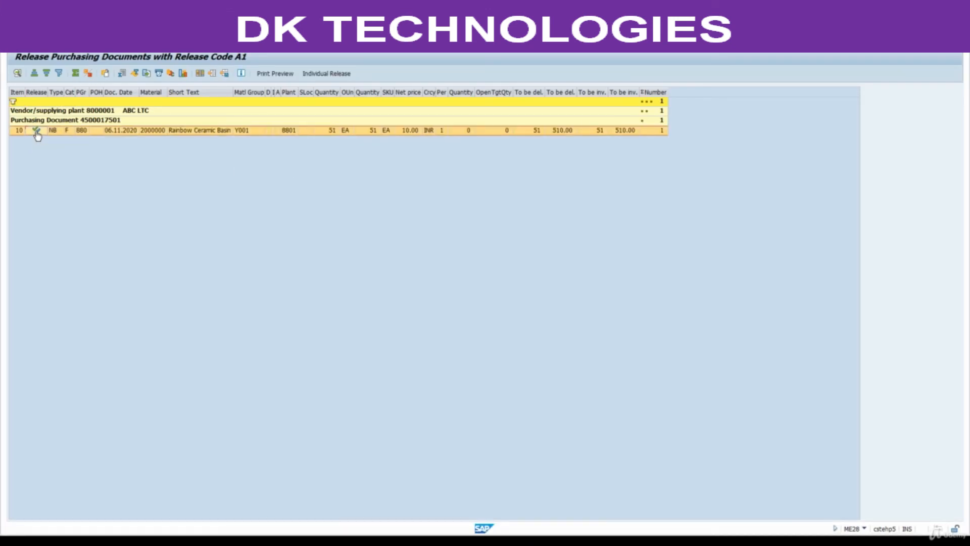
click(36, 131)
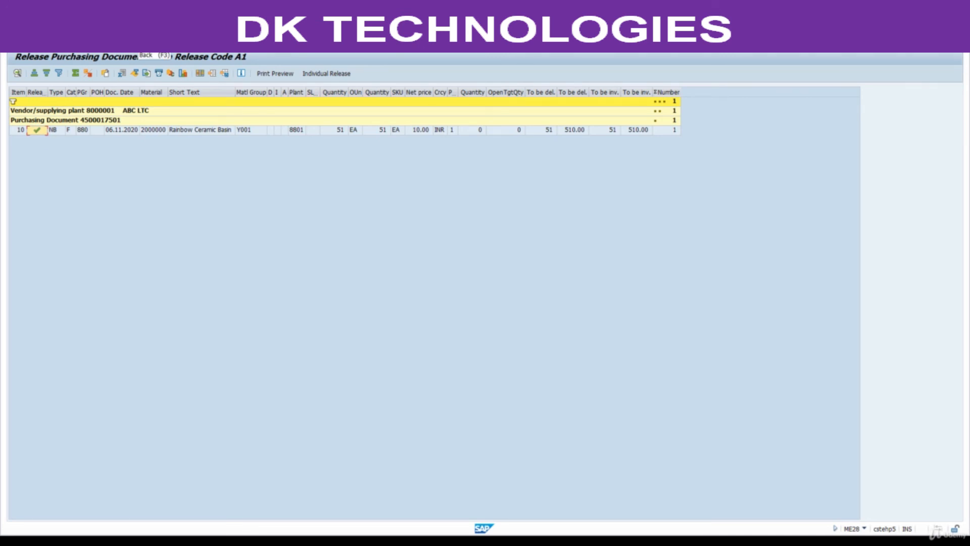
click(146, 55)
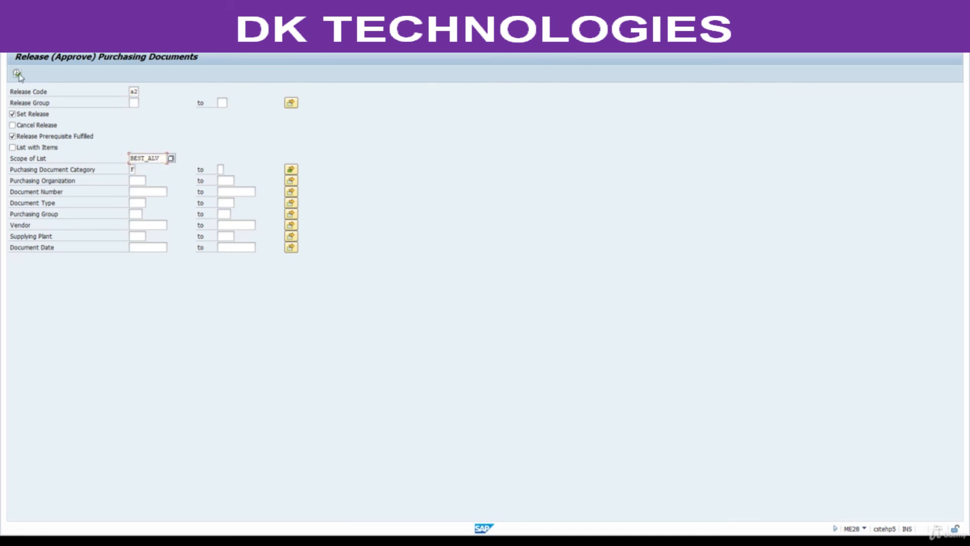
click(17, 74)
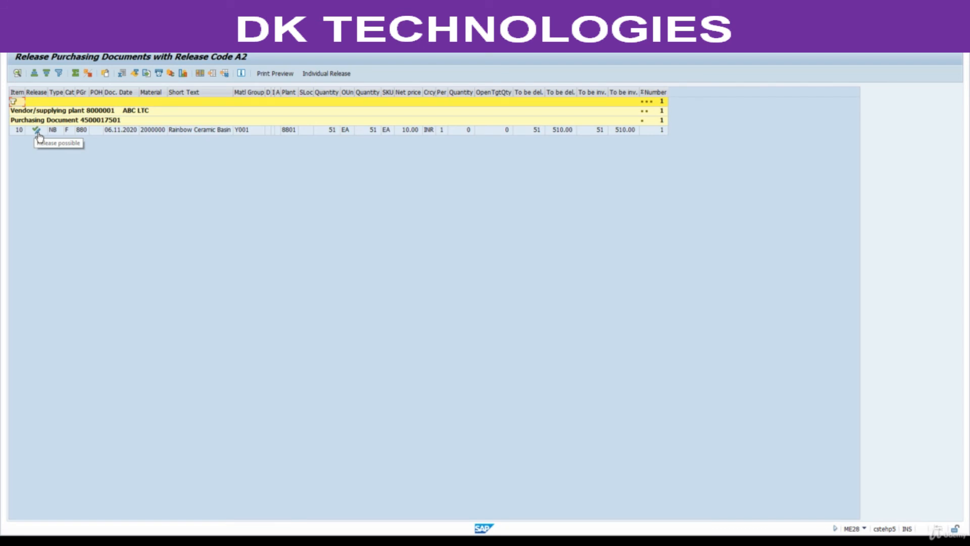
mouse_move(37, 131)
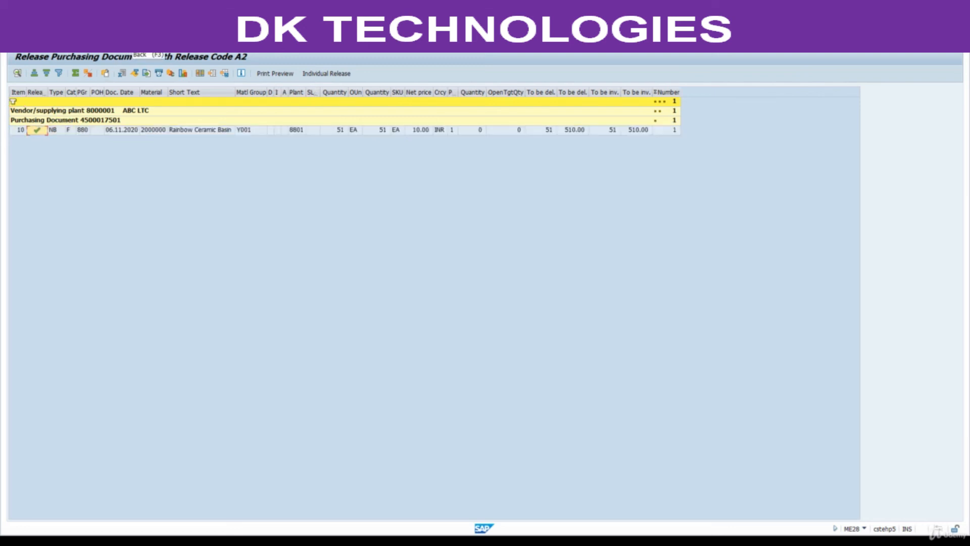
click(140, 56)
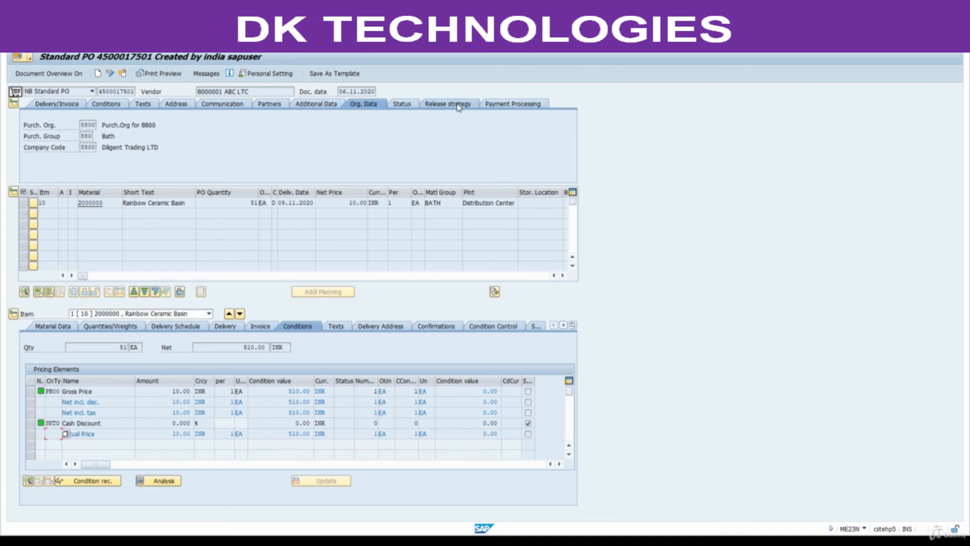
click(447, 103)
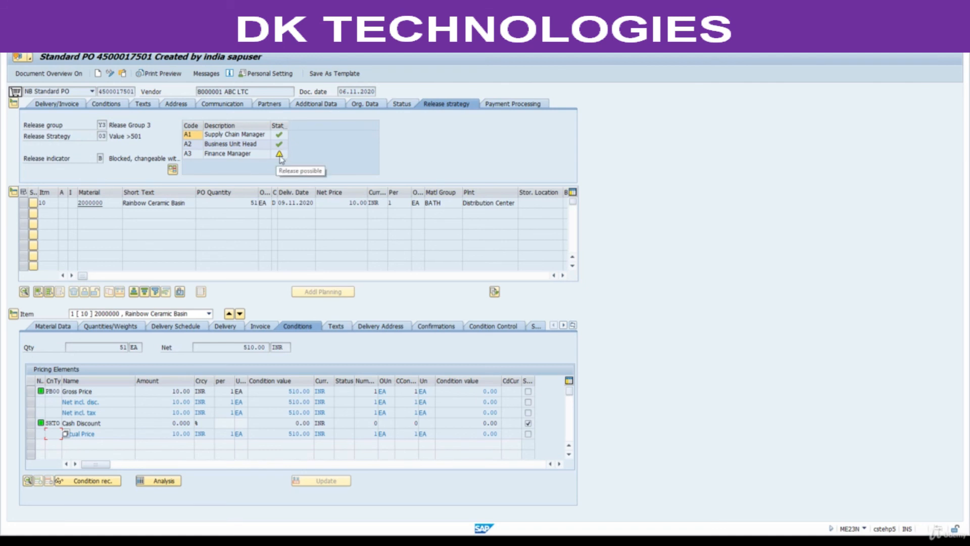
mouse_move(300, 170)
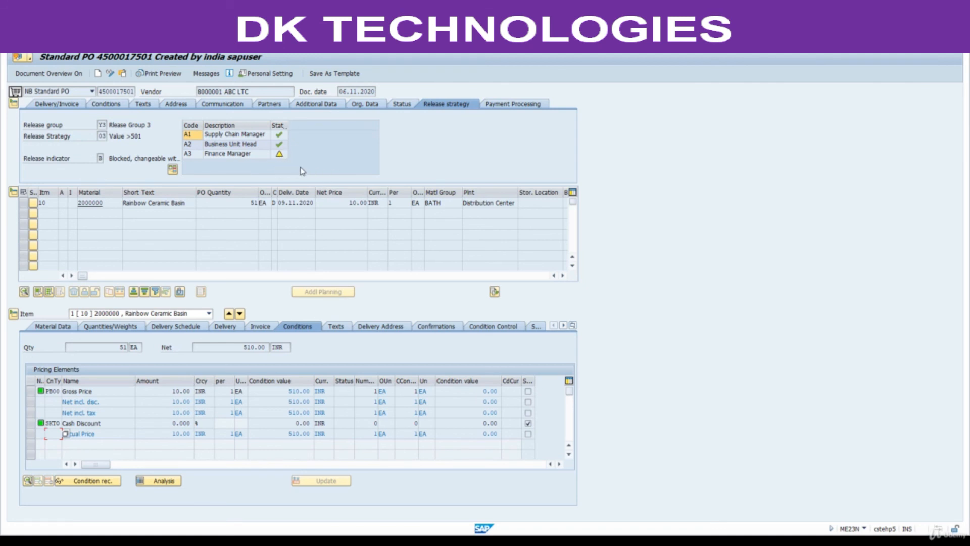
mouse_move(326, 163)
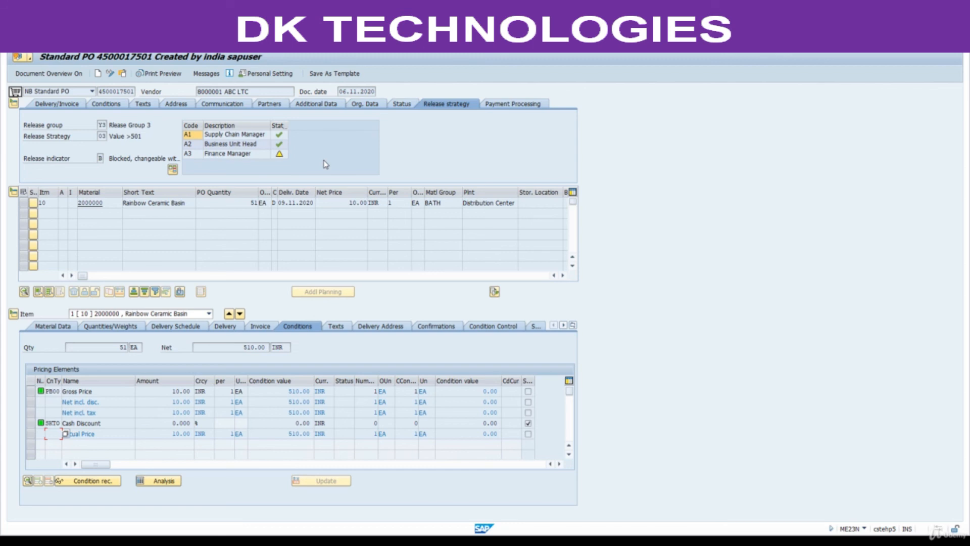
mouse_move(309, 169)
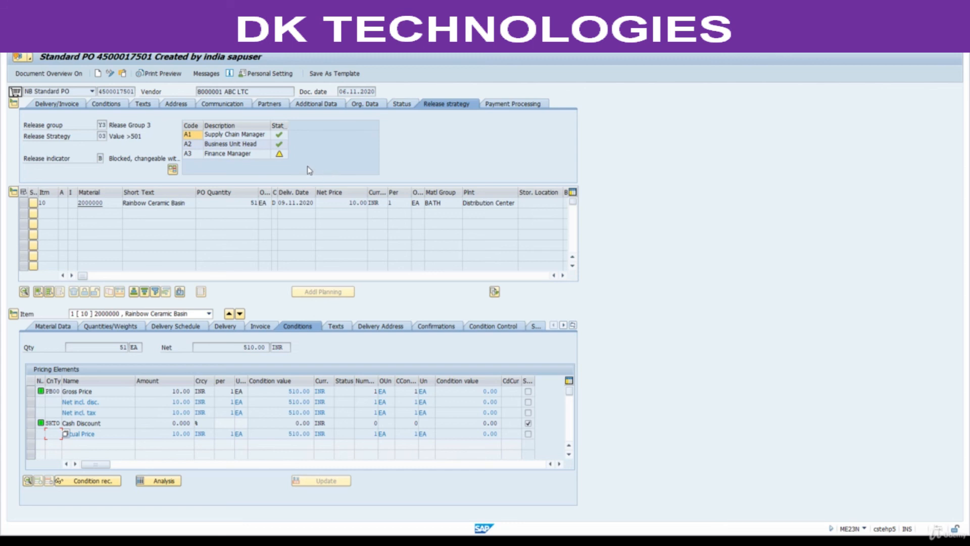